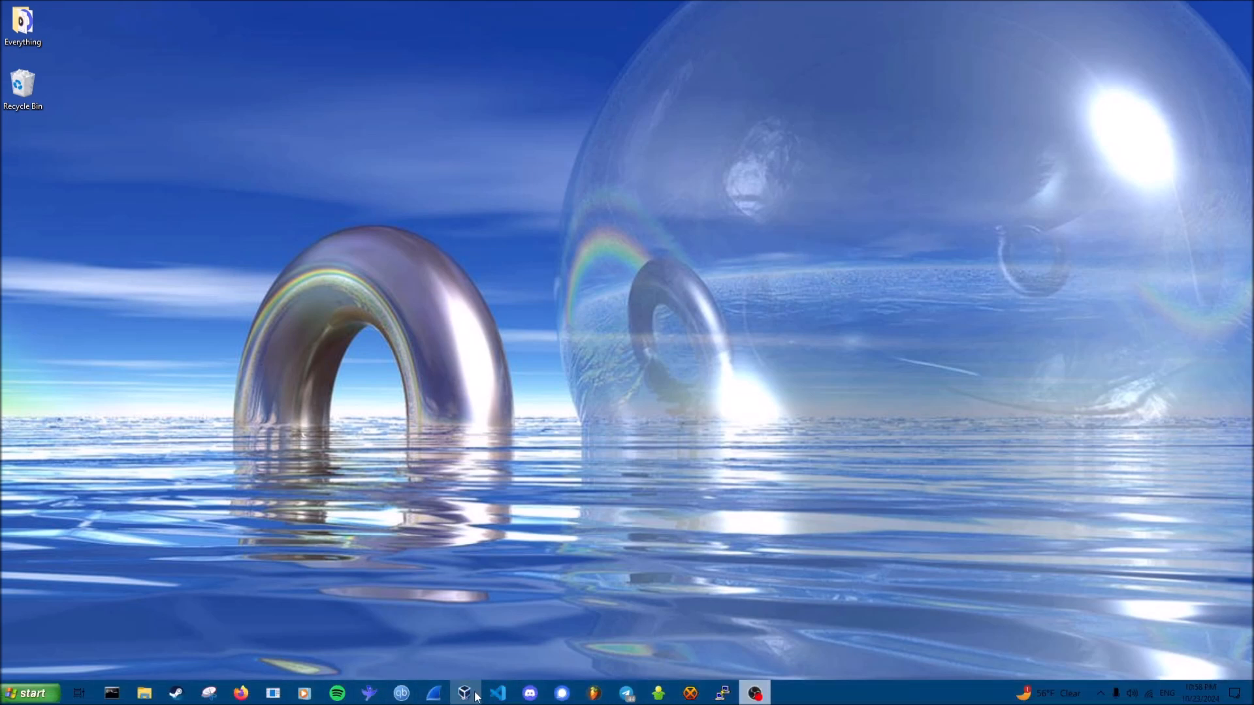
Step: Start the PeppermintOS virtual machine from the VirtualBox manager and centre its window
{"action": "left_click", "coordinate": [464, 693]}
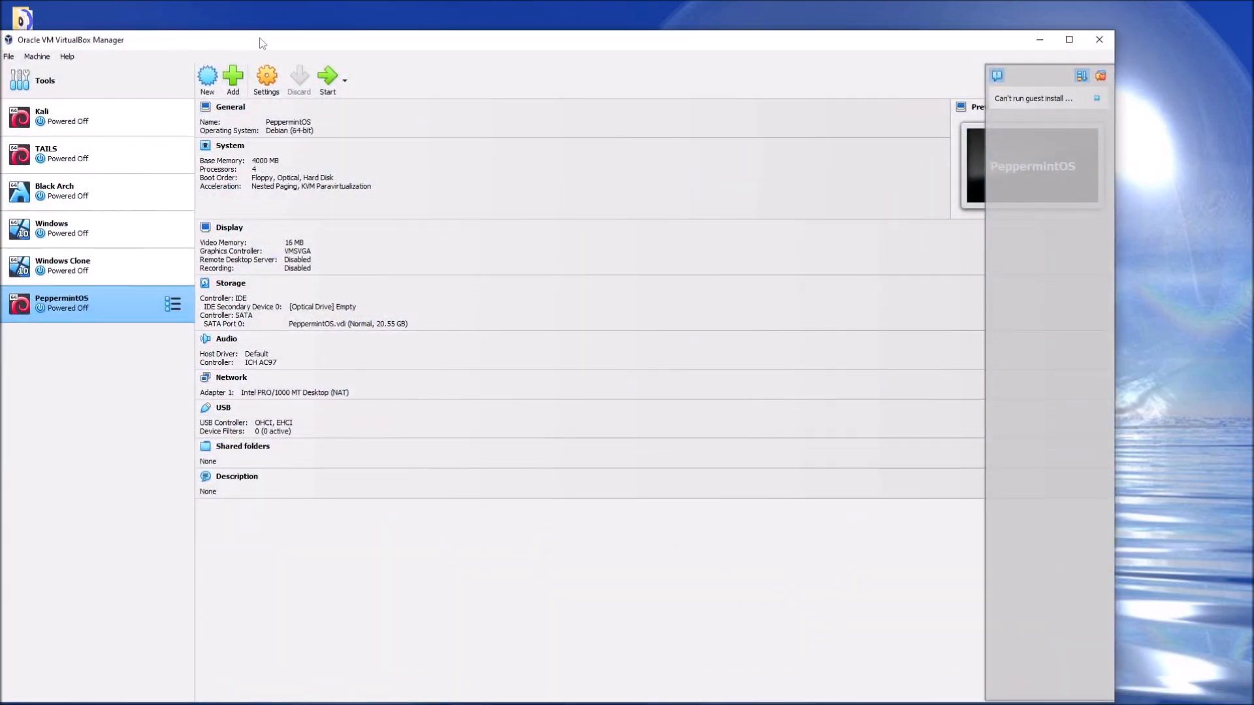
{"action": "left_click", "coordinate": [326, 80]}
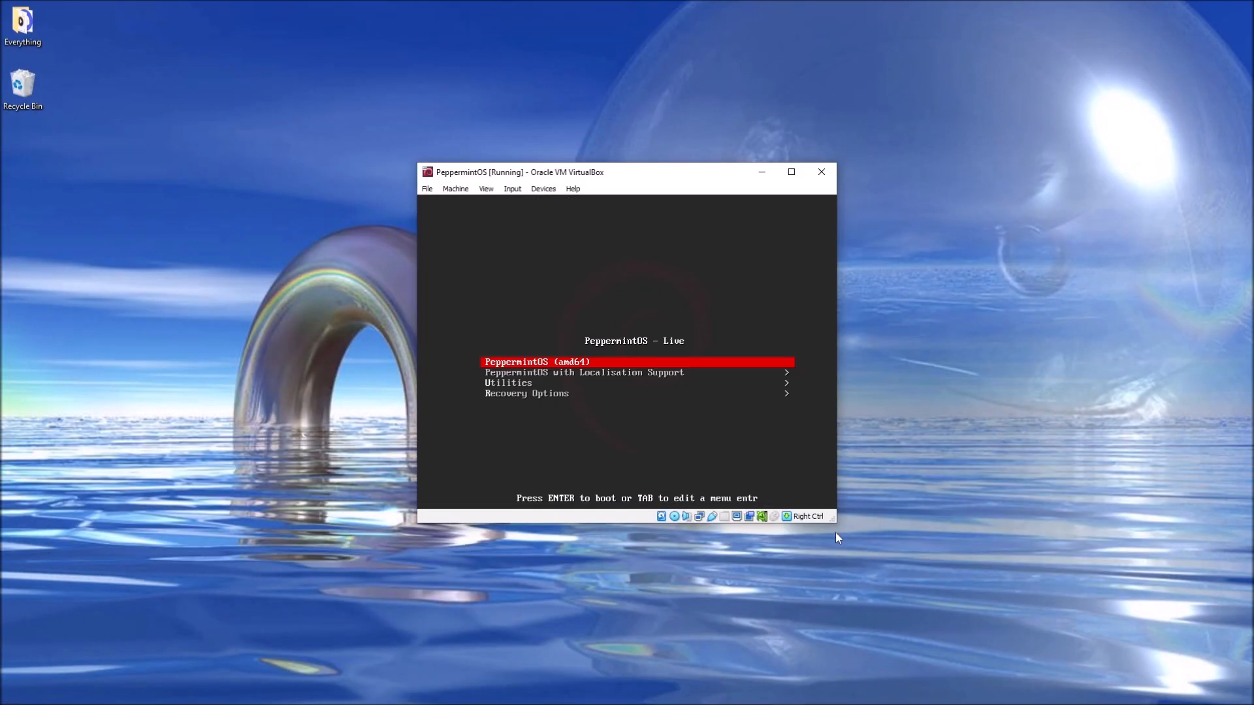
{"action": "left_click_drag", "start_coordinate": [478, 172], "coordinate": [493, 153]}
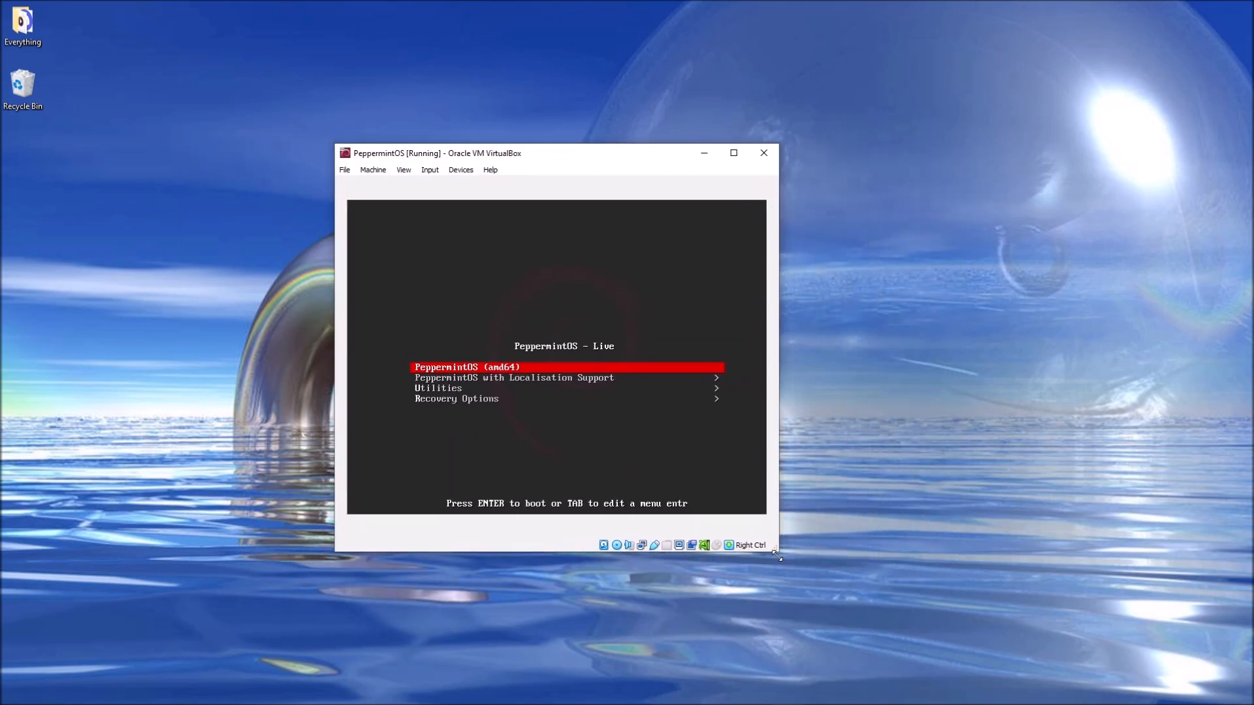
{"action": "mouse_move", "coordinate": [415, 364]}
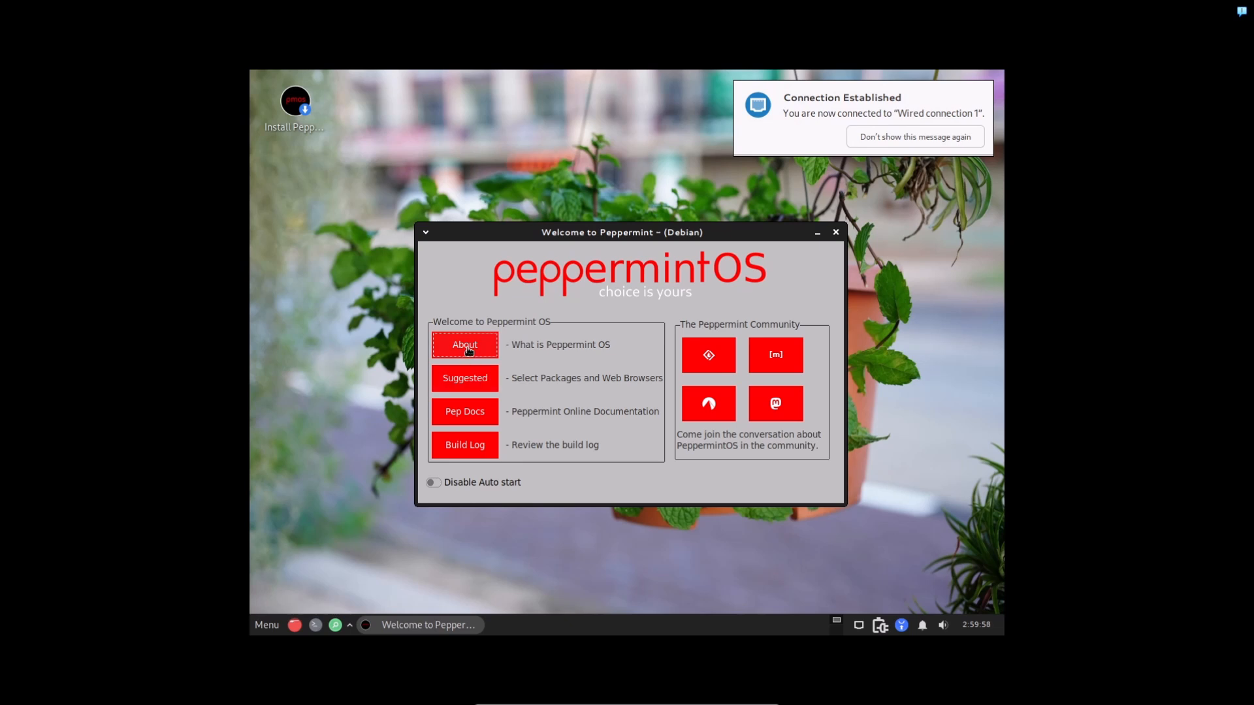
Step: Read the About page, switch the guest display to scaled mode and show the Suggested Packages list
{"action": "left_click", "coordinate": [464, 345]}
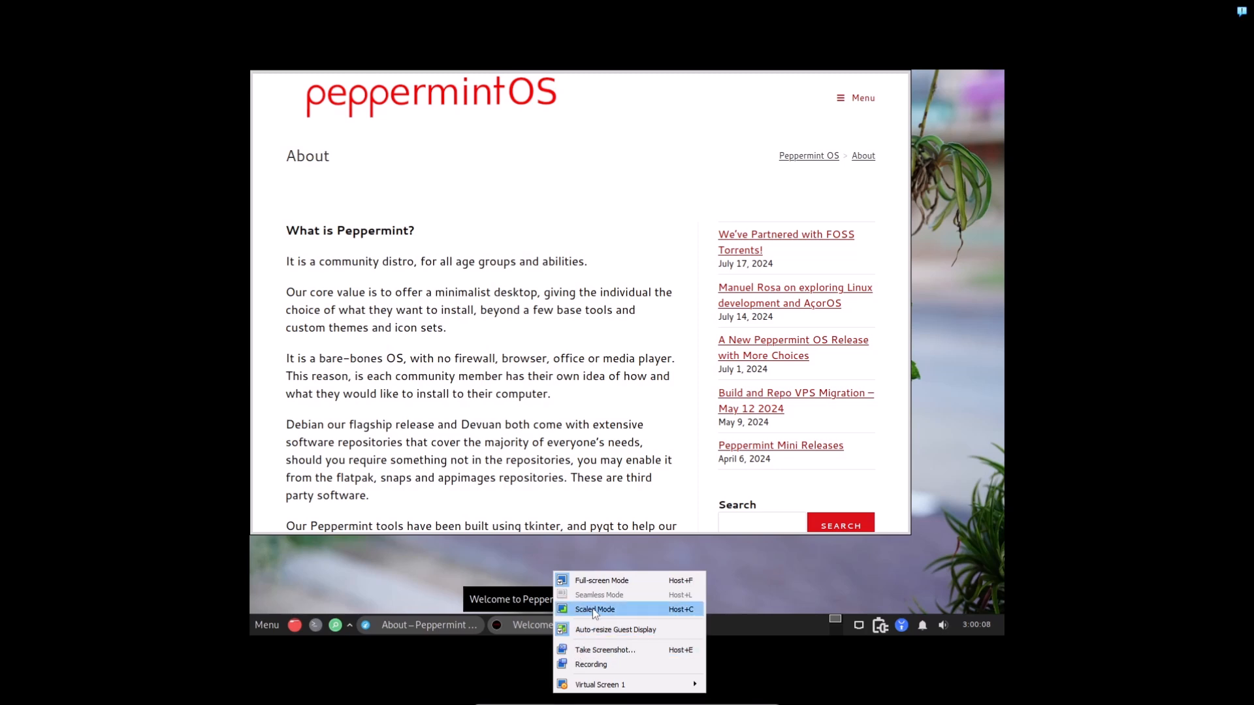
{"action": "left_click", "coordinate": [595, 610]}
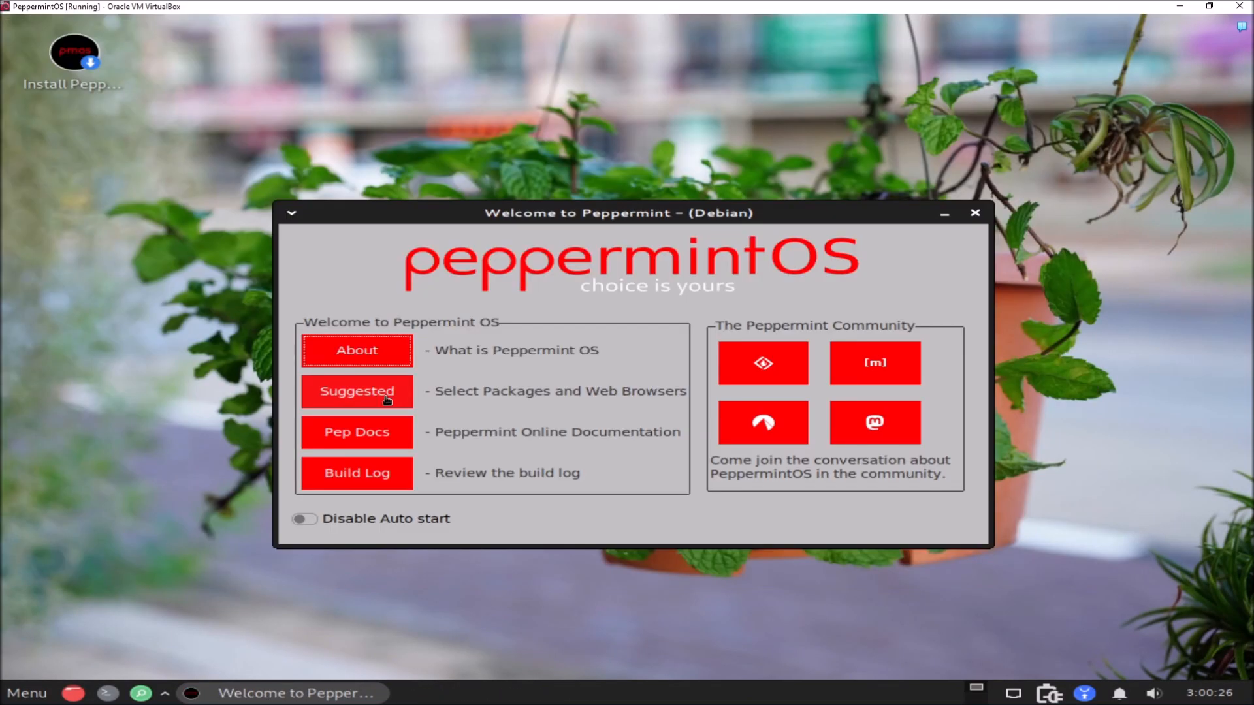
{"action": "left_click", "coordinate": [355, 391]}
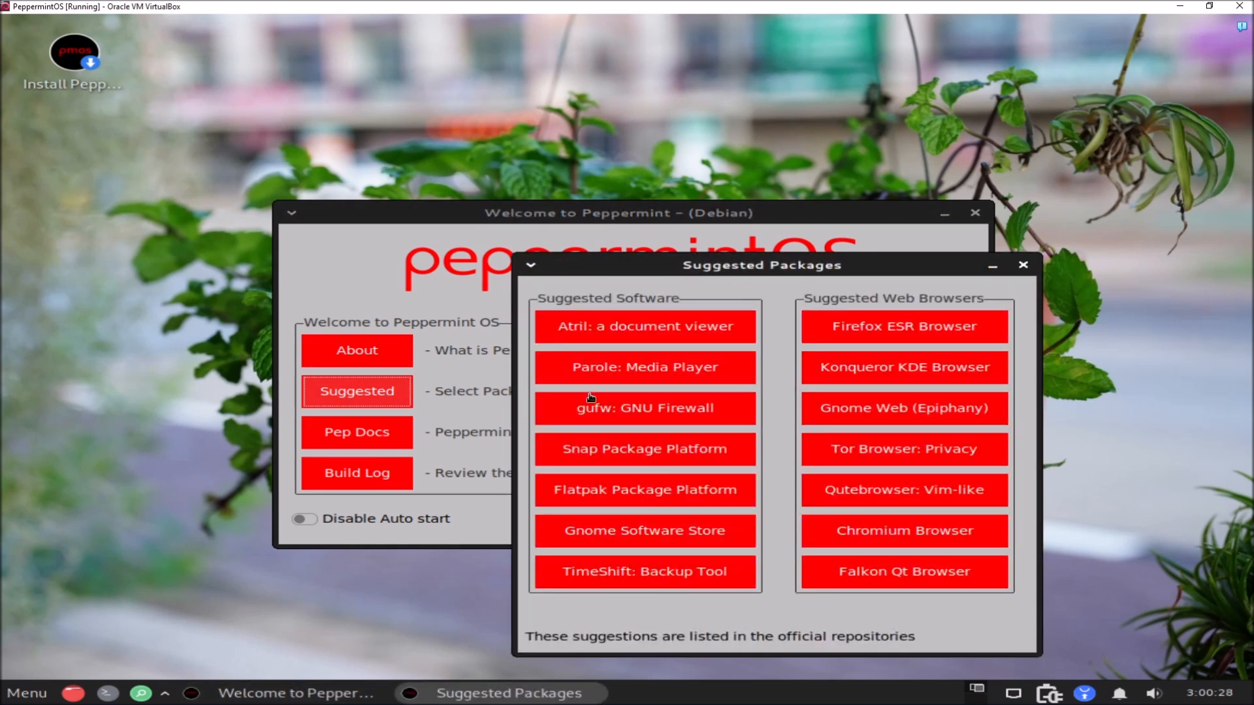
{"action": "mouse_move", "coordinate": [787, 444]}
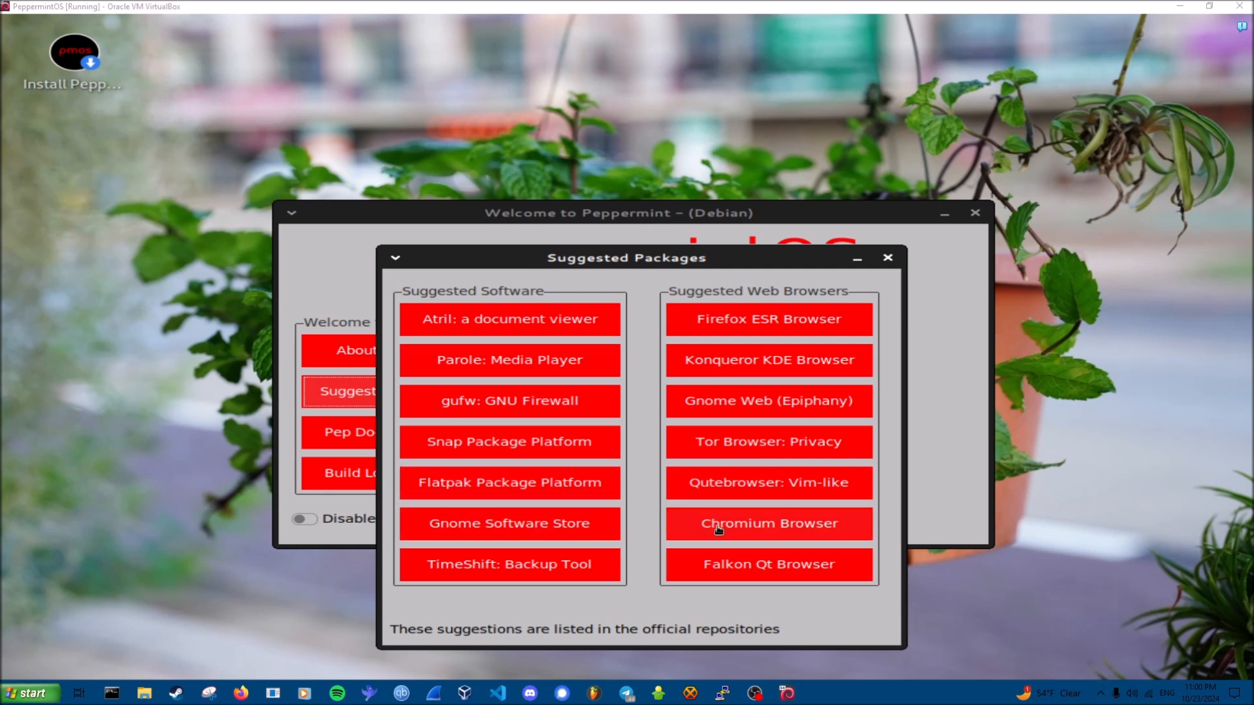
Step: Install Chromium and Tor Browser, answering y to each prompt, then close Suggested Packages
{"action": "left_click", "coordinate": [767, 522]}
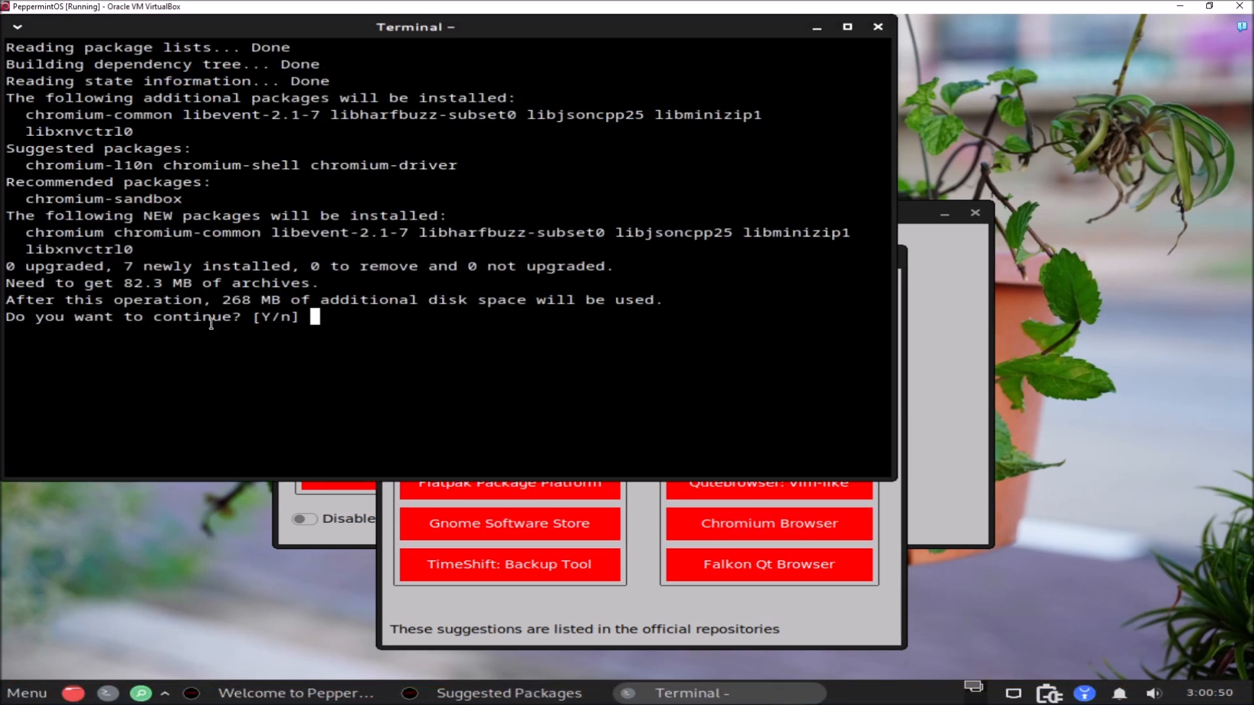
{"action": "type", "text": "y"}
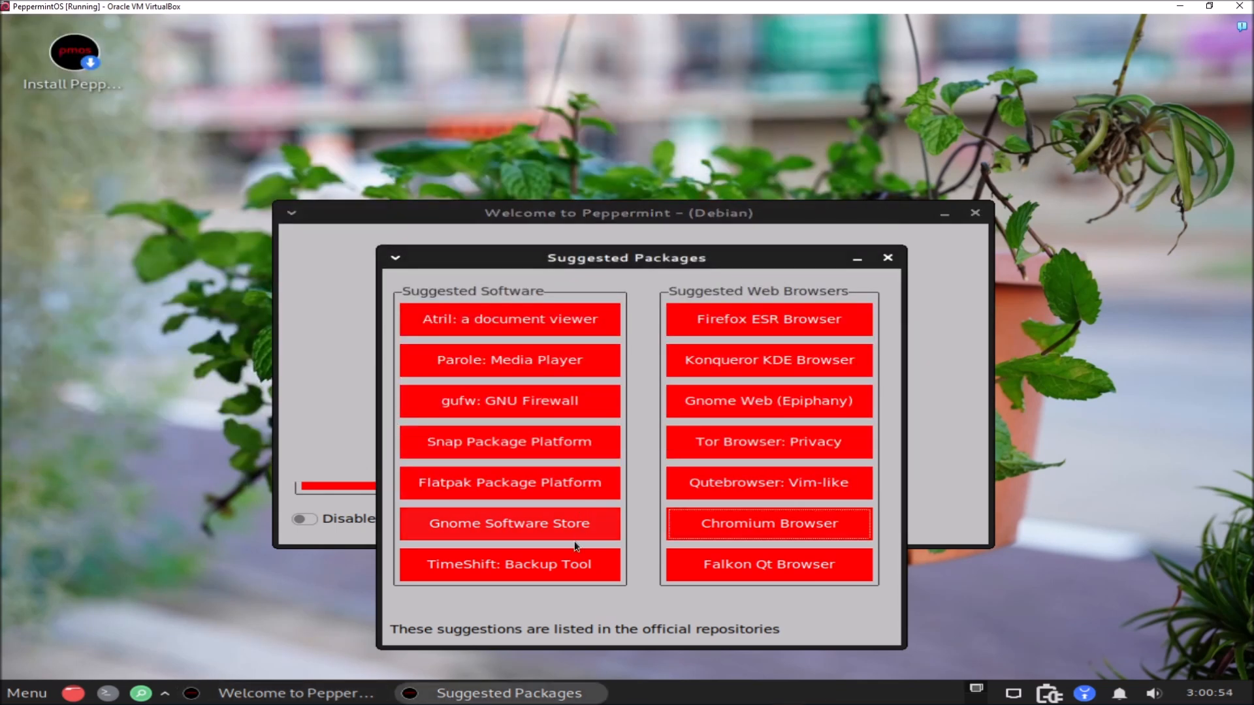
{"action": "mouse_move", "coordinate": [648, 384]}
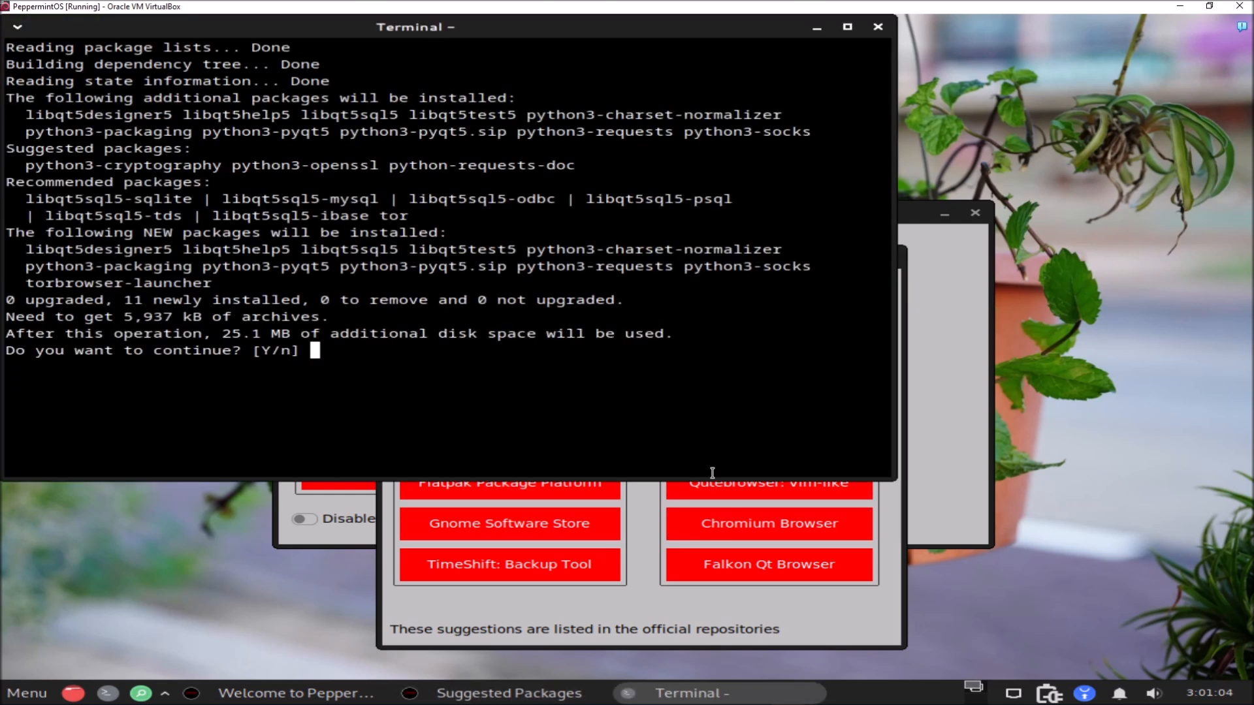
{"action": "type", "text": "y"}
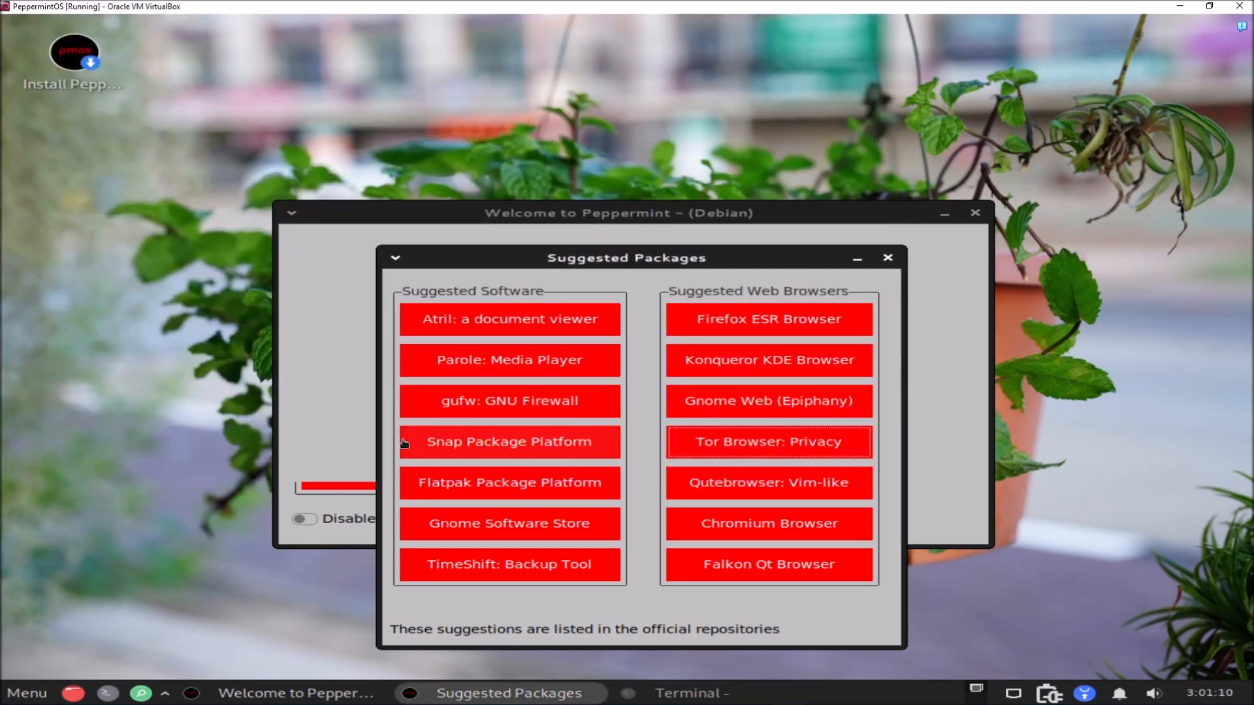
{"action": "mouse_move", "coordinate": [557, 272]}
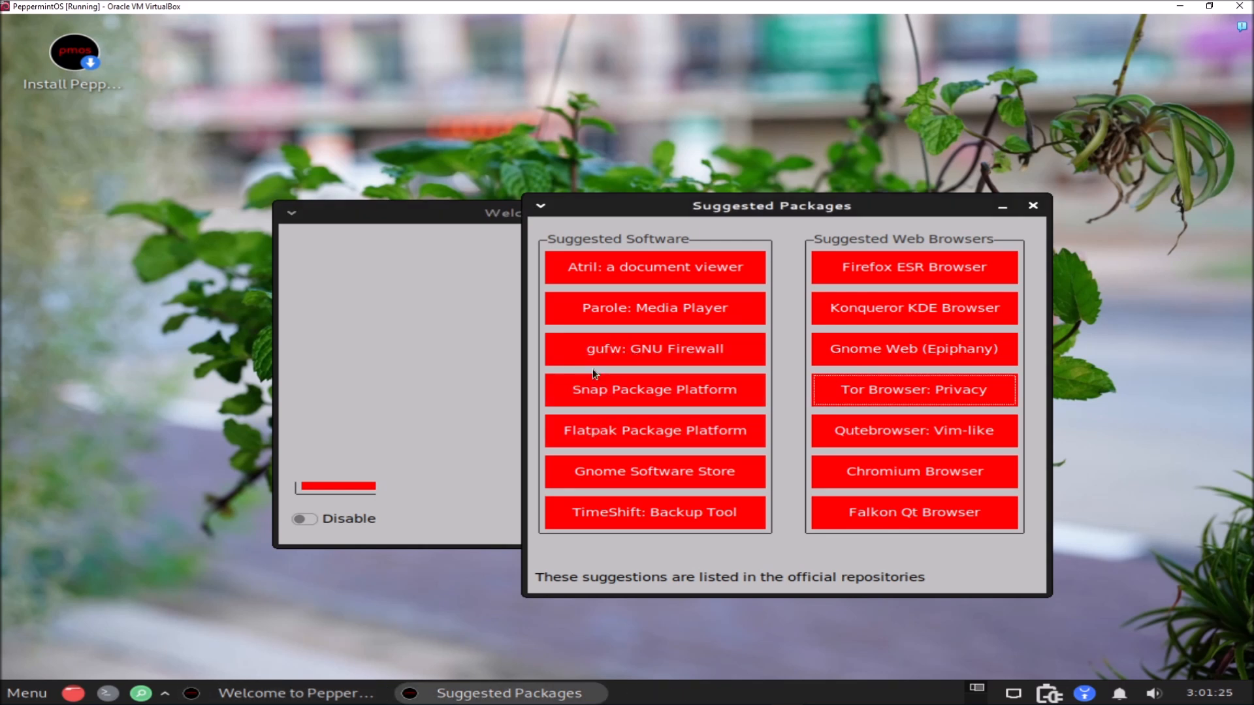
{"action": "mouse_move", "coordinate": [692, 361]}
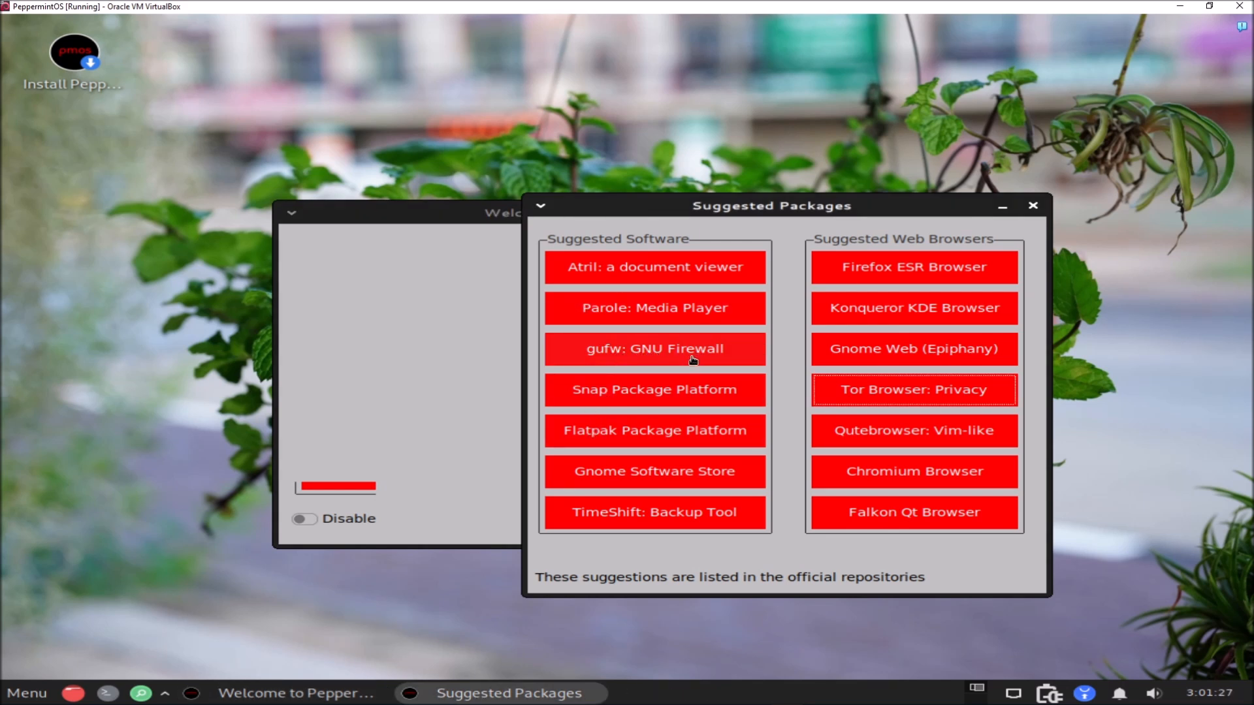
{"action": "mouse_move", "coordinate": [654, 309]}
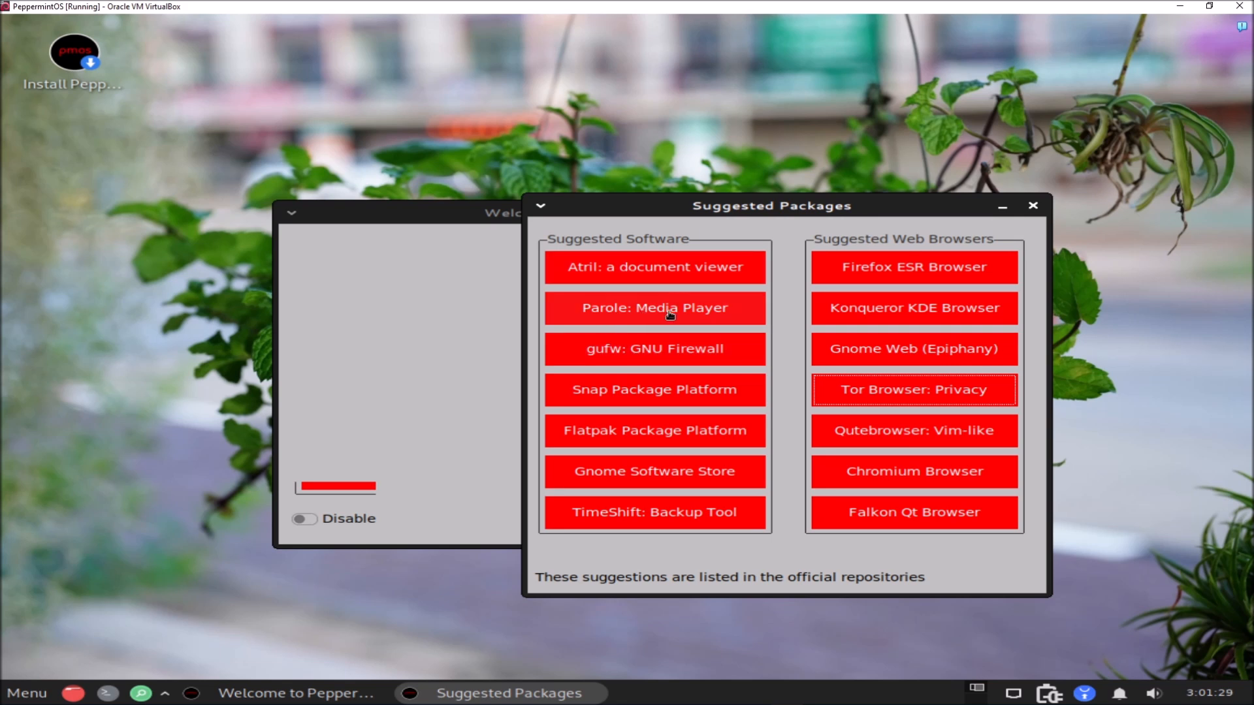
{"action": "mouse_move", "coordinate": [806, 323]}
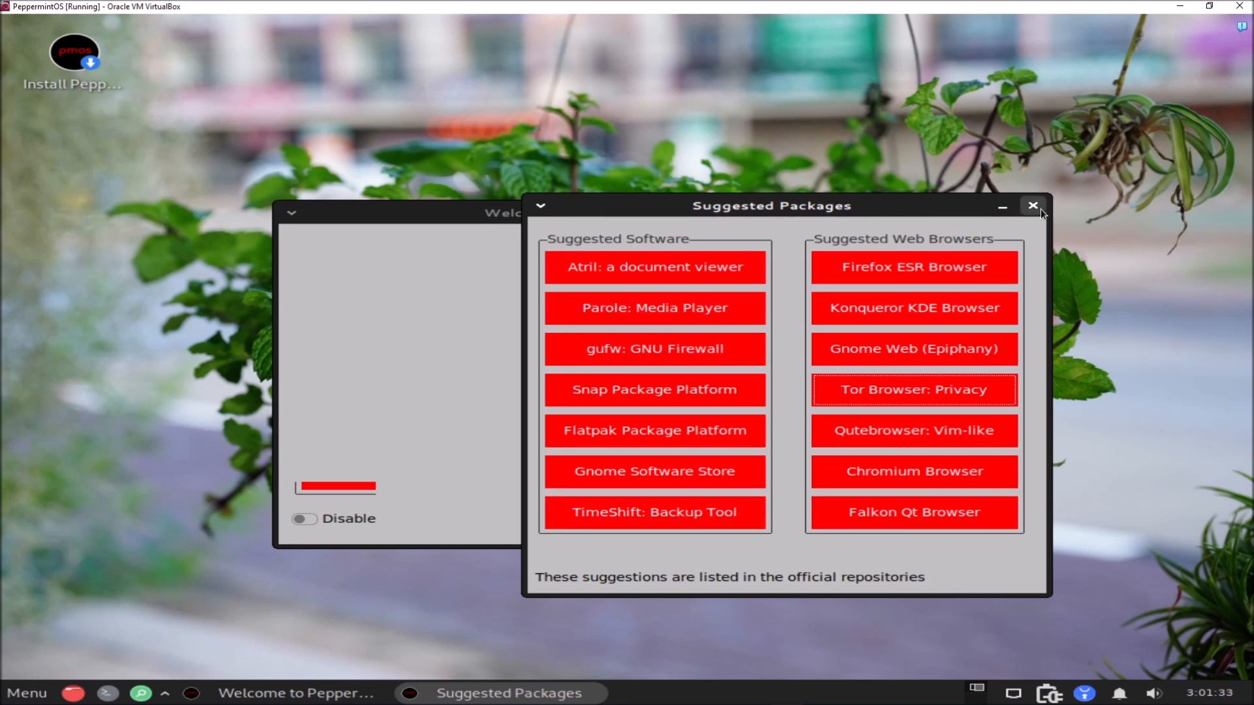
{"action": "left_click", "coordinate": [1032, 205]}
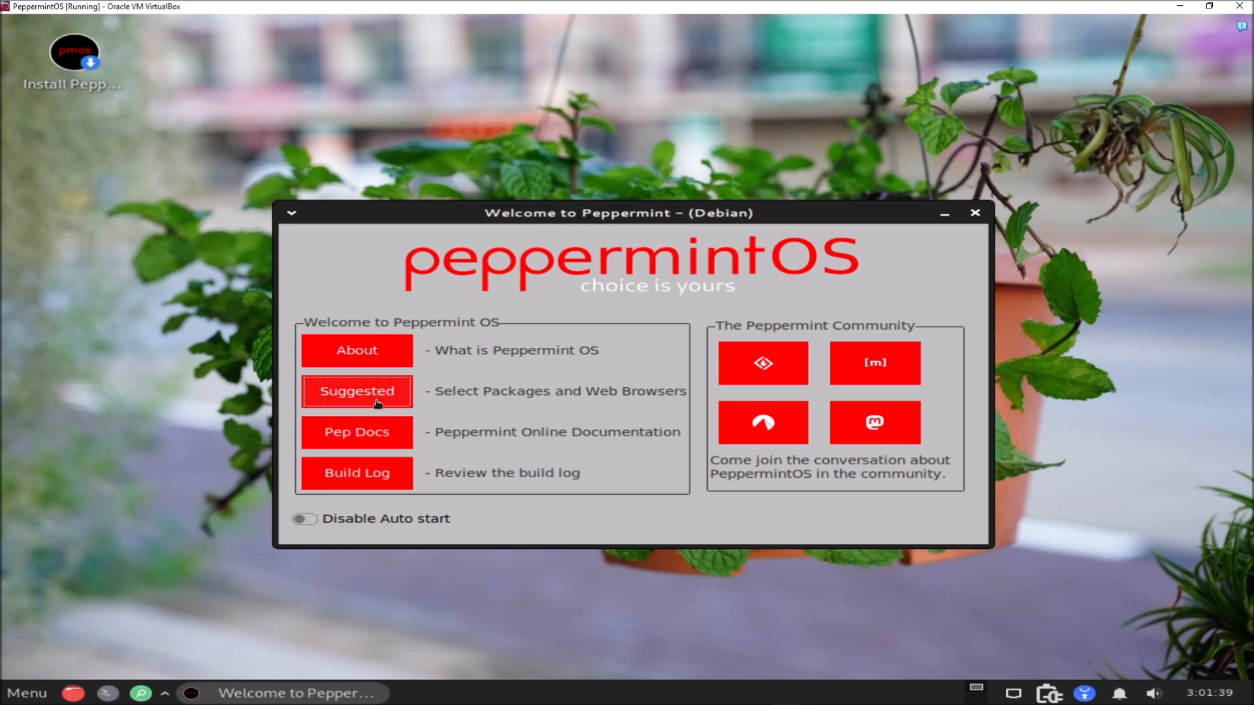
{"action": "mouse_move", "coordinate": [384, 440]}
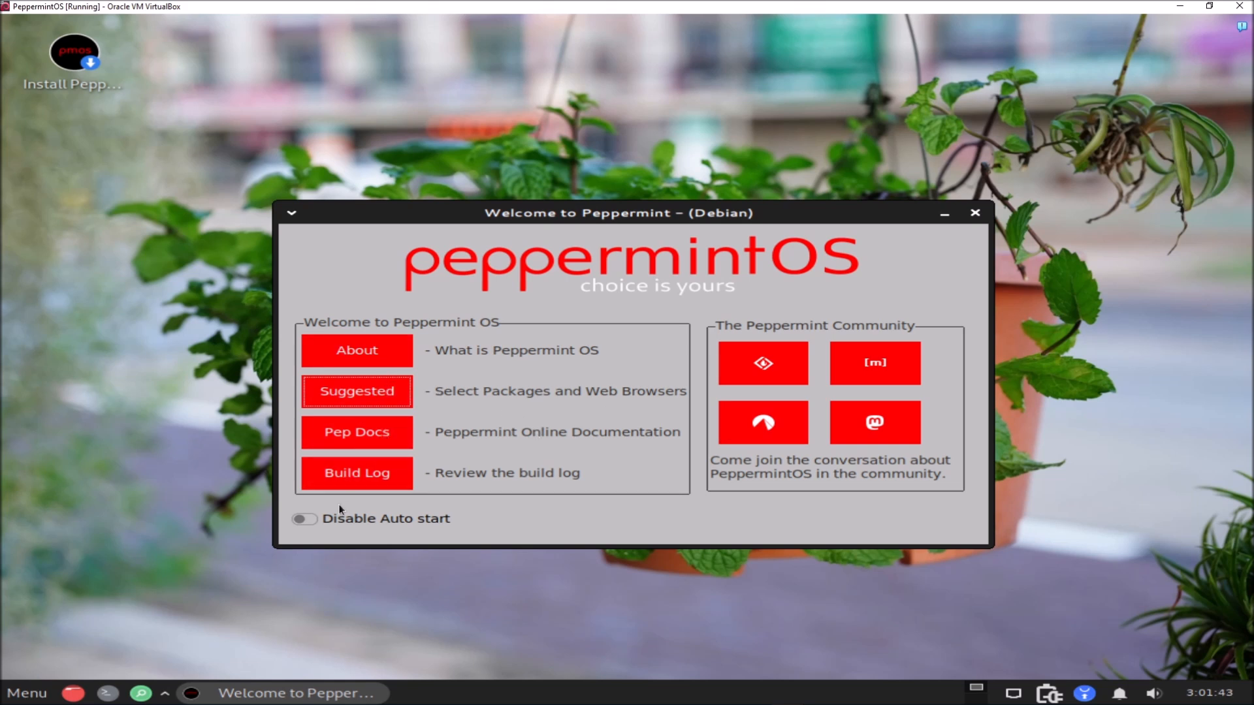
{"action": "mouse_move", "coordinate": [336, 277]}
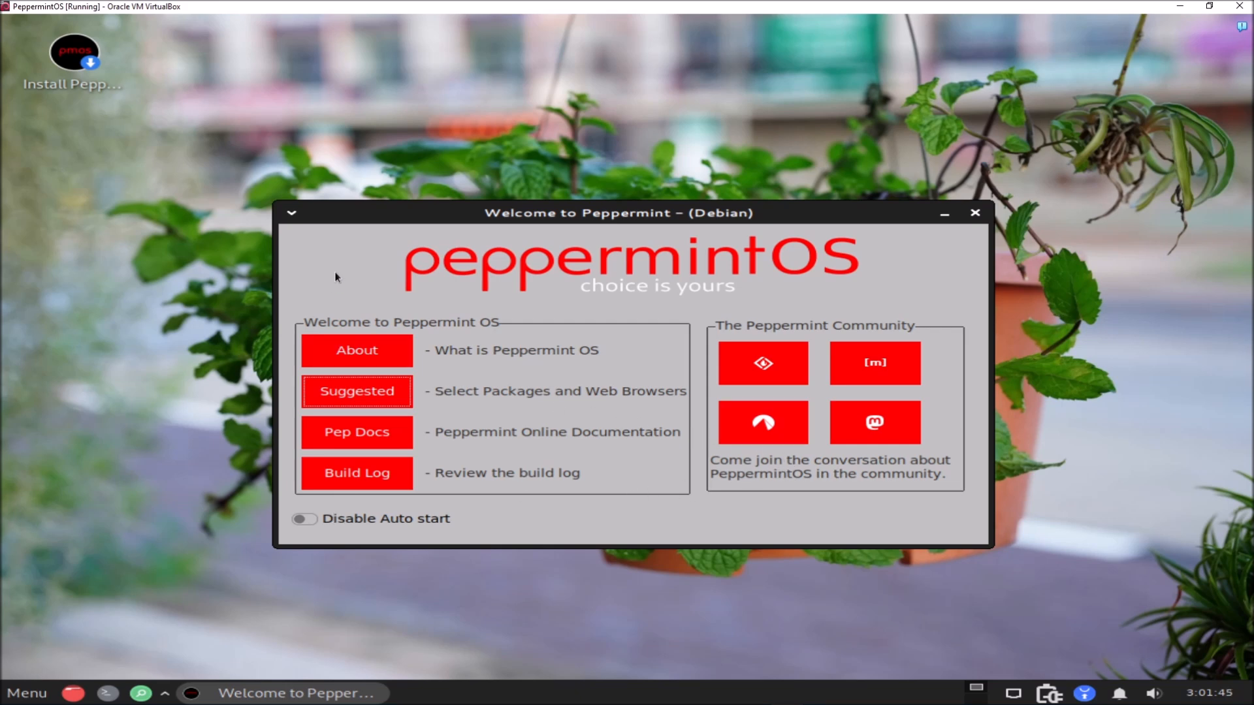
{"action": "mouse_move", "coordinate": [1124, 198]}
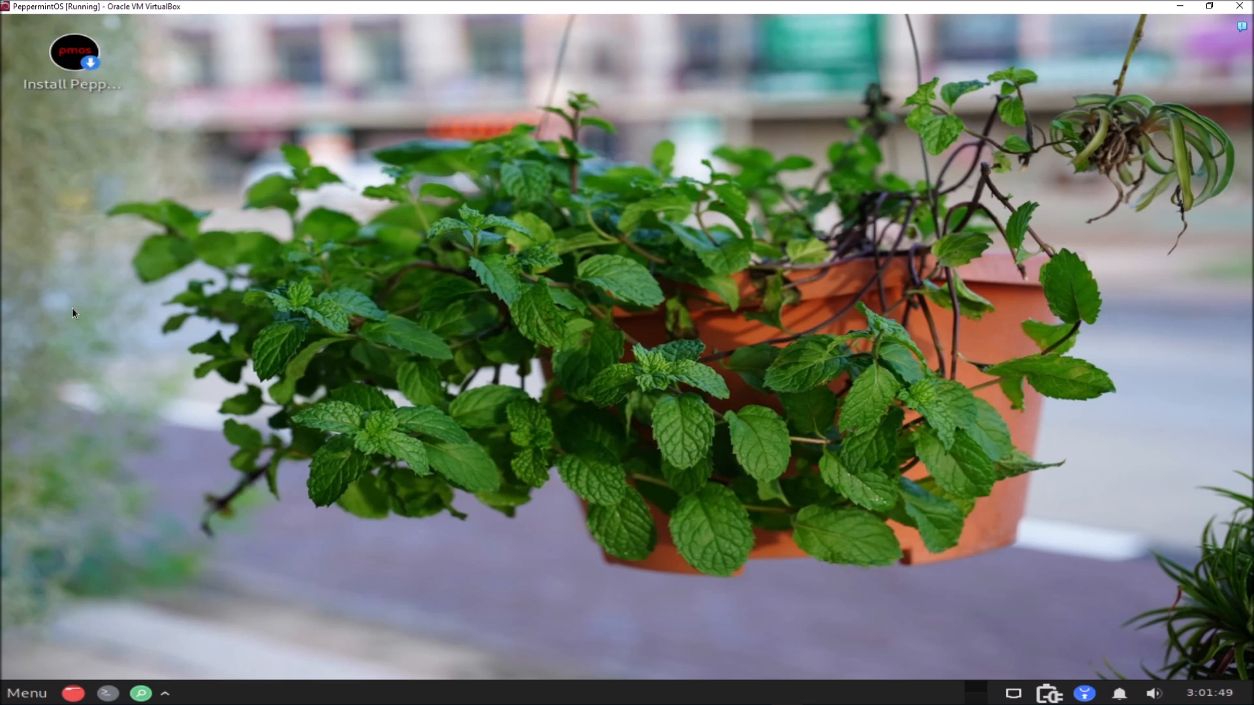
Step: Launch Install Peppermint and enter the user name 'RichardStallman' on the Users page
{"action": "double_click", "coordinate": [73, 51]}
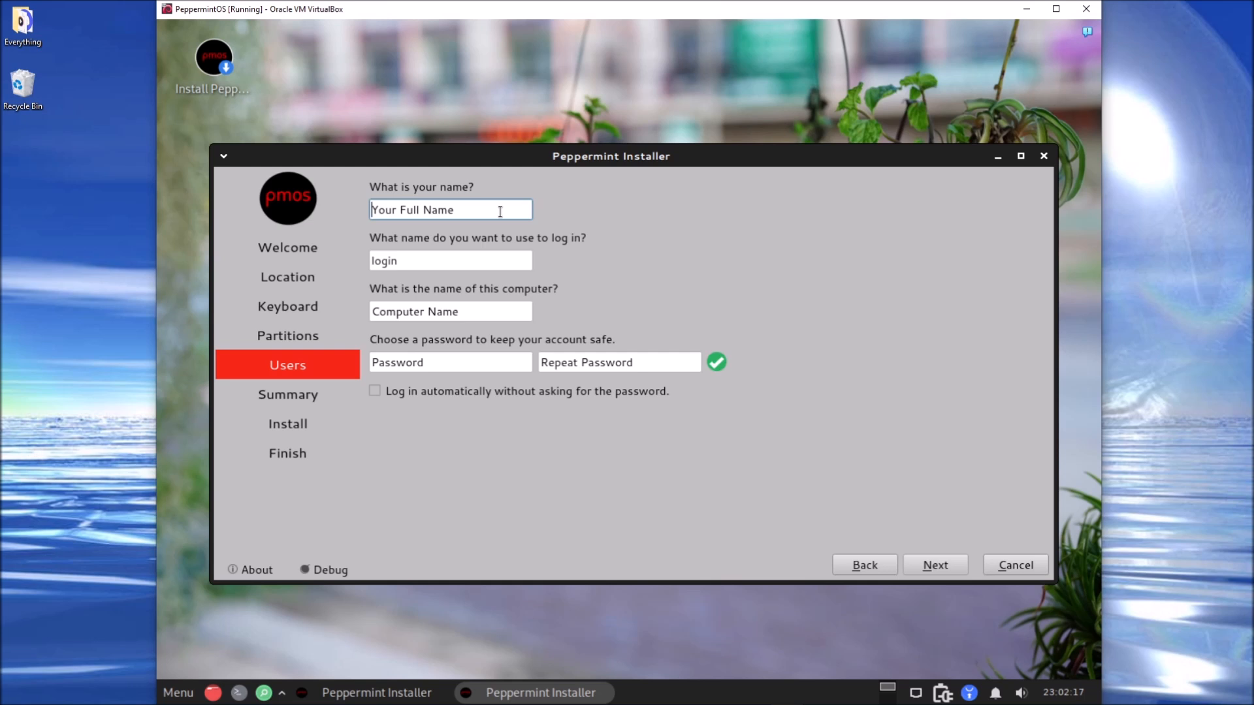
{"action": "type", "text": "RichardSt"}
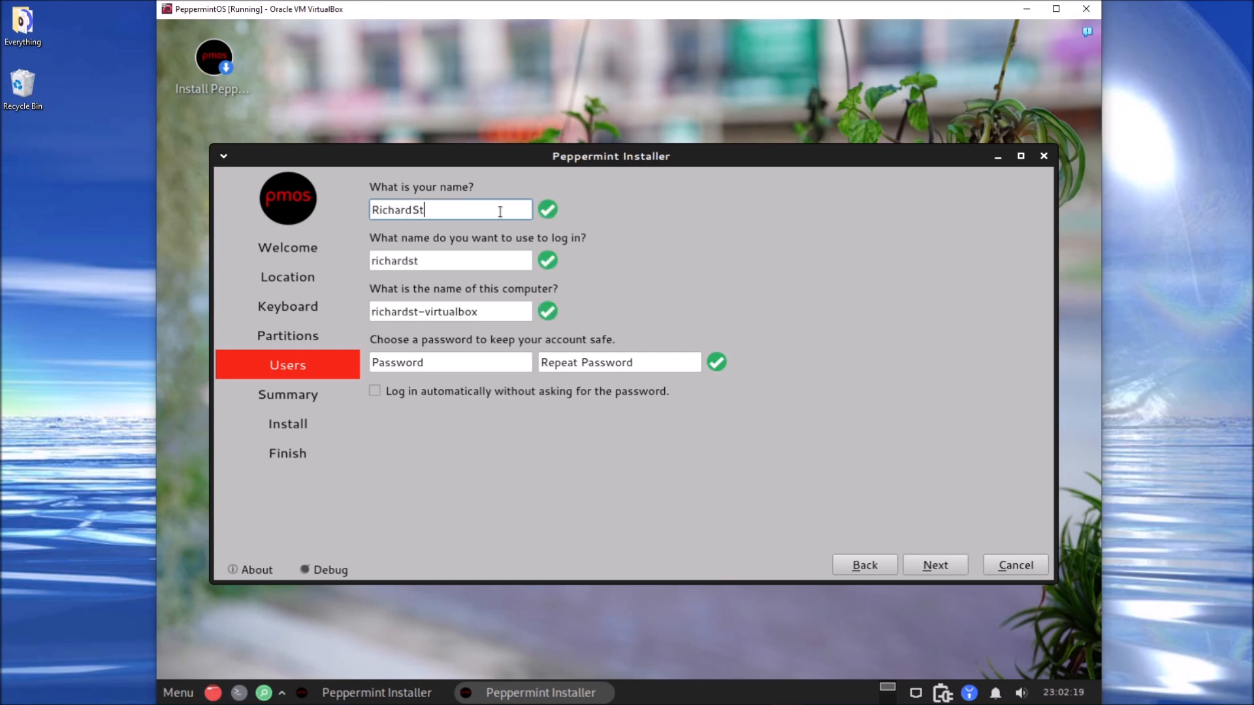
{"action": "type", "text": "allman"}
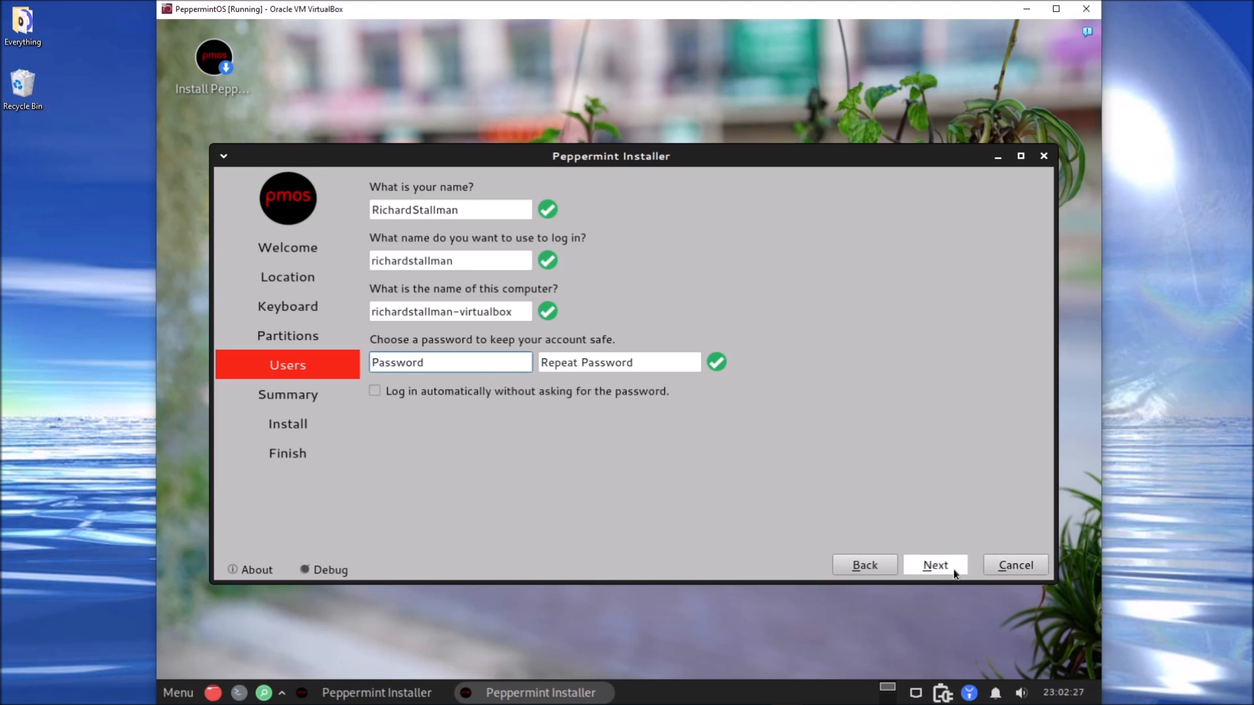
Step: Continue to the Summary page and begin installing onto the erased virtual disk
{"action": "left_click", "coordinate": [933, 565]}
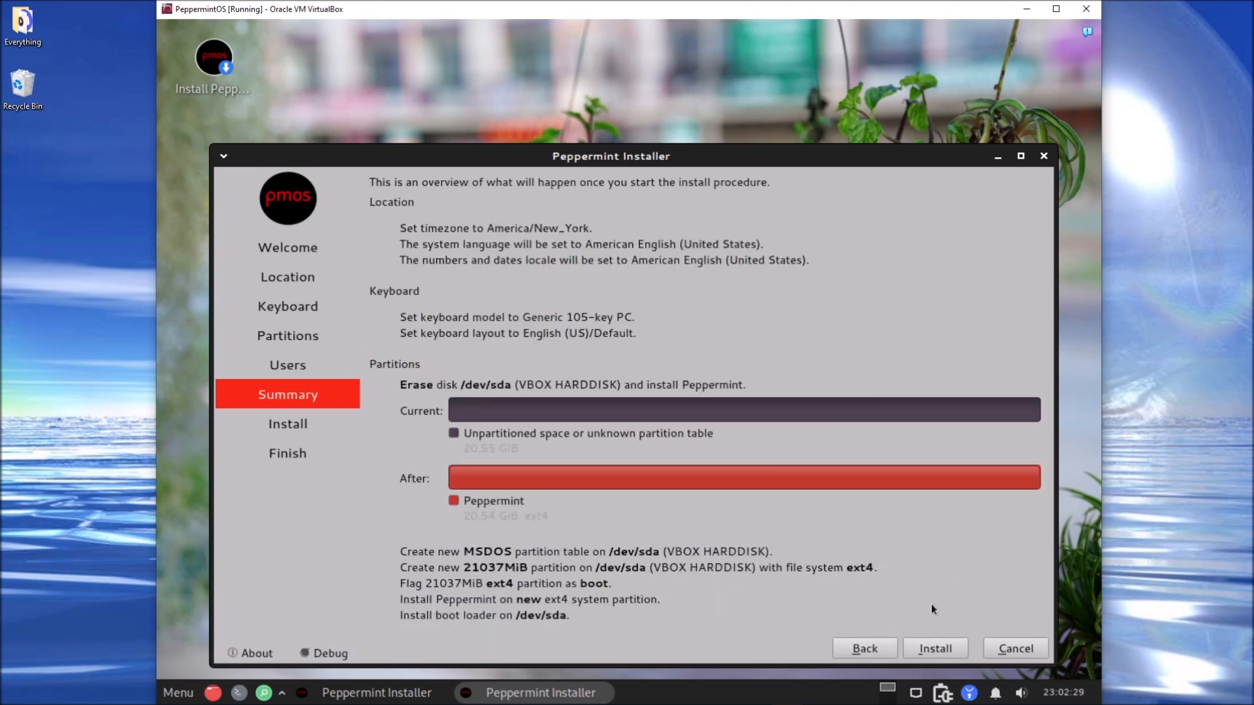
{"action": "left_click", "coordinate": [934, 648]}
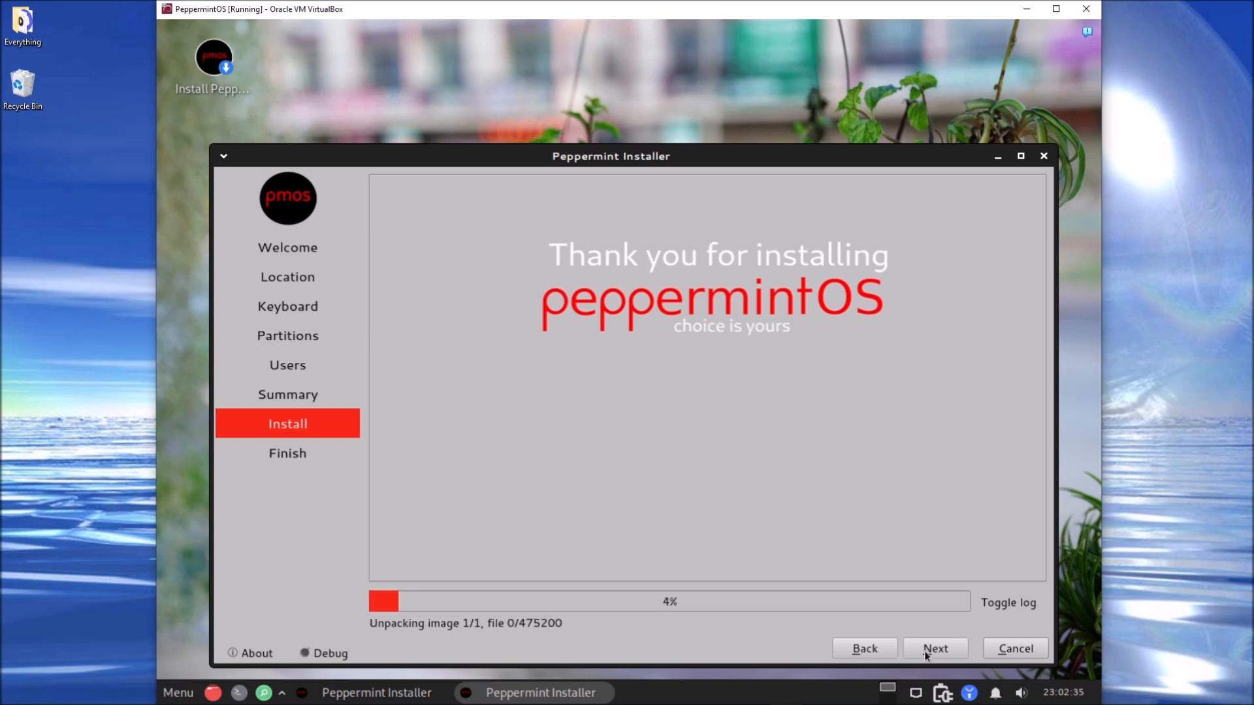
{"action": "left_click", "coordinate": [176, 693]}
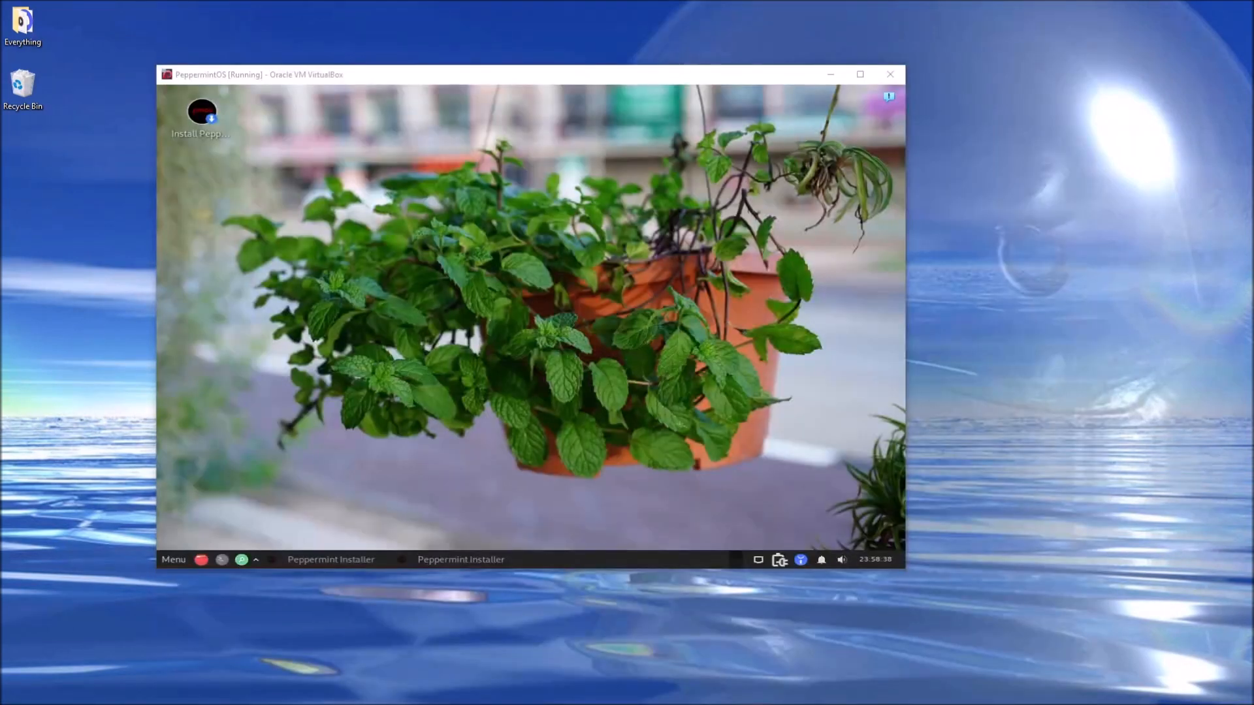
Step: Enlarge the VM display and launch xfce4-terminal from the application menu search
{"action": "left_click", "coordinate": [859, 75]}
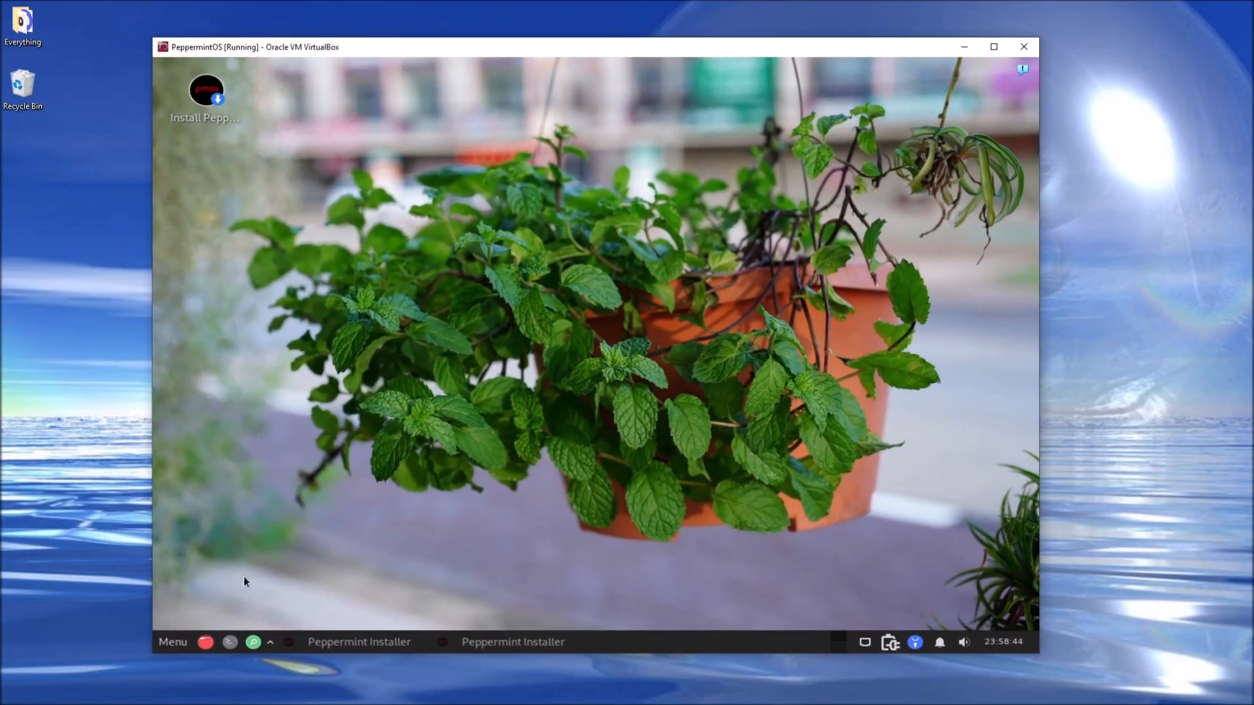
{"action": "left_click", "coordinate": [173, 641]}
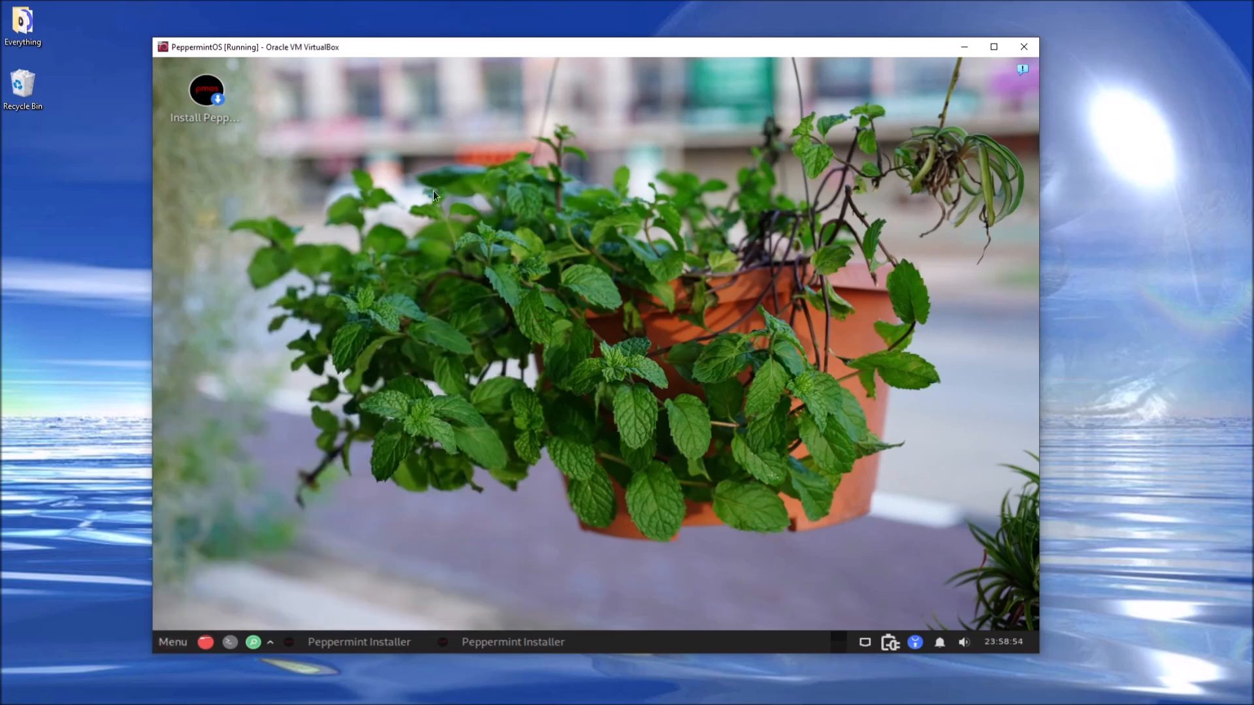
{"action": "left_click", "coordinate": [172, 642]}
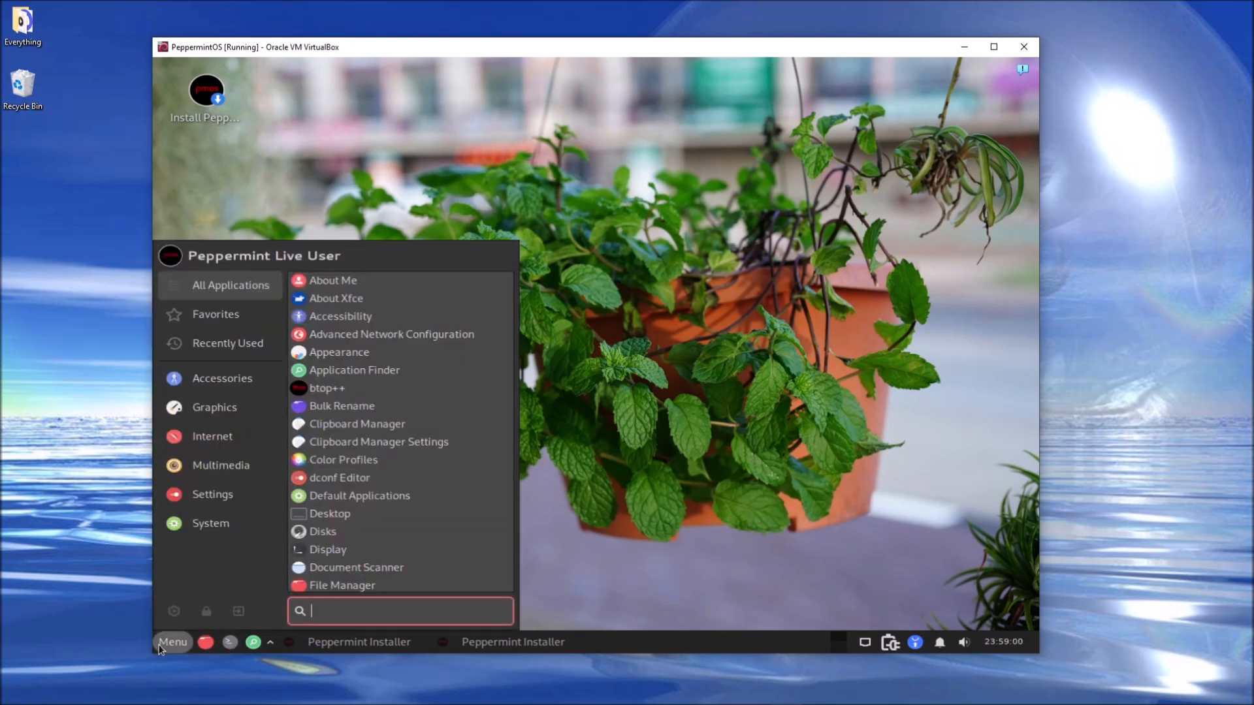
{"action": "type", "text": "ne"}
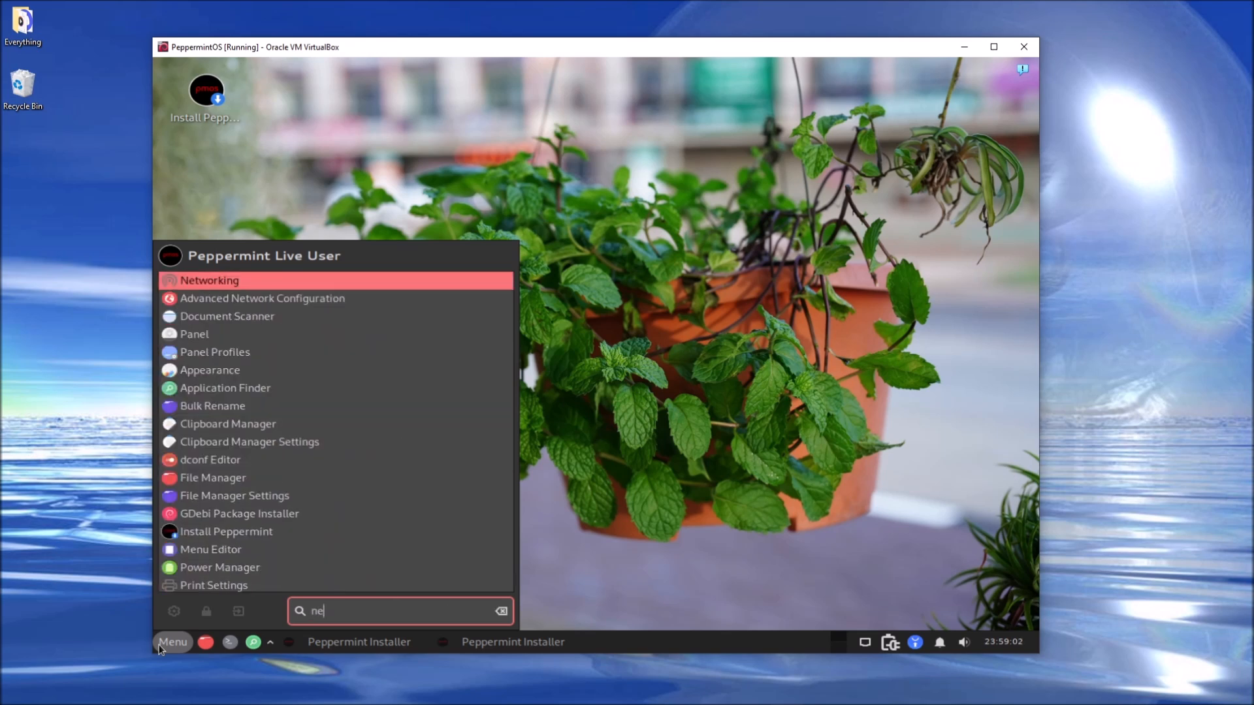
{"action": "left_click", "coordinate": [501, 611]}
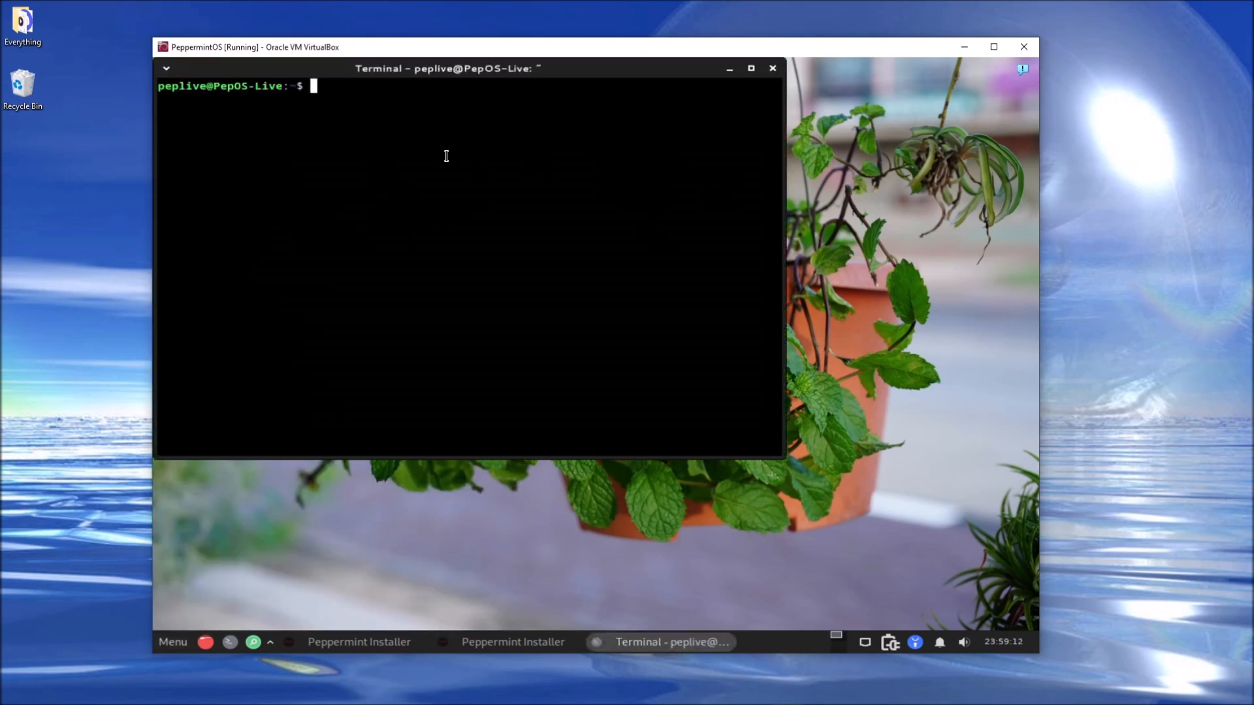
Step: Run 'sudo apt-get install neofetch' and close the extra terminal running top
{"action": "type", "text": "sudo apt-get"}
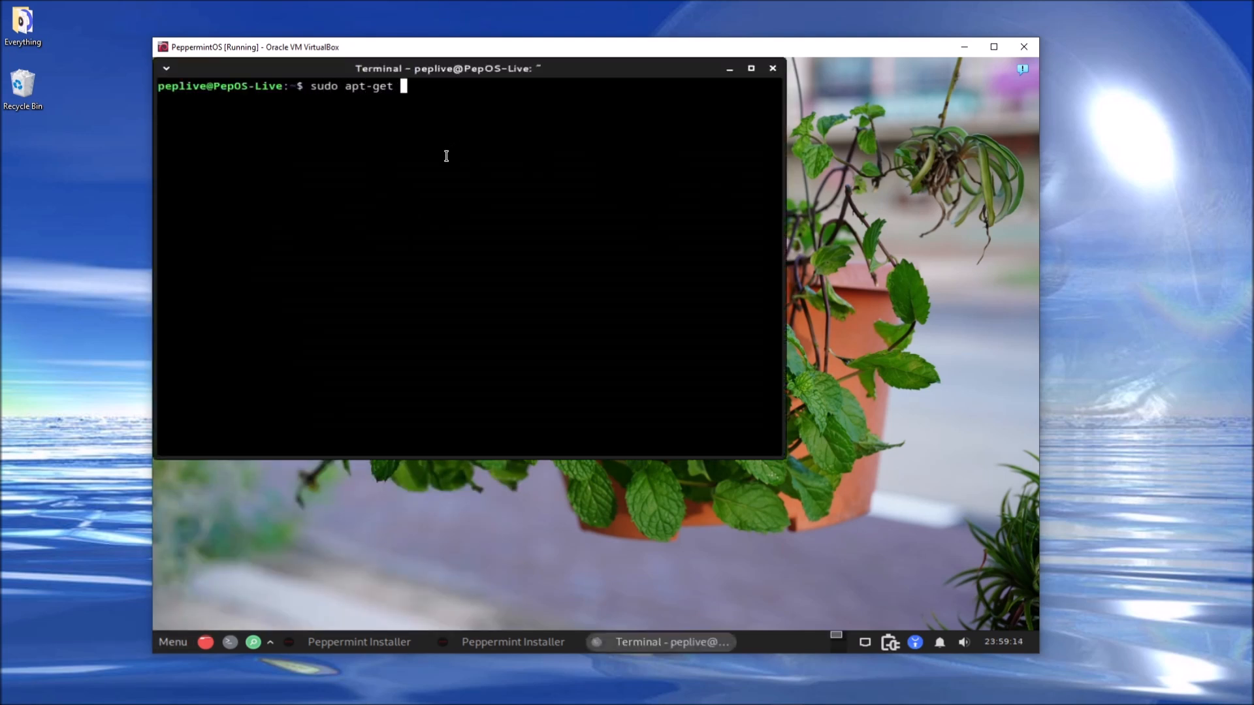
{"action": "type", "text": "install"}
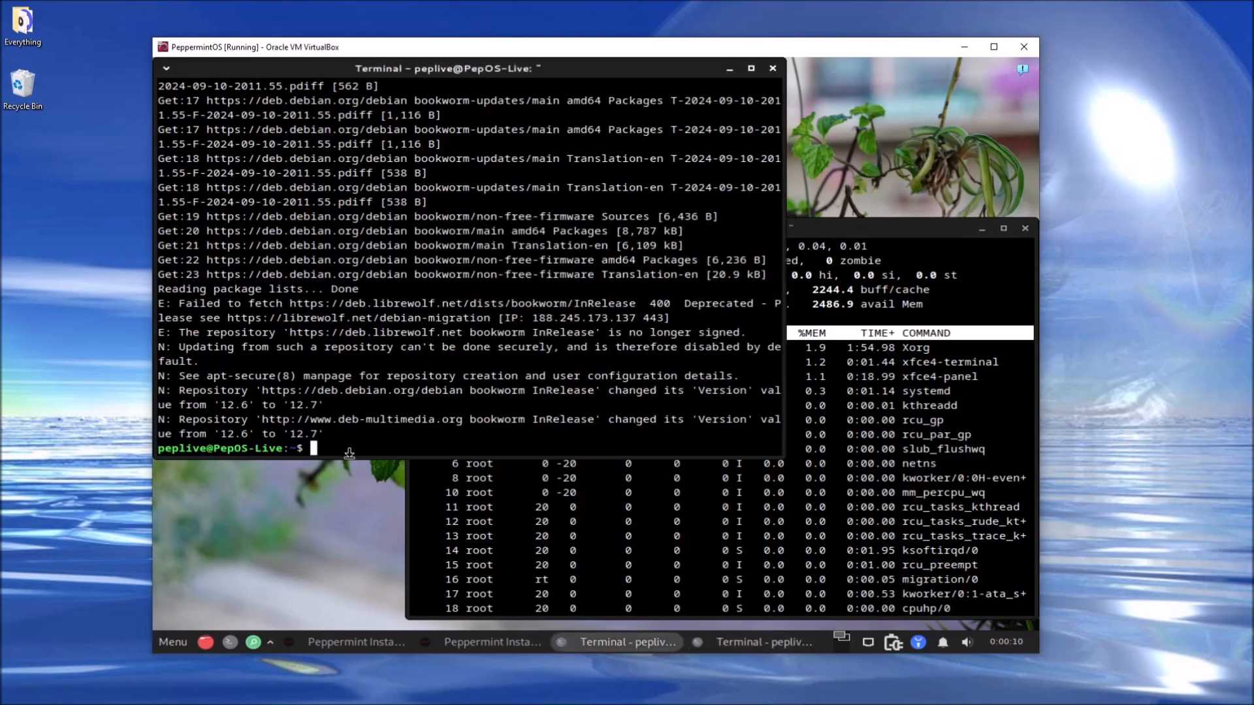
{"action": "type", "text": "sudo apt"}
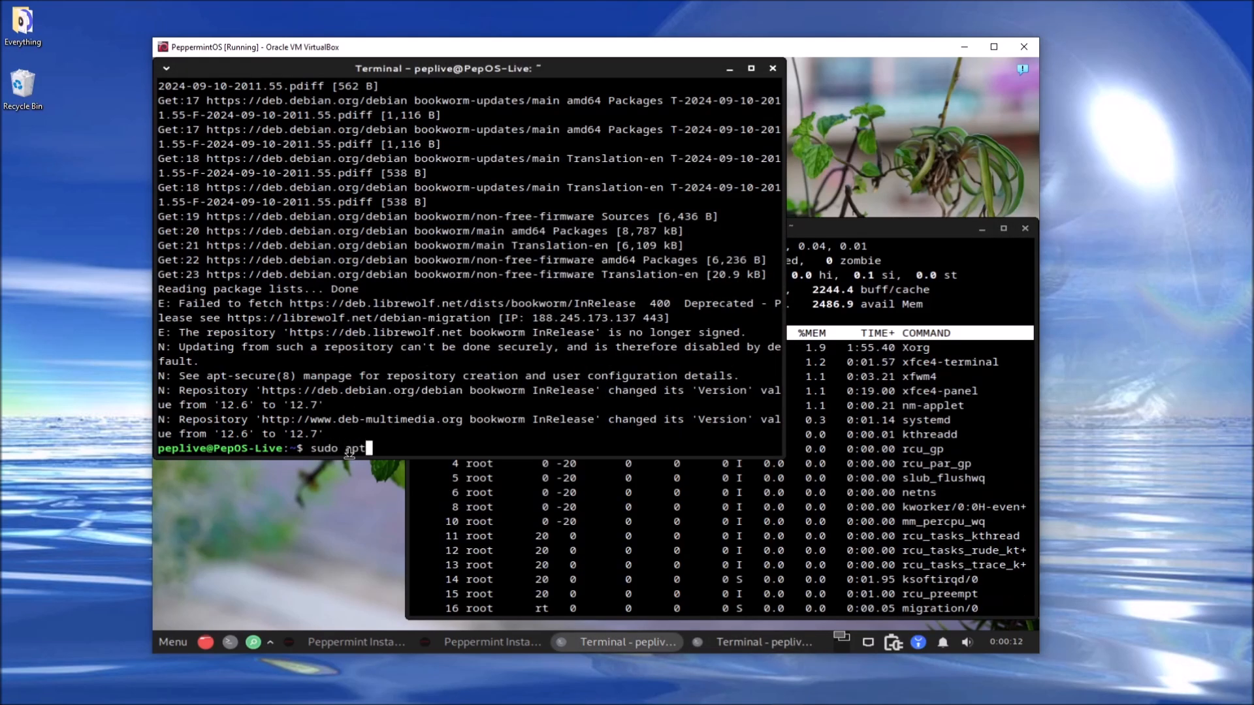
{"action": "type", "text": "-get instal"}
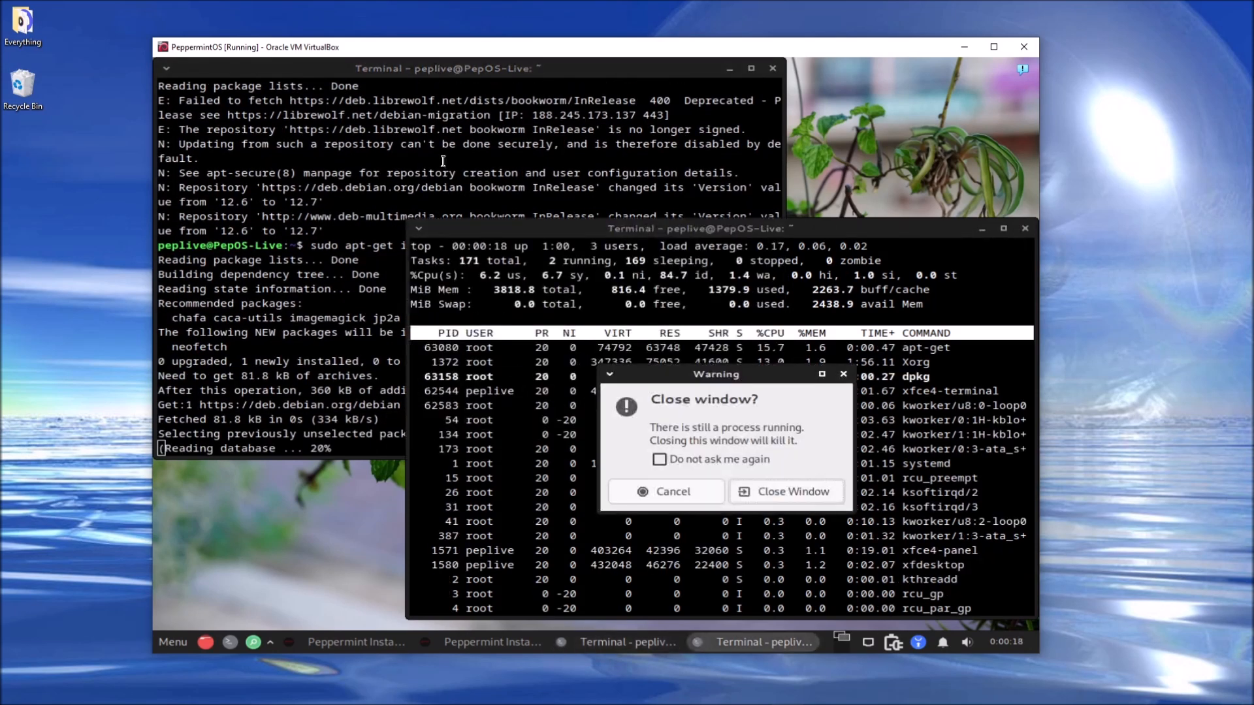
{"action": "left_click", "coordinate": [785, 491]}
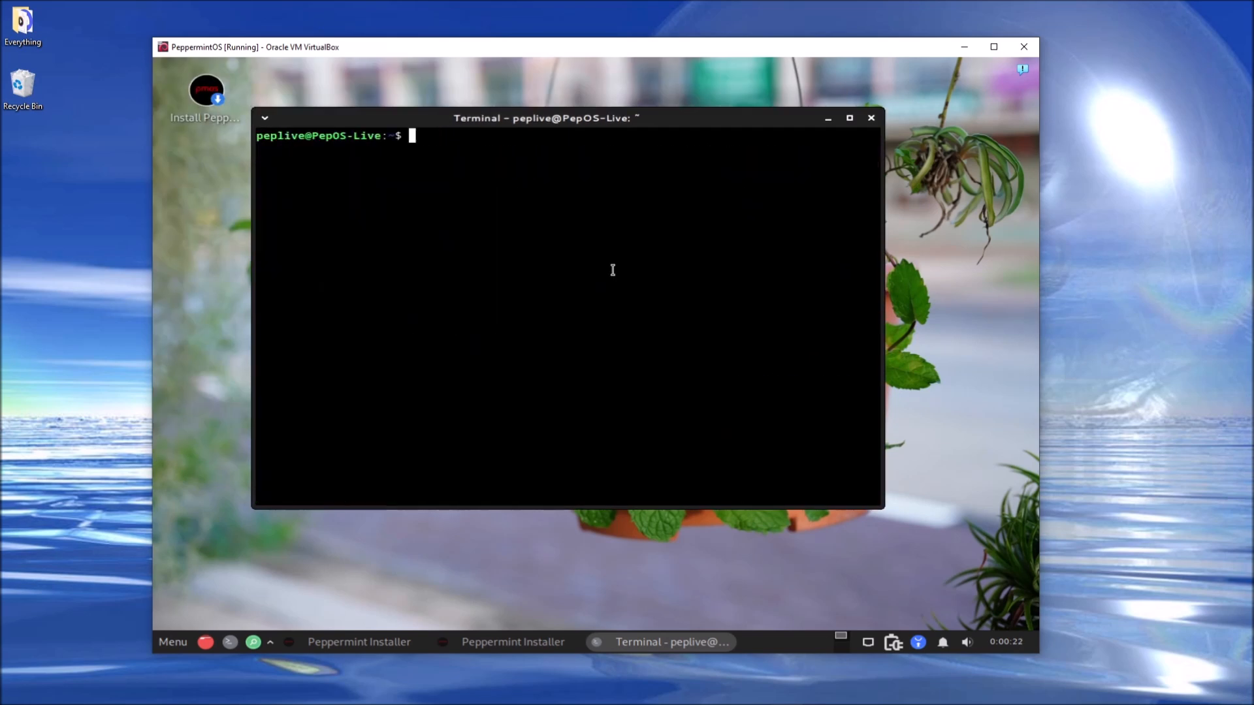
Step: Run neofetch for the PeppermintOS system summary, then list processes with 'ps aux'
{"action": "type", "text": "neofetch"}
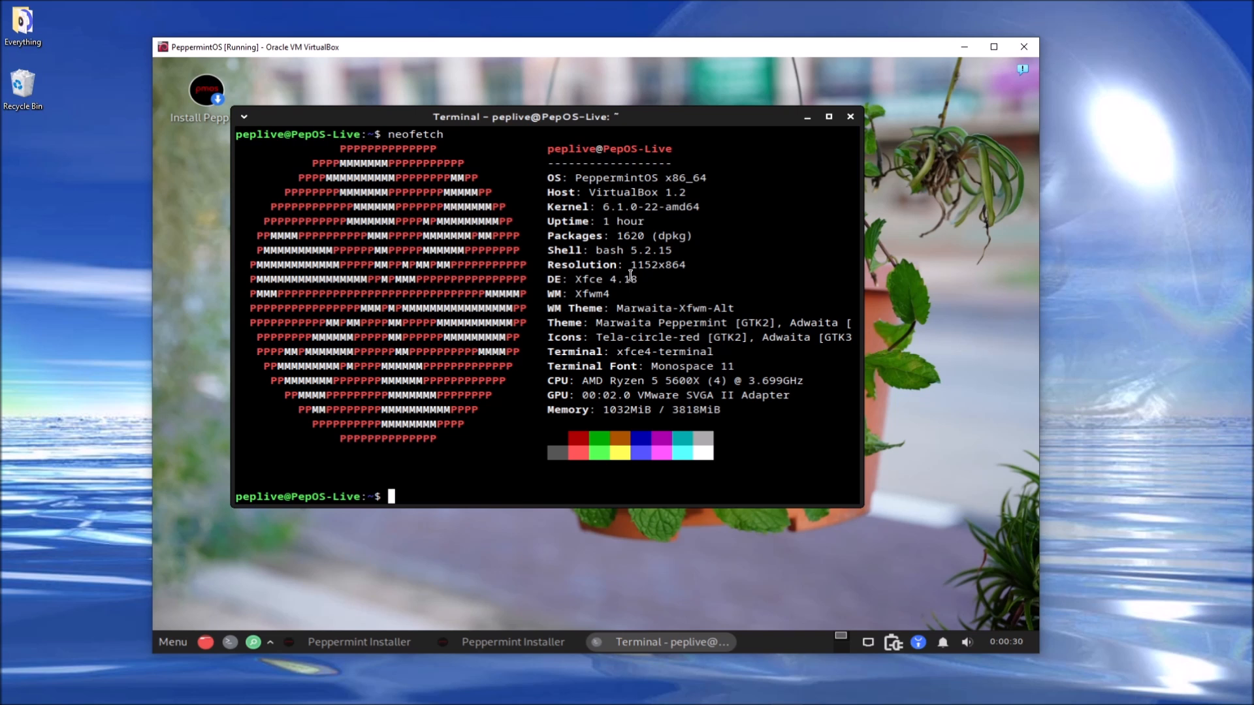
{"action": "mouse_move", "coordinate": [601, 416]}
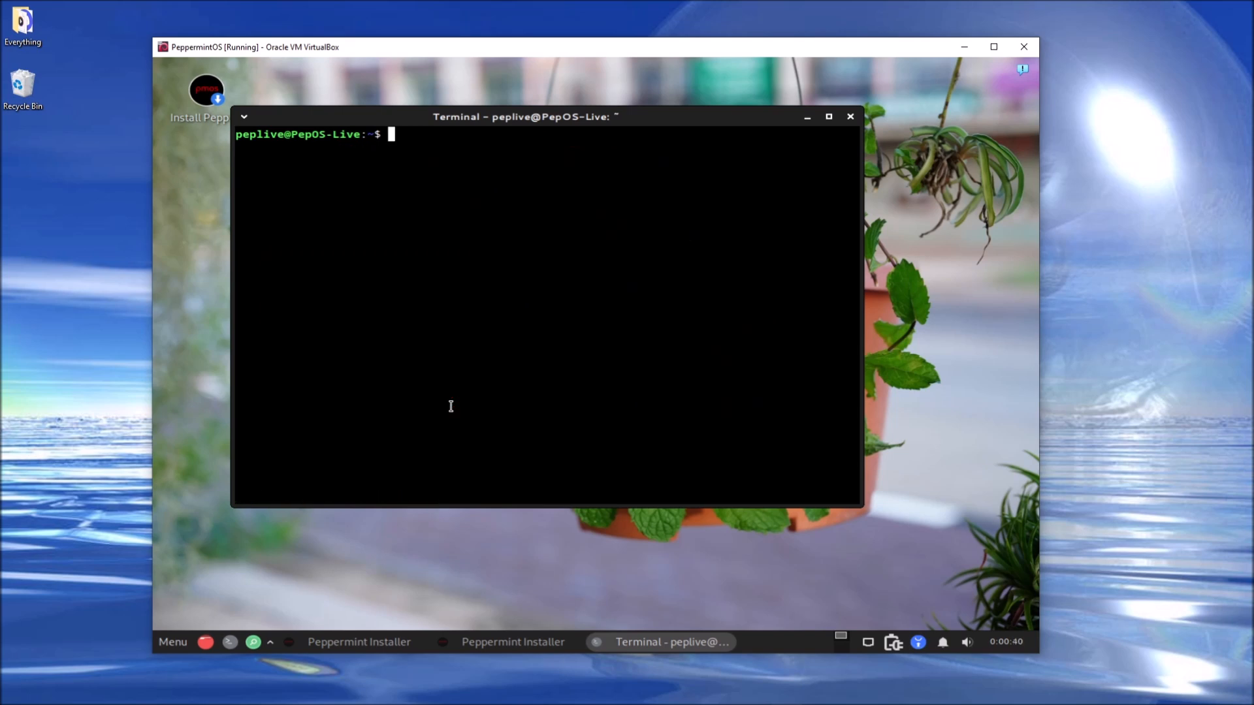
{"action": "type", "text": "ps aux"}
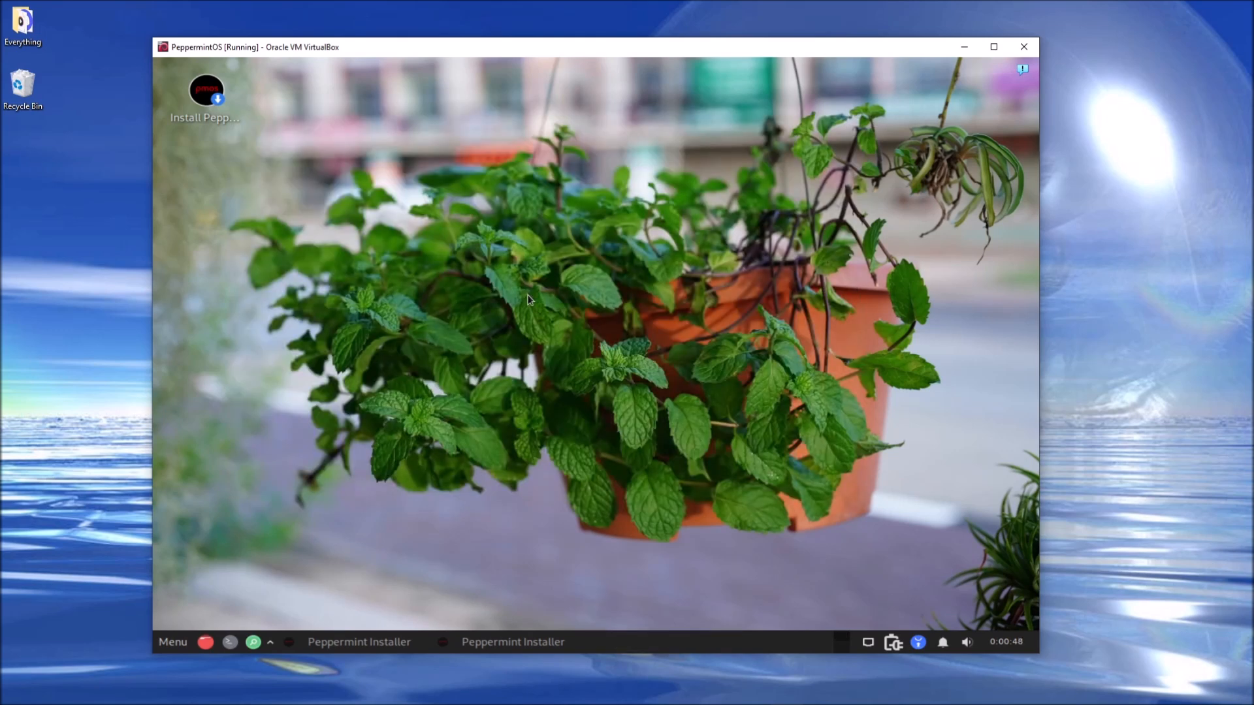
Step: Browse the application menu's Accessories, Graphics and full application lists
{"action": "left_click", "coordinate": [173, 641]}
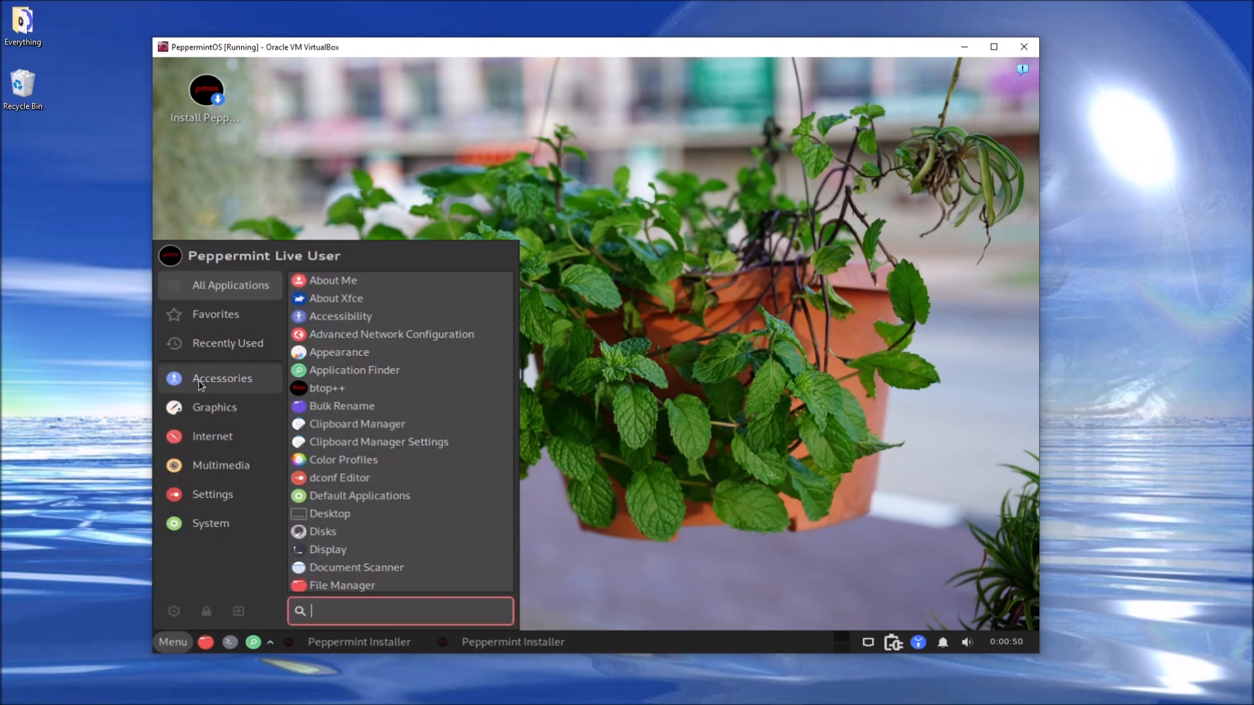
{"action": "left_click", "coordinate": [212, 436]}
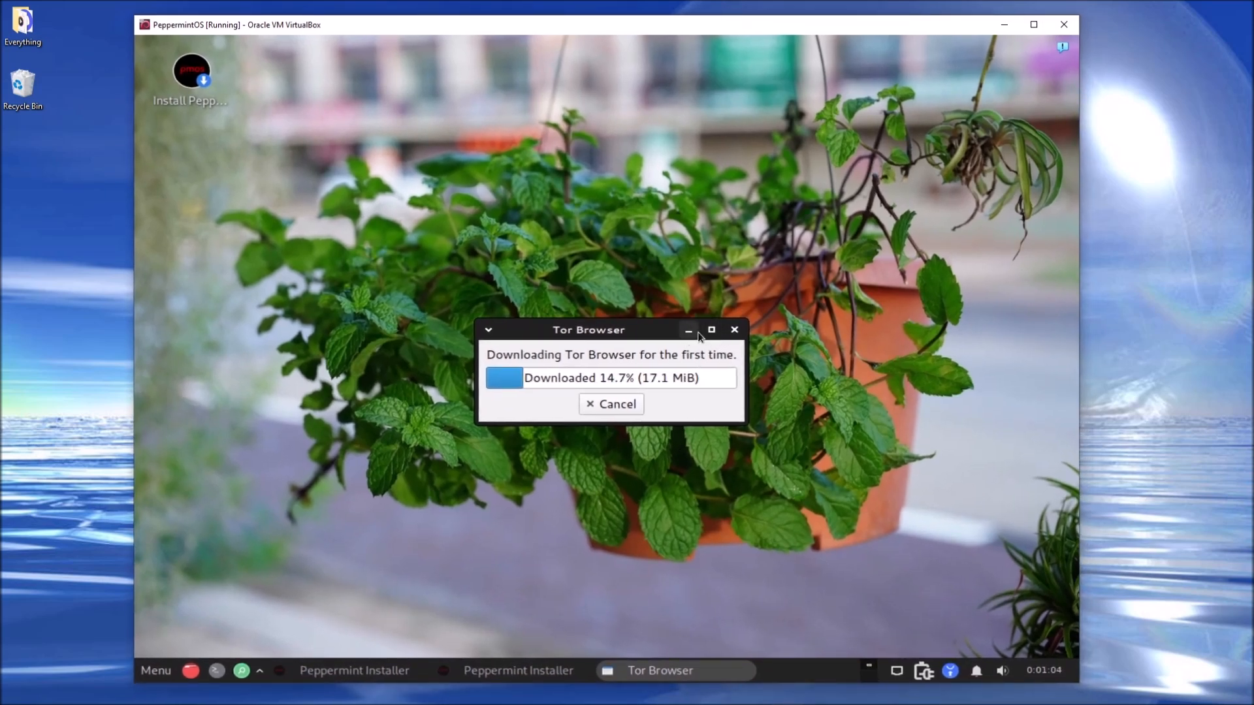
{"action": "left_click", "coordinate": [155, 670]}
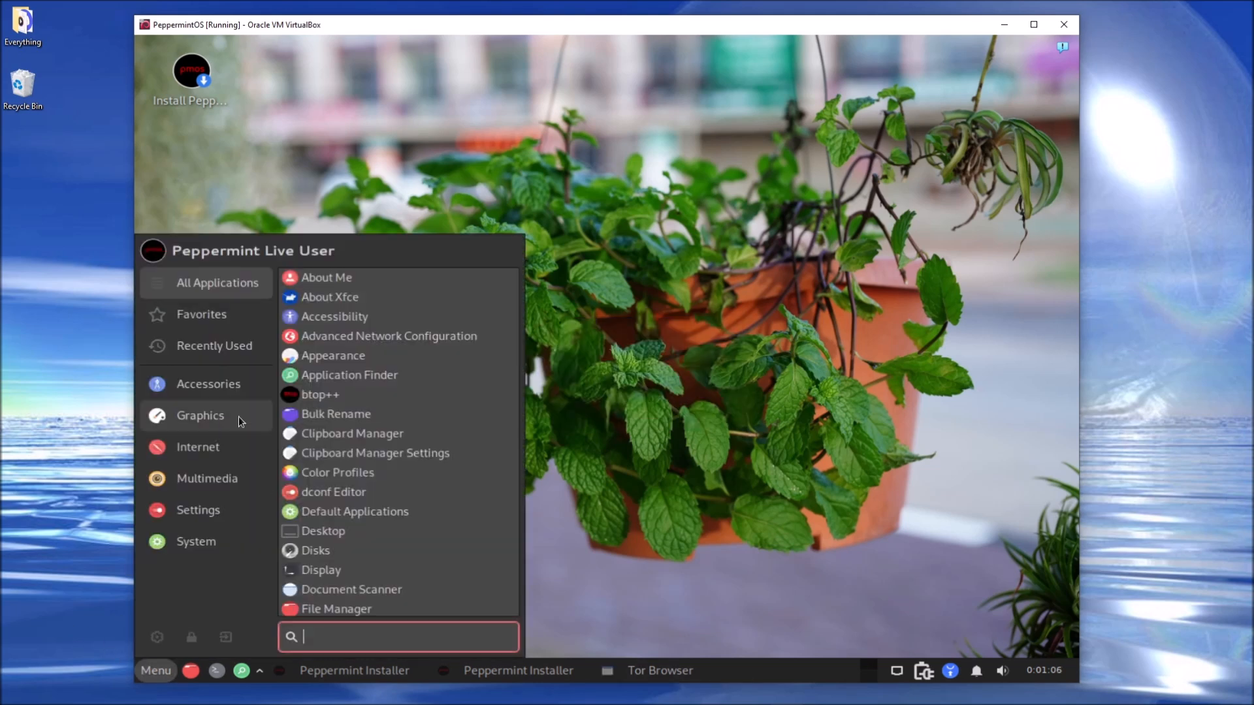
{"action": "left_click", "coordinate": [207, 478]}
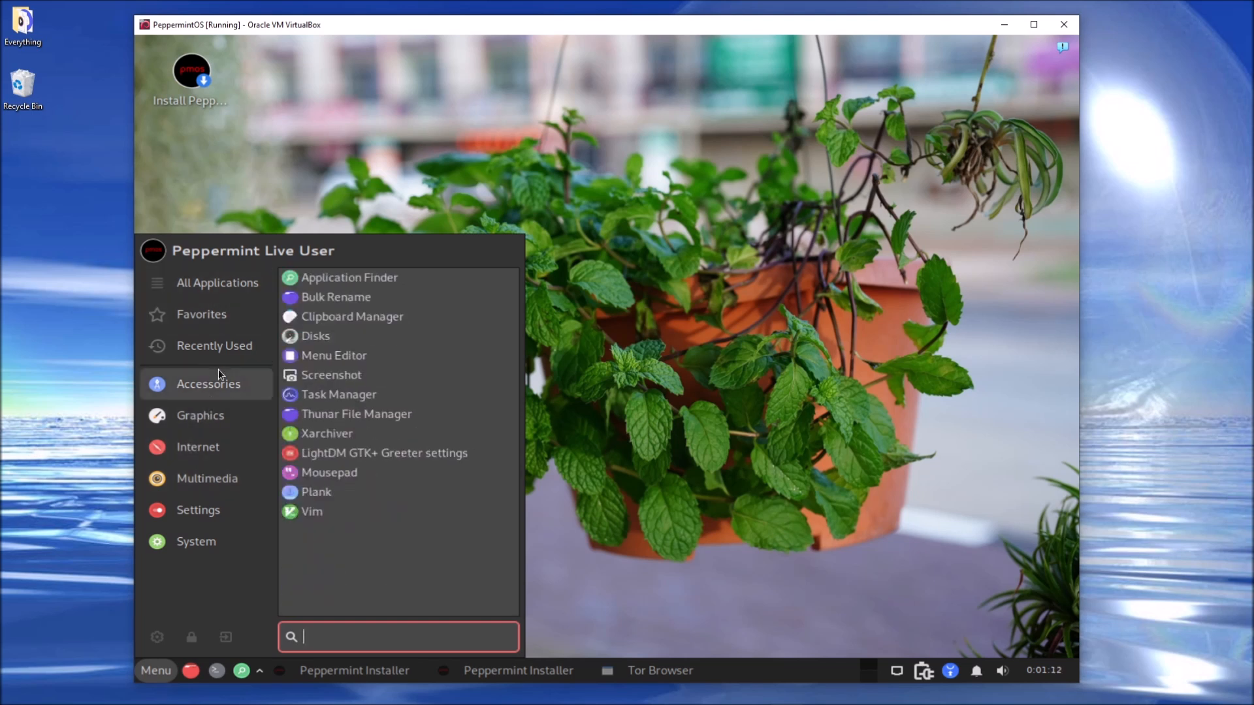
{"action": "left_click", "coordinate": [200, 415]}
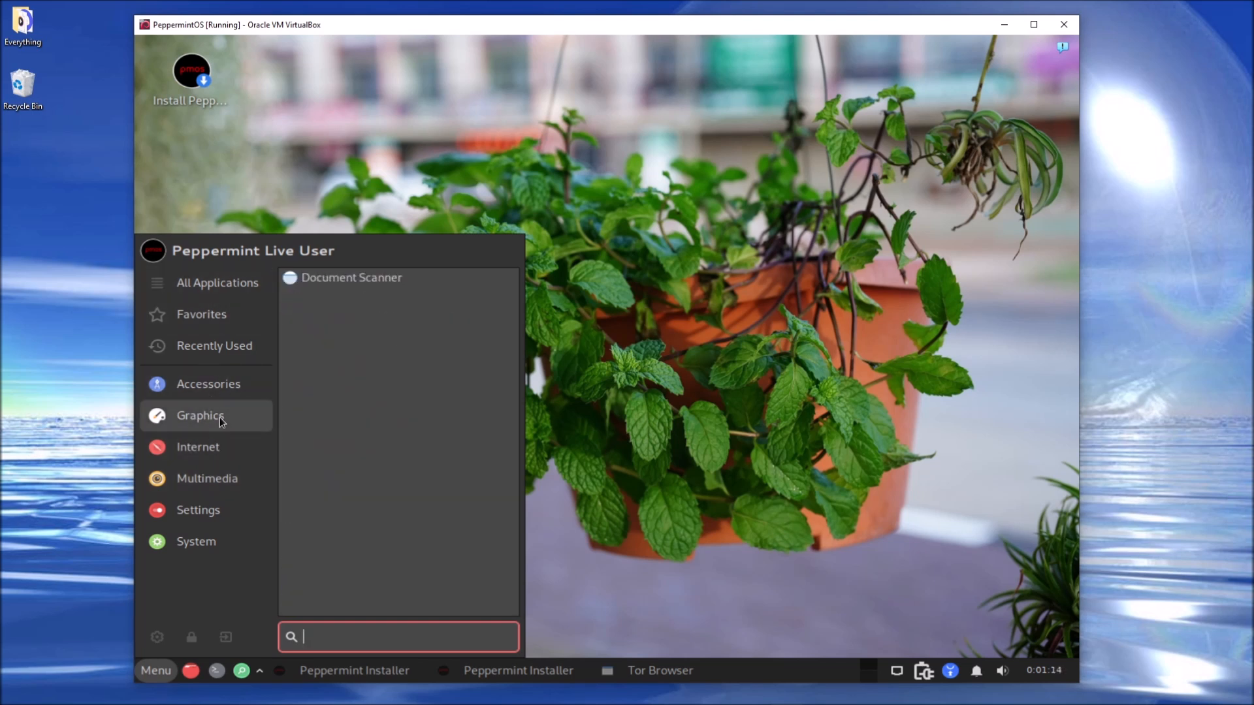
{"action": "left_click", "coordinate": [217, 282]}
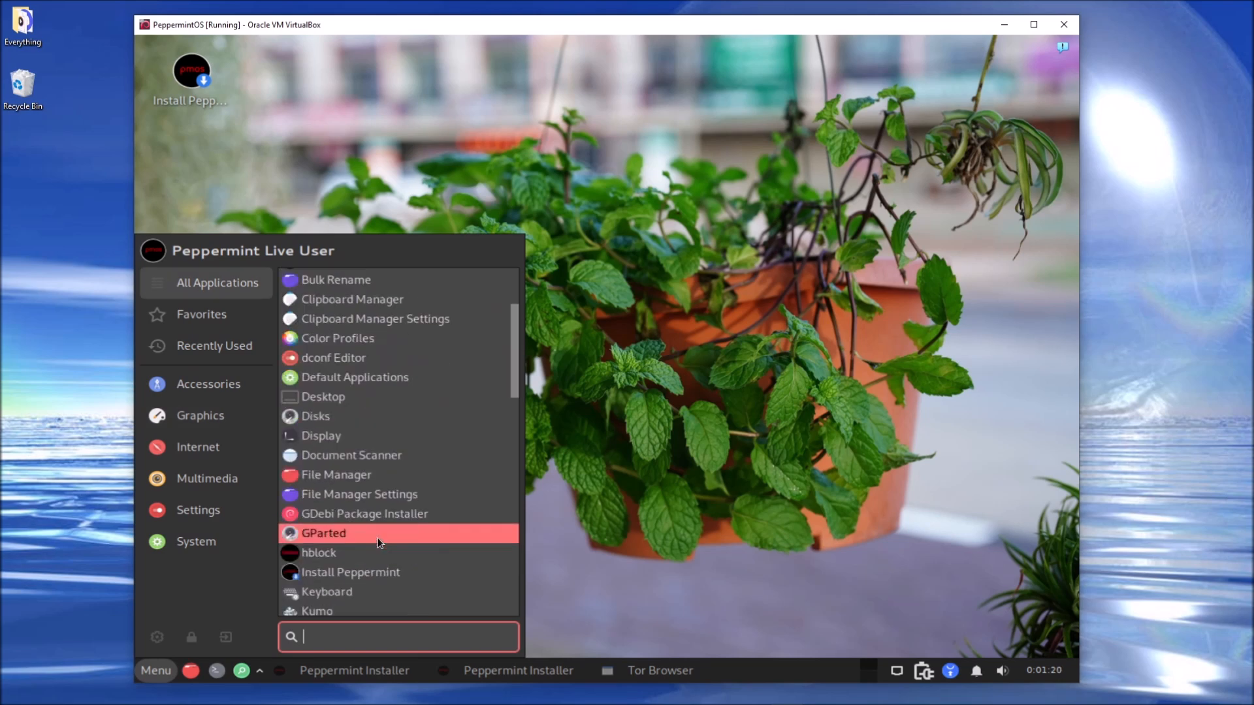
Step: Open Thunar on the home folder, close it and scroll through the menu again
{"action": "left_click", "coordinate": [337, 474]}
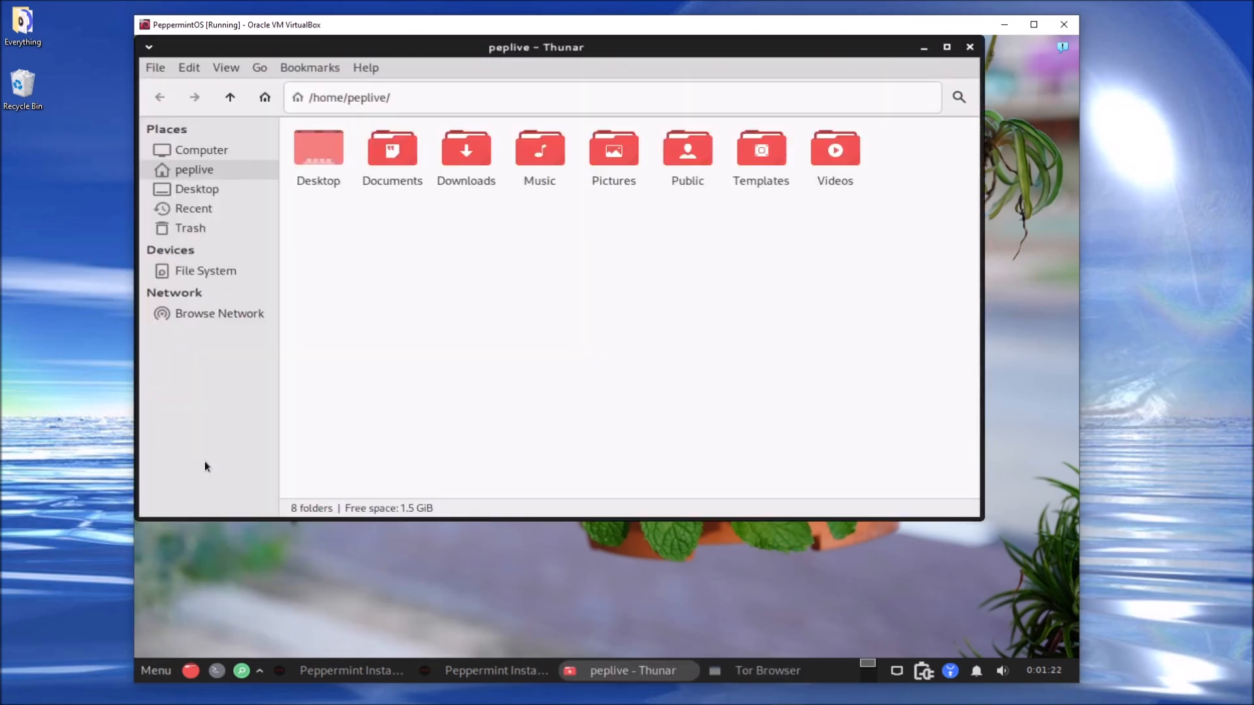
{"action": "left_click", "coordinate": [970, 47]}
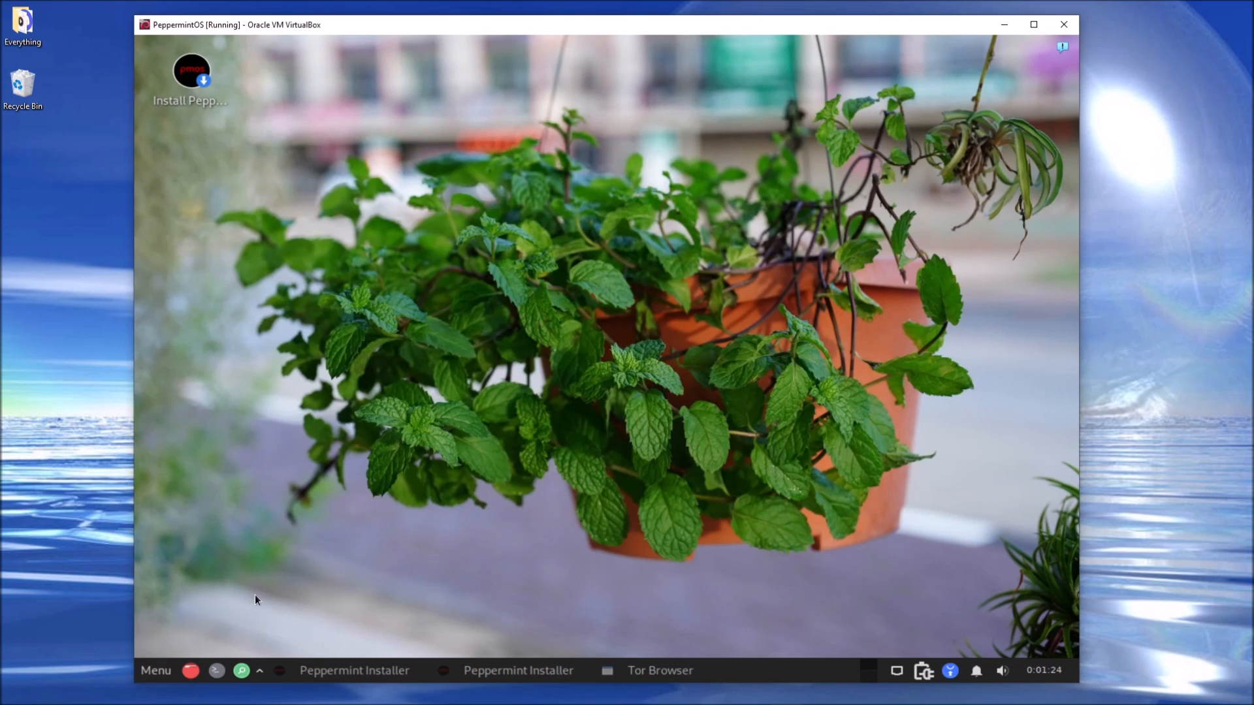
{"action": "left_click", "coordinate": [154, 670]}
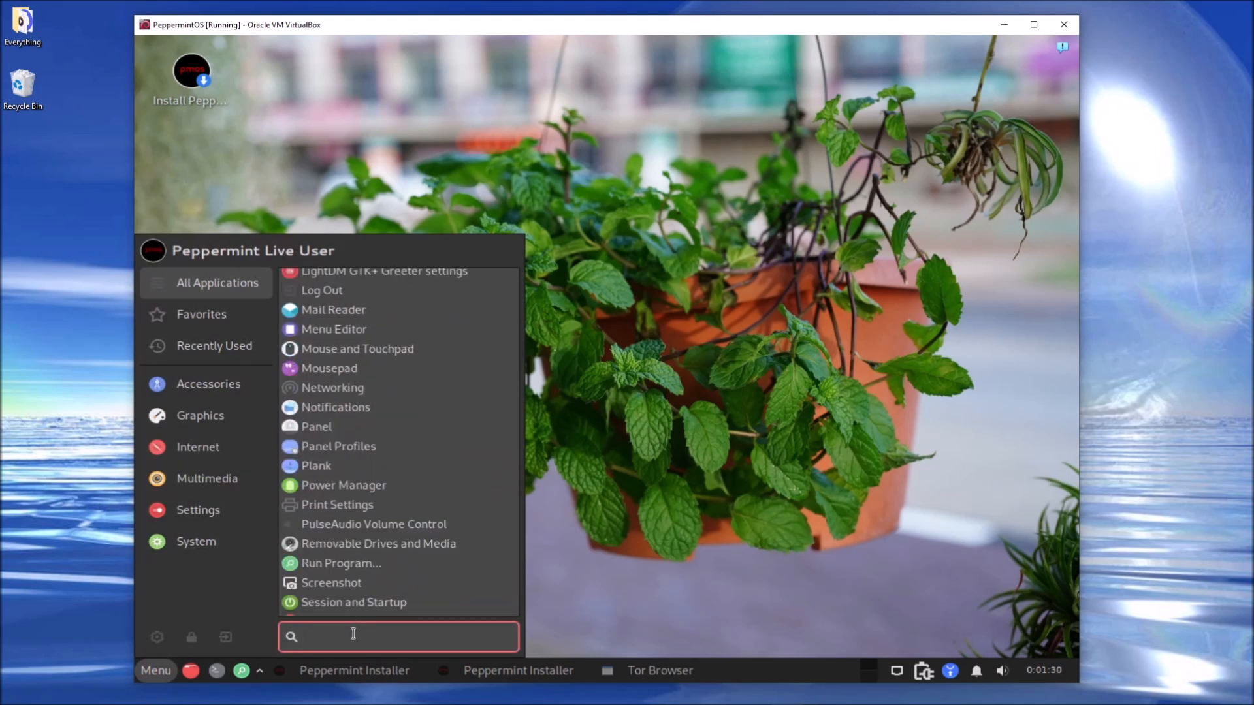
{"action": "scroll", "scroll_direction": "down", "scroll_amount": 3}
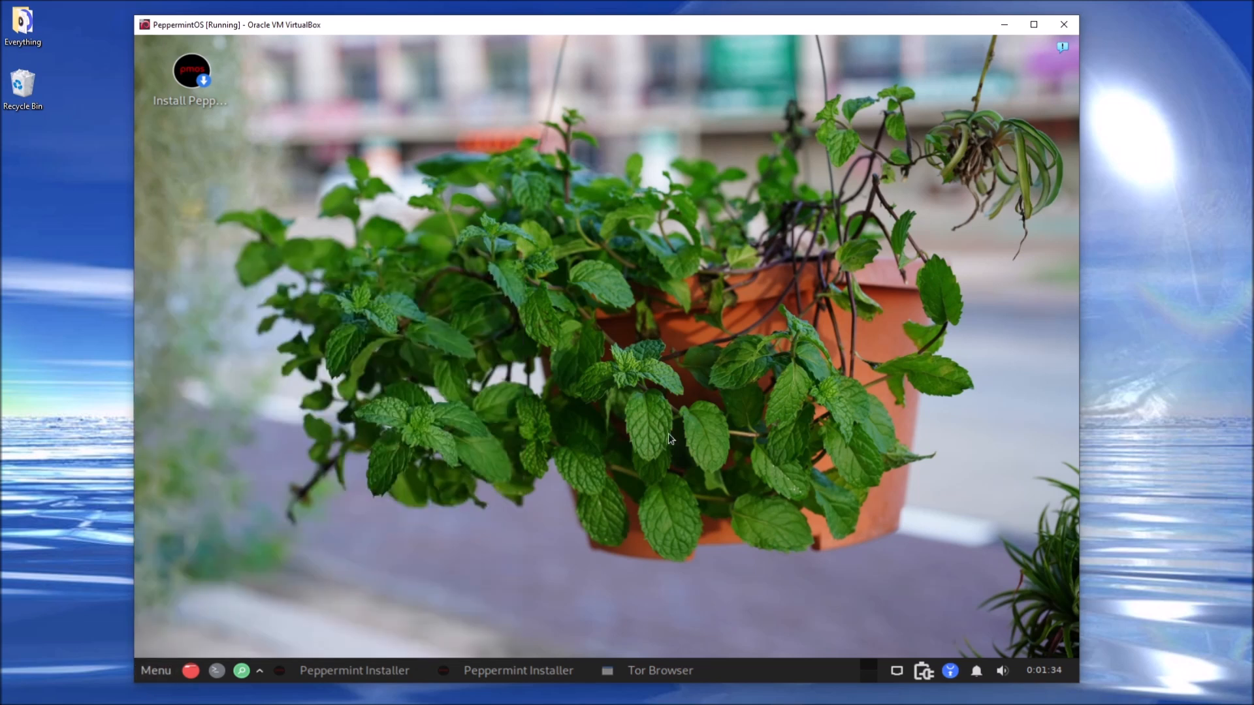
Step: Open Appearance settings and look over the Icons and Style theme lists
{"action": "left_click", "coordinate": [155, 670]}
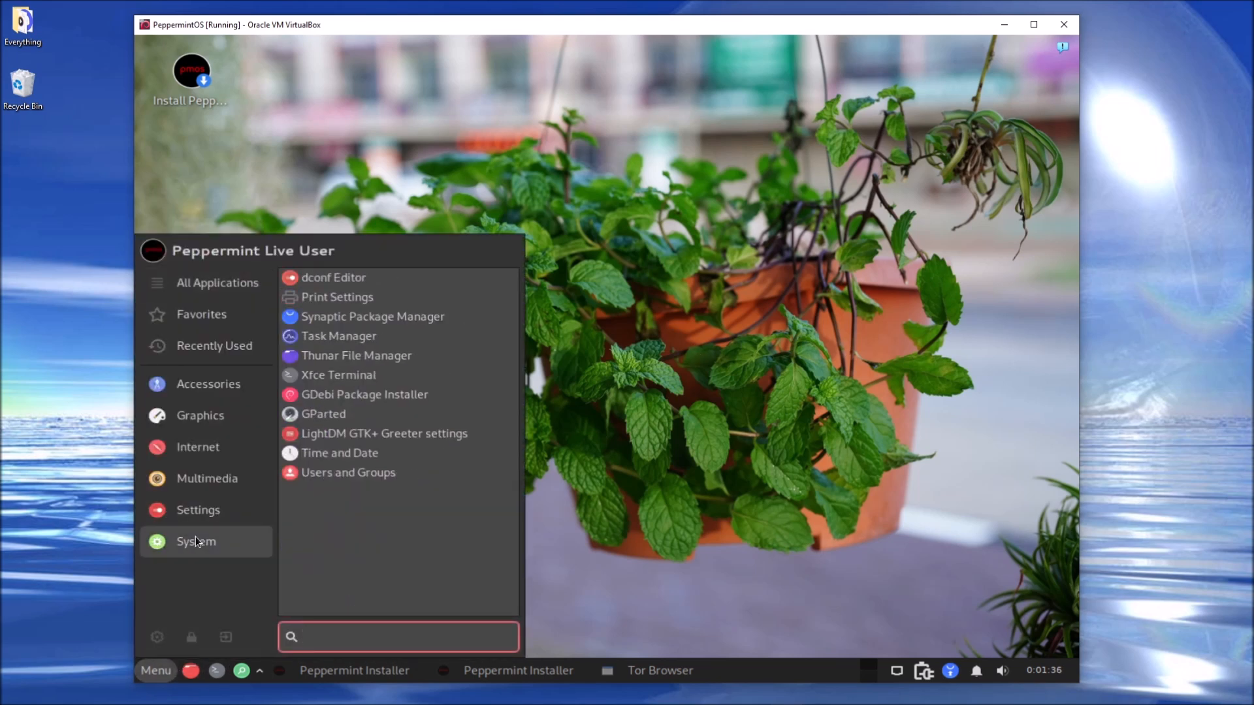
{"action": "left_click", "coordinate": [198, 509]}
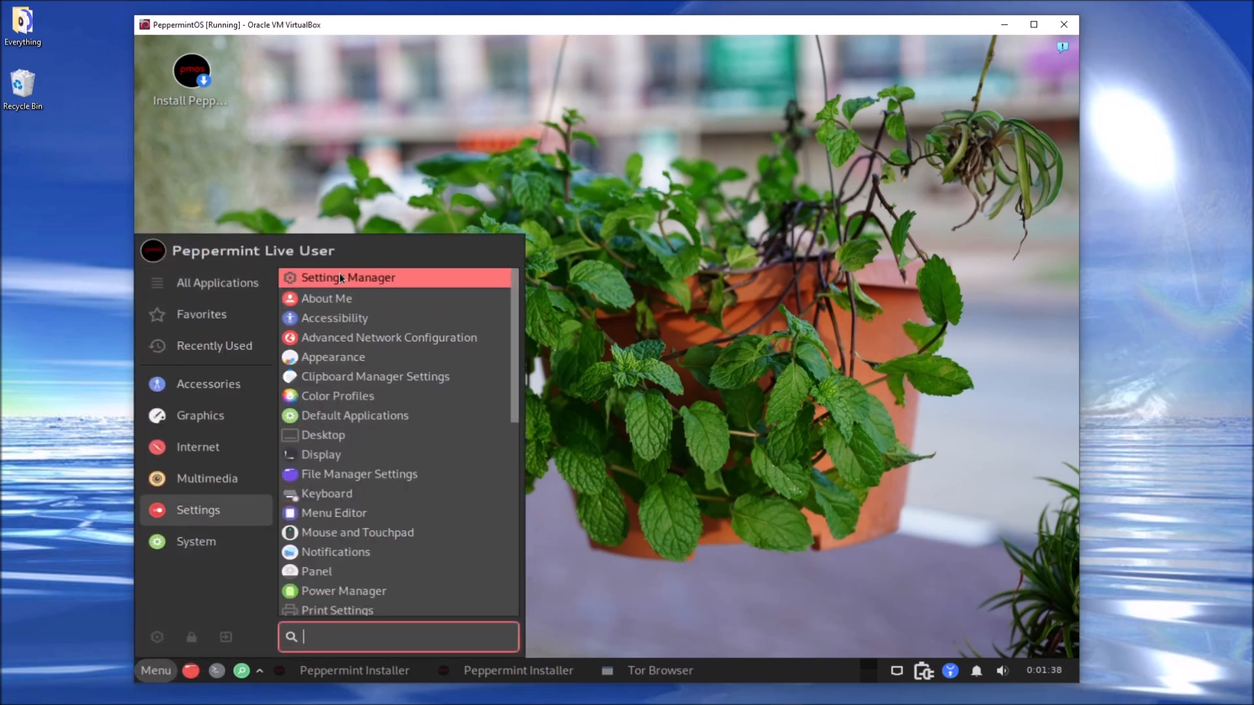
{"action": "left_click", "coordinate": [347, 277]}
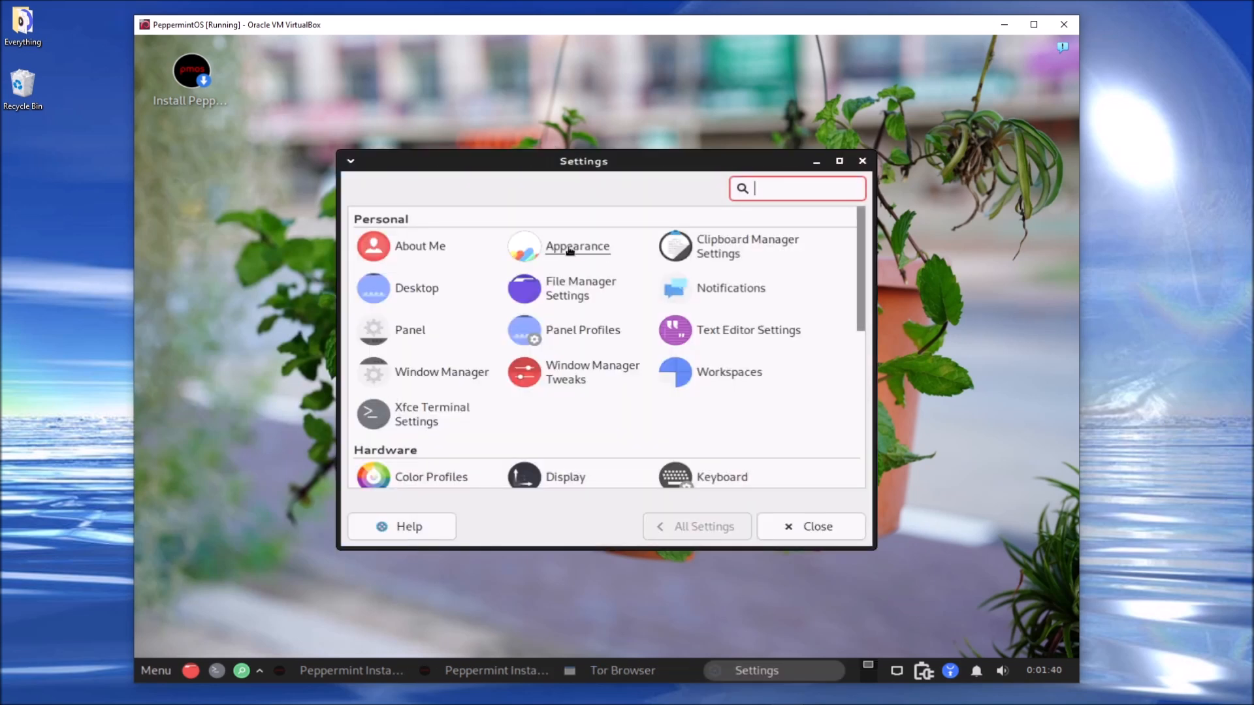
{"action": "left_click", "coordinate": [576, 245]}
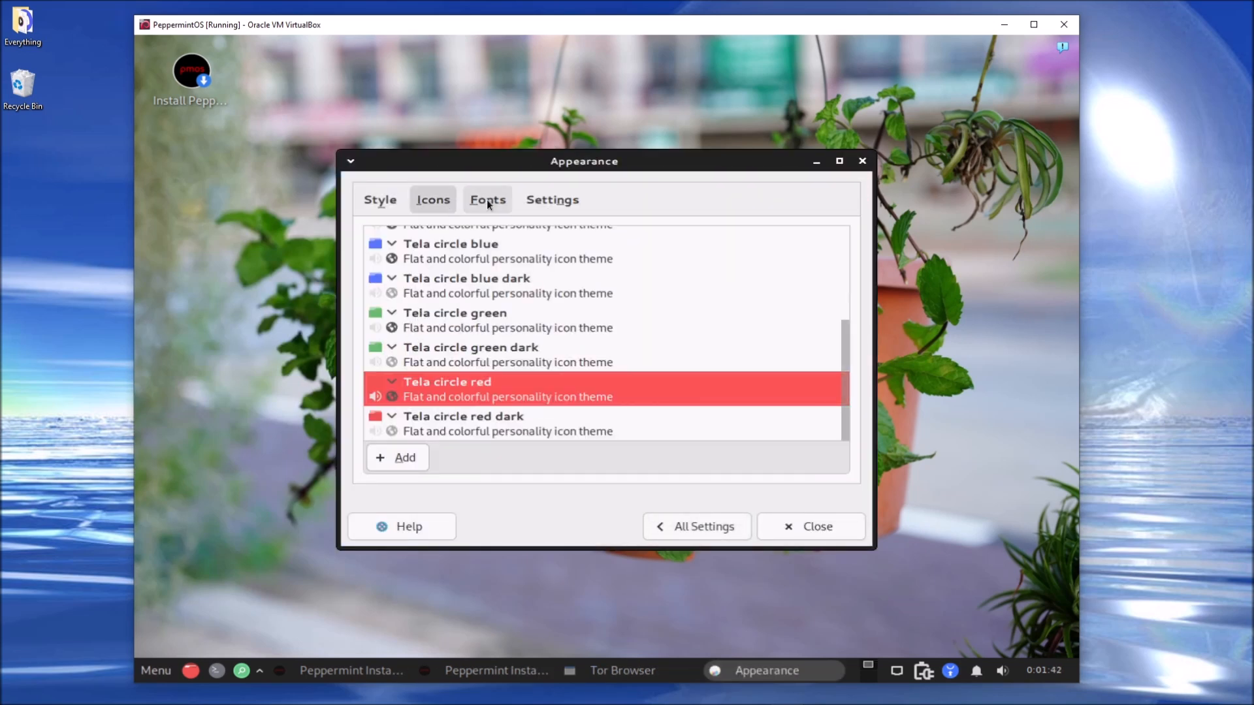
{"action": "left_click", "coordinate": [379, 198]}
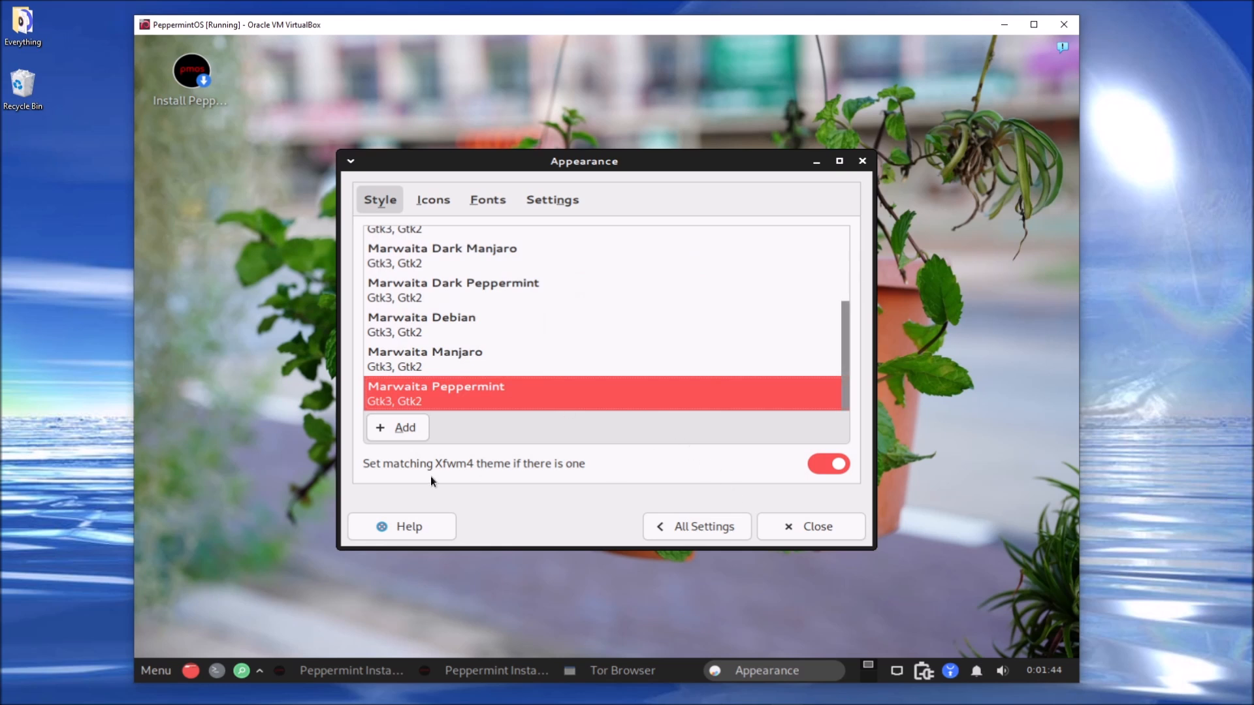
{"action": "left_click", "coordinate": [695, 527]}
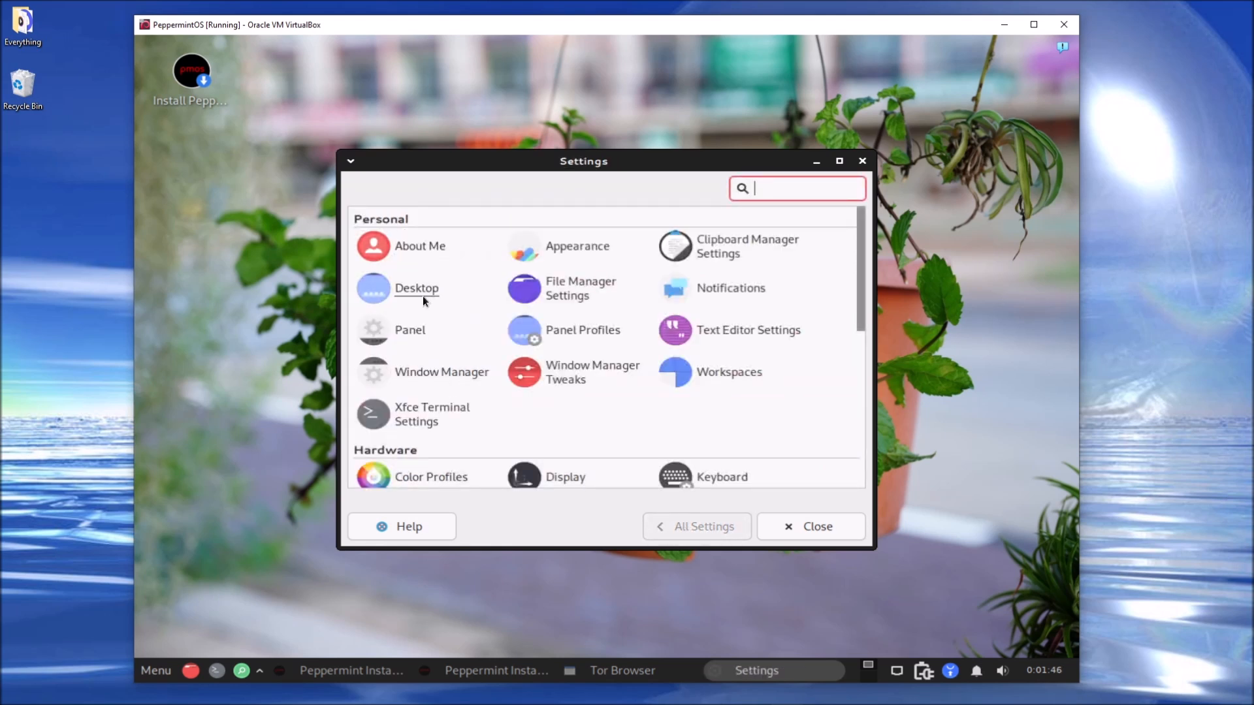
Step: Review the Desktop settings' Background and Menus pages
{"action": "left_click", "coordinate": [416, 287]}
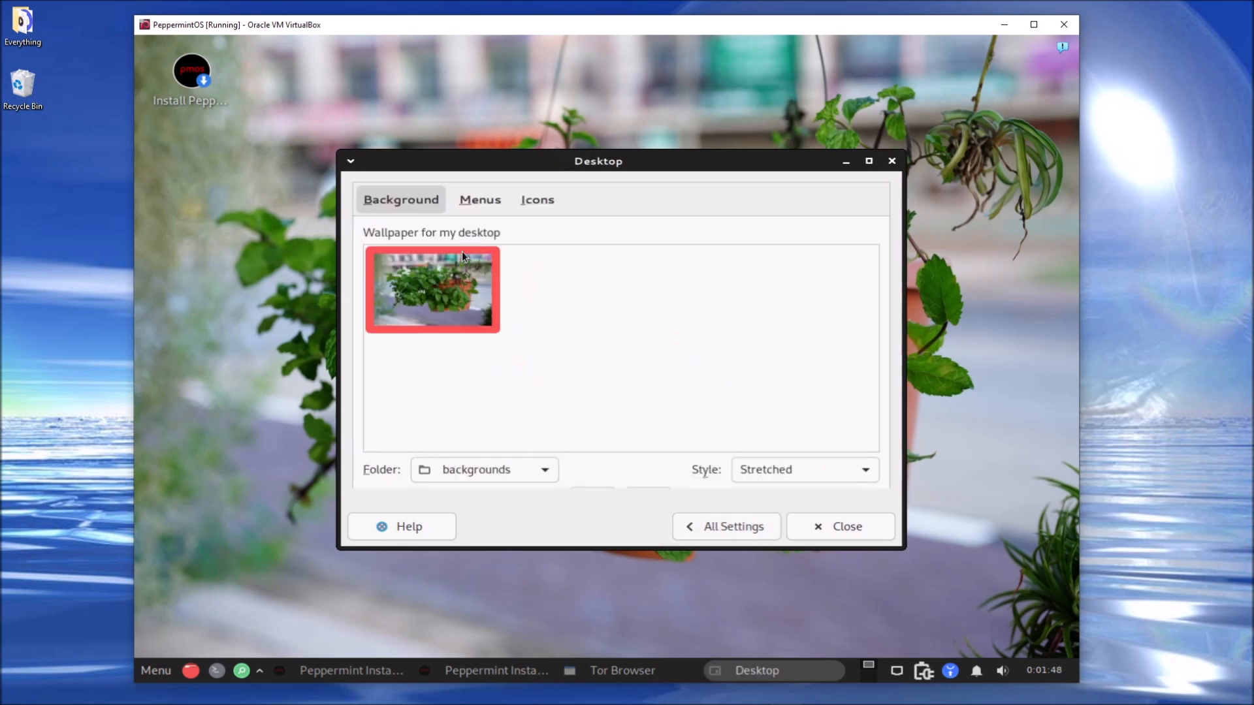
{"action": "mouse_move", "coordinate": [456, 313]}
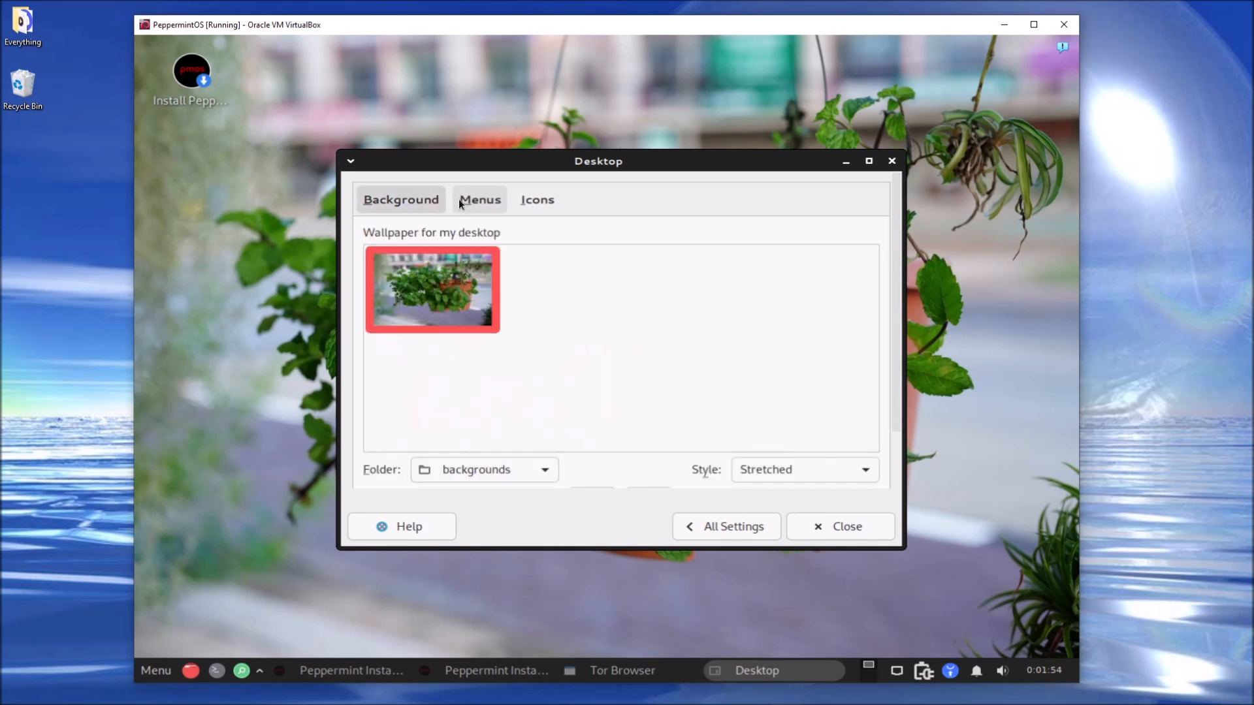
{"action": "left_click", "coordinate": [400, 198]}
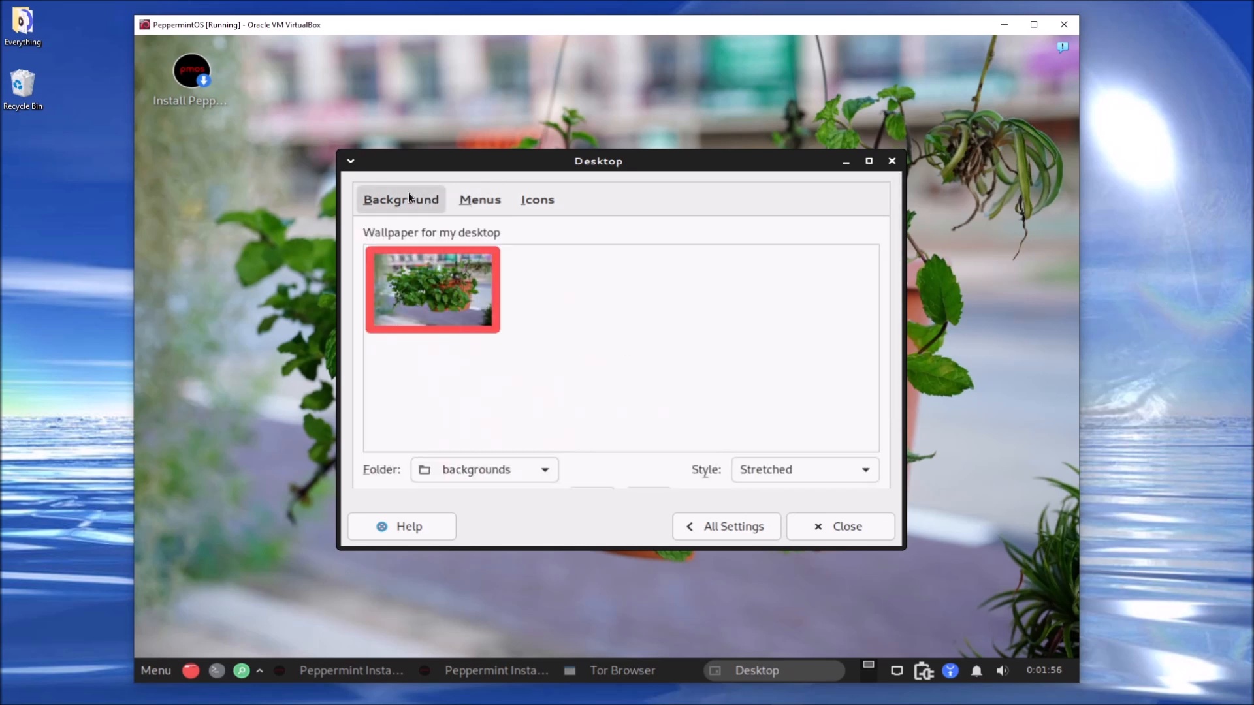
{"action": "left_click", "coordinate": [480, 198]}
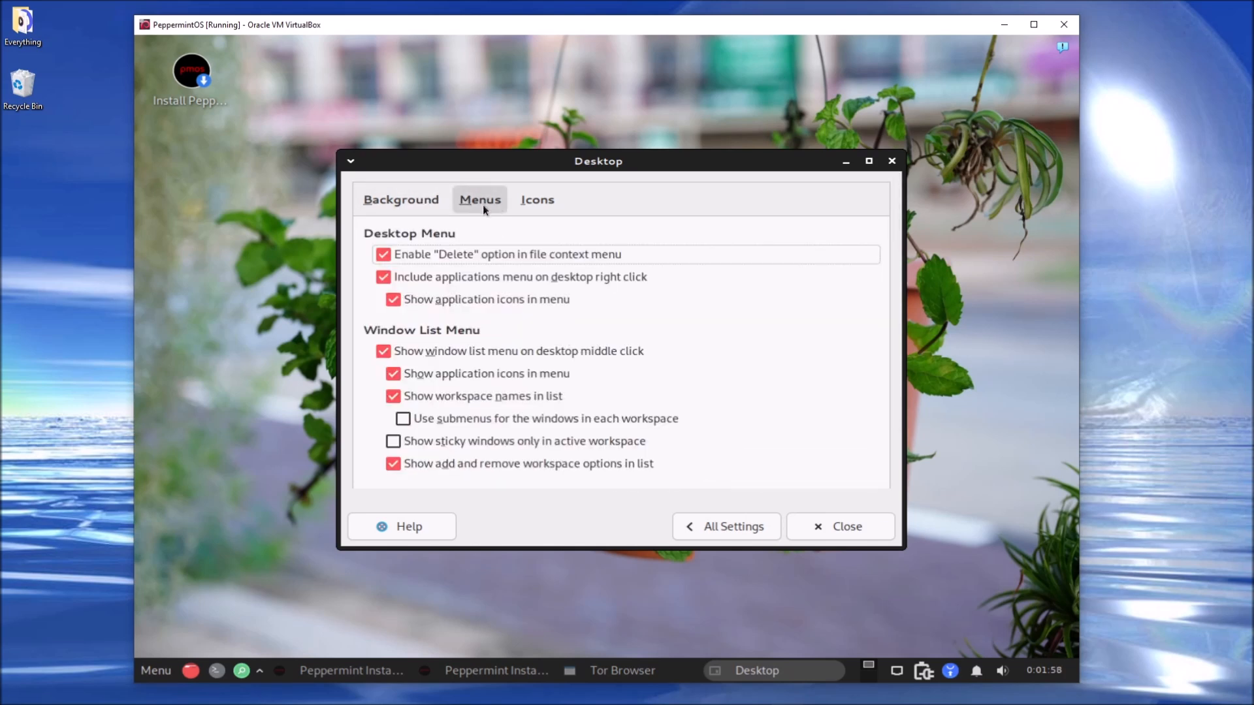
{"action": "left_click", "coordinate": [402, 198]}
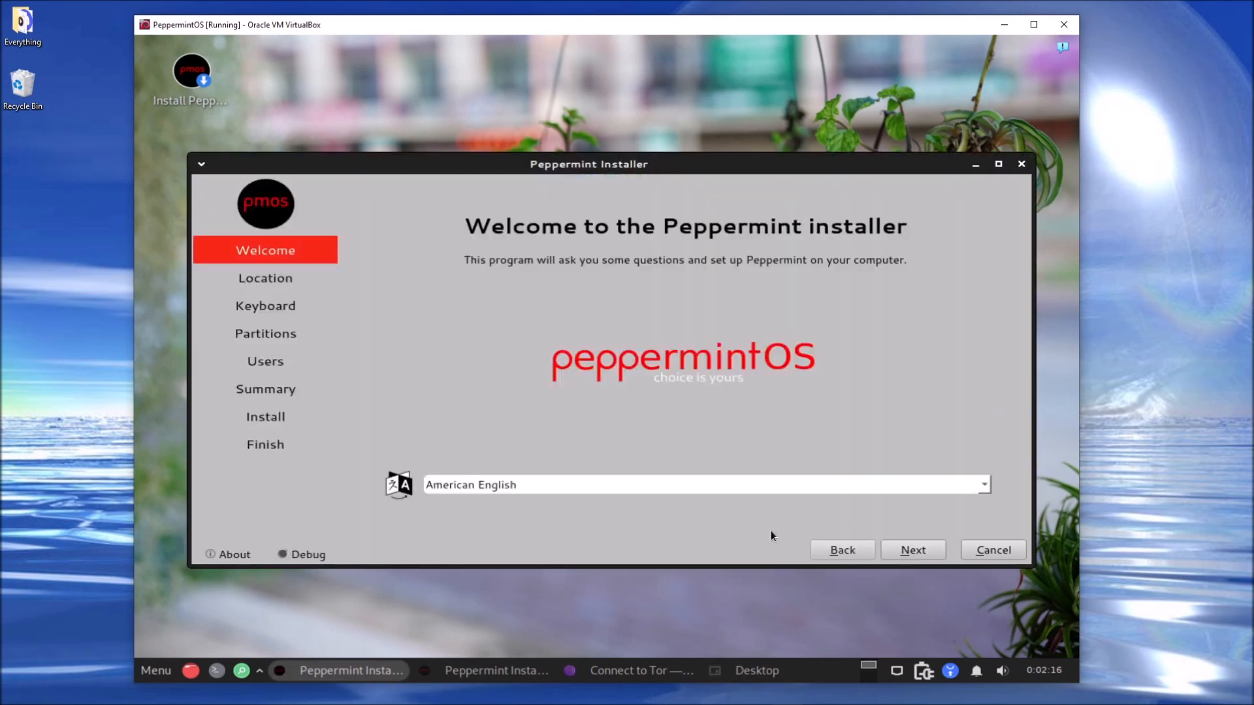
Step: Cancel the installer with Yes, then start Terminal from the panel launcher and centre it
{"action": "left_click", "coordinate": [992, 550]}
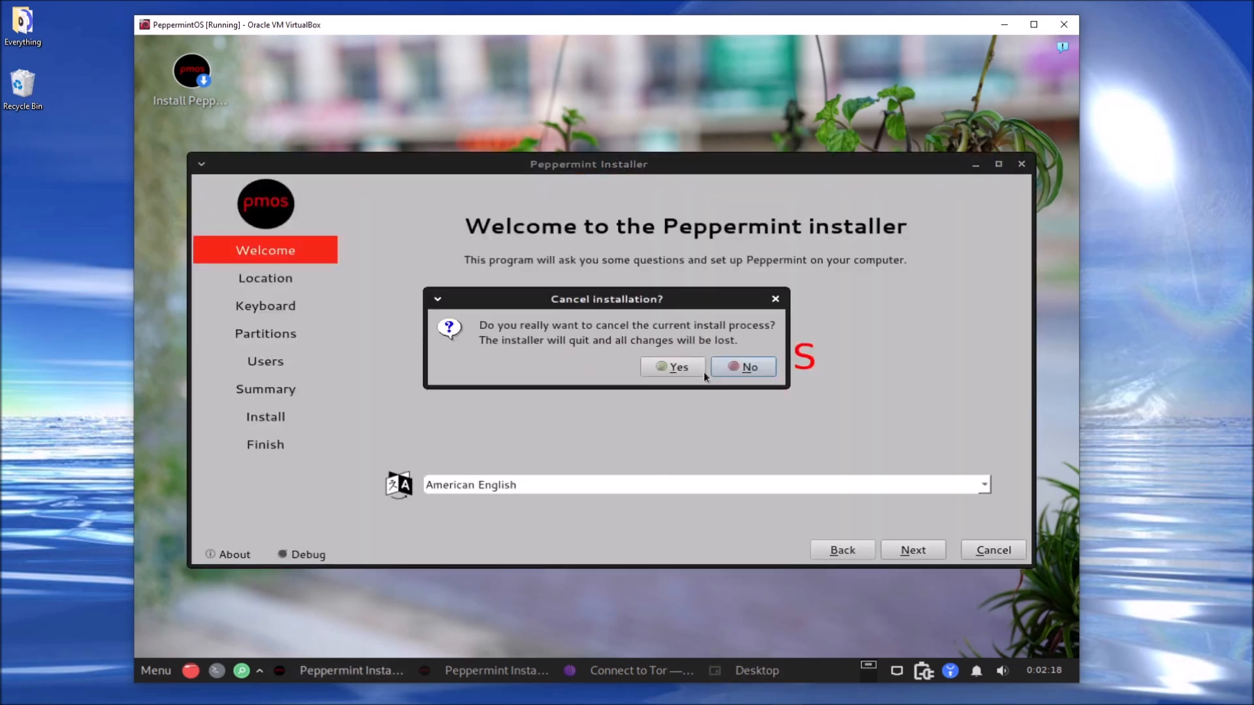
{"action": "left_click", "coordinate": [671, 367]}
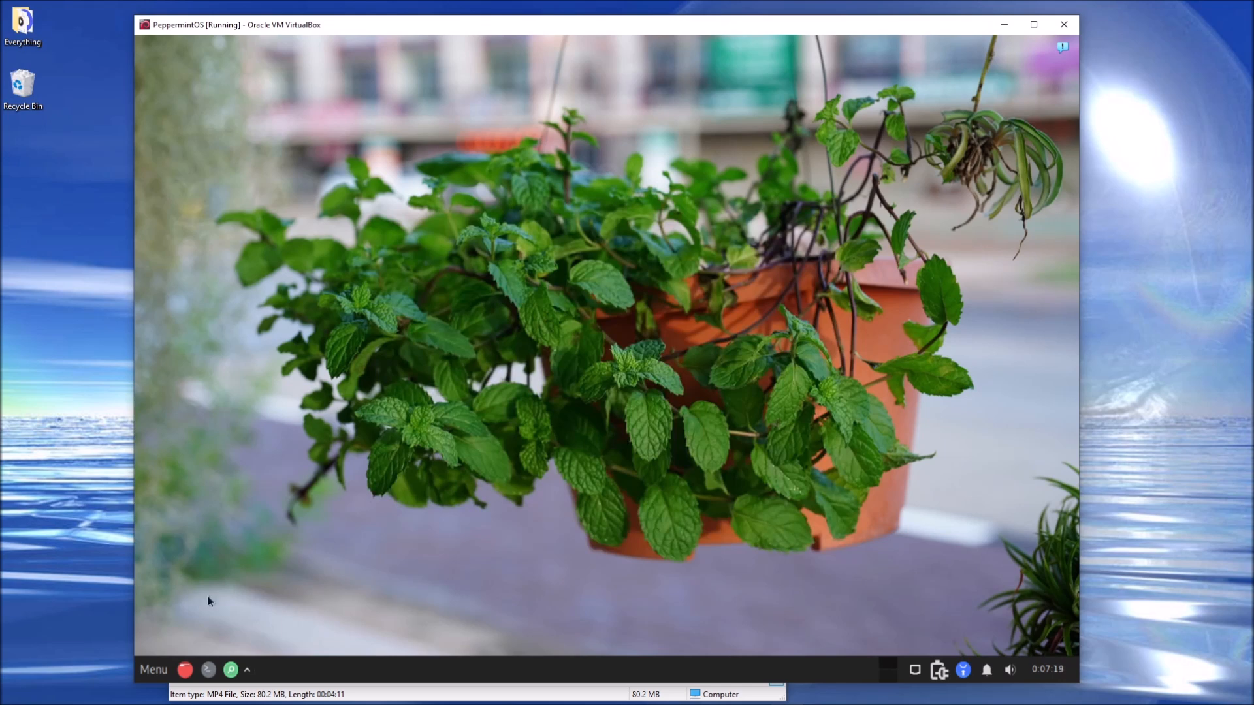
{"action": "left_click", "coordinate": [246, 669]}
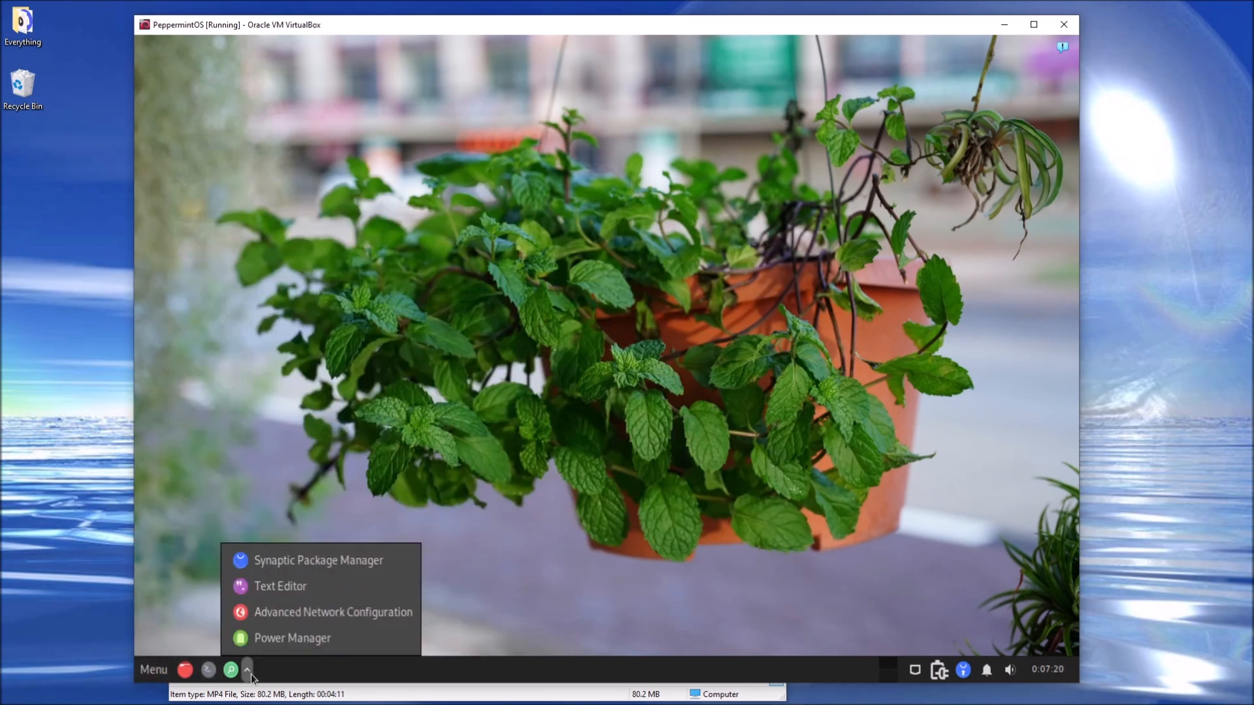
{"action": "mouse_move", "coordinate": [158, 674]}
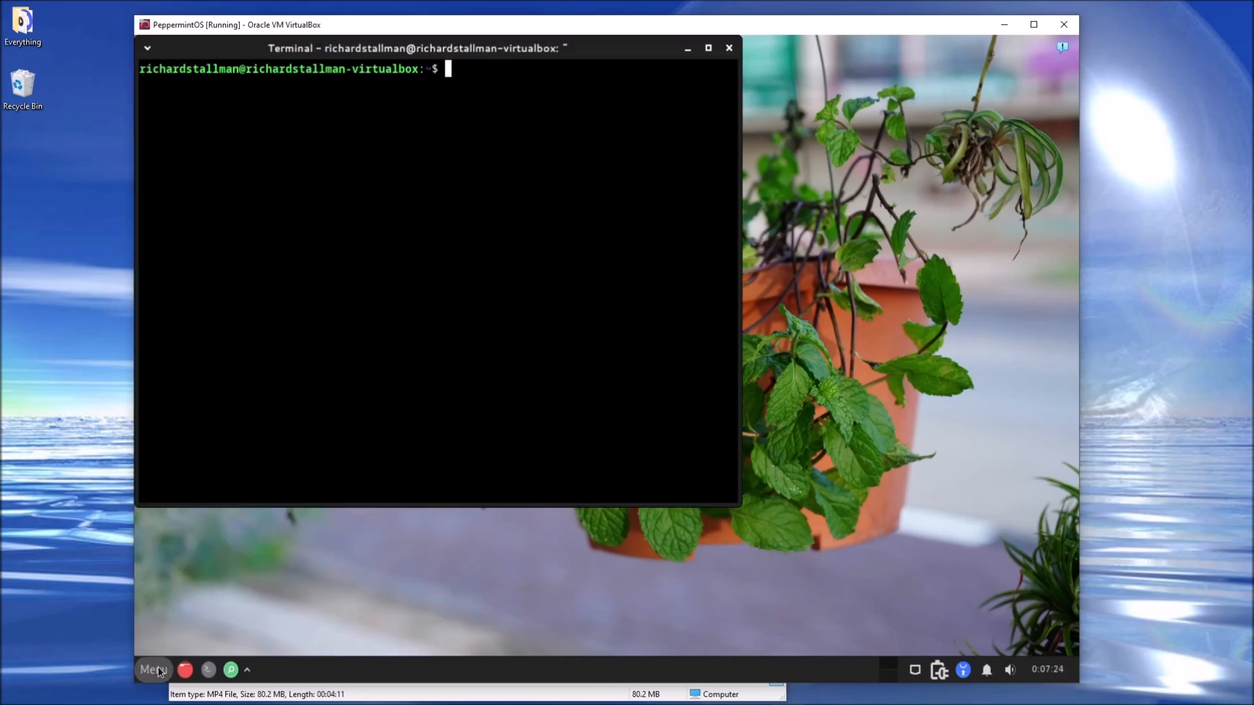
{"action": "left_click_drag", "start_coordinate": [414, 47], "coordinate": [464, 90]}
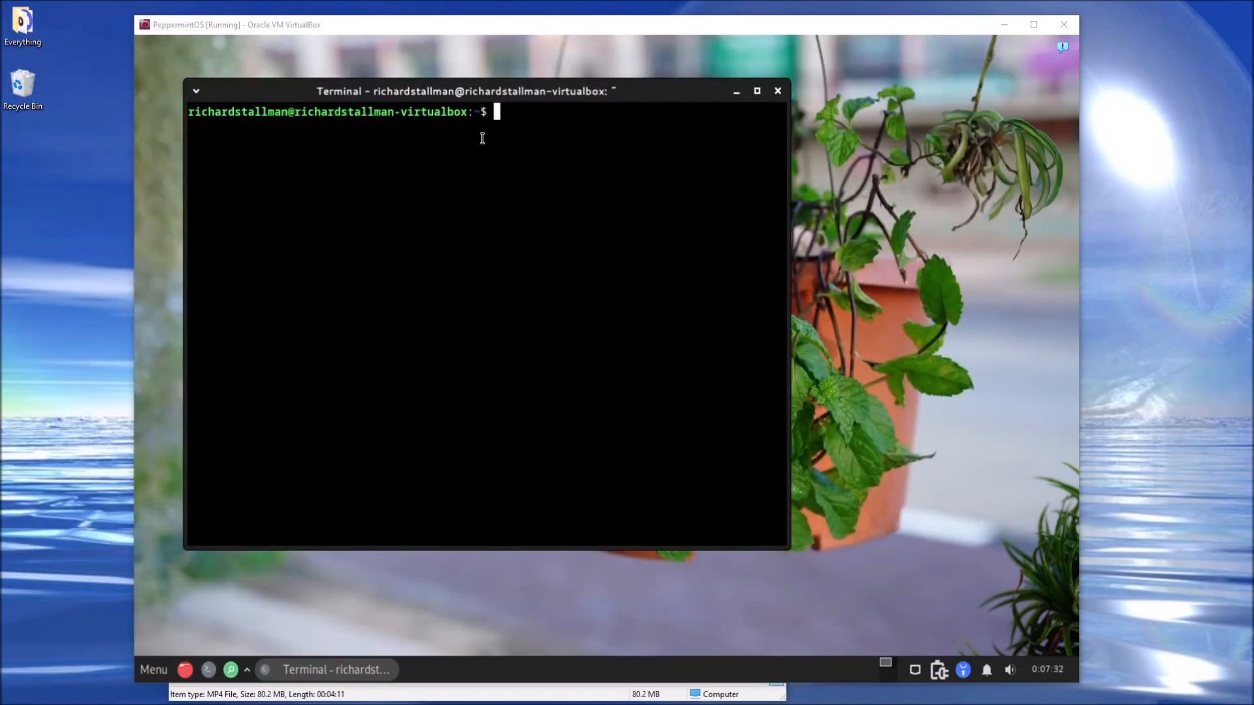
Step: Install and enter the i3 session with sudo apt, then run neofetch to print the system summary
{"action": "type", "text": "sudo apt-"}
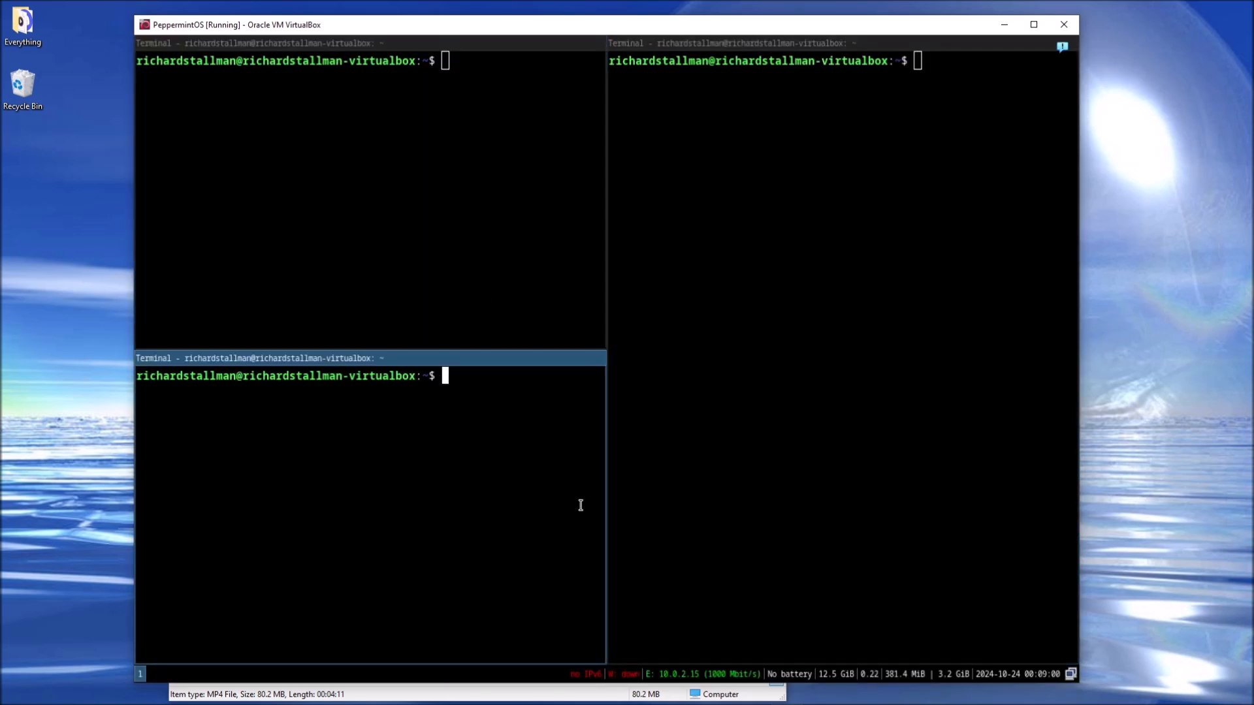
{"action": "type", "text": "find 'i"}
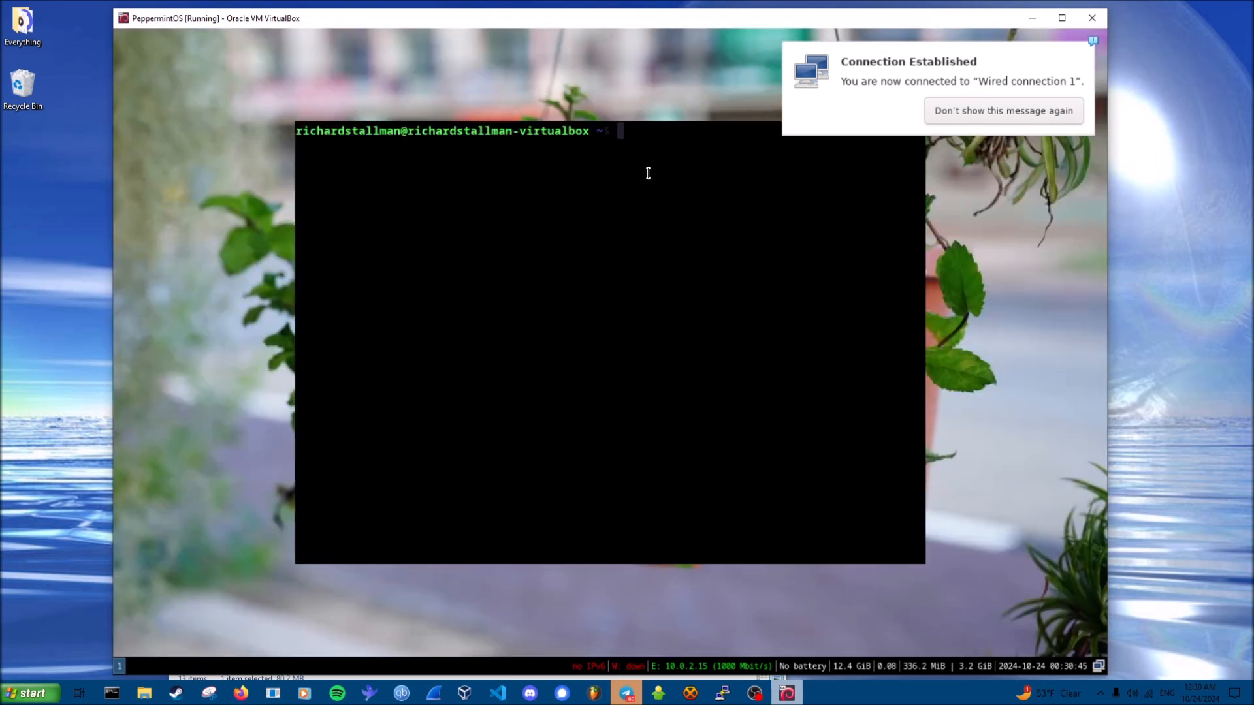
{"action": "type", "text": "neofetch"}
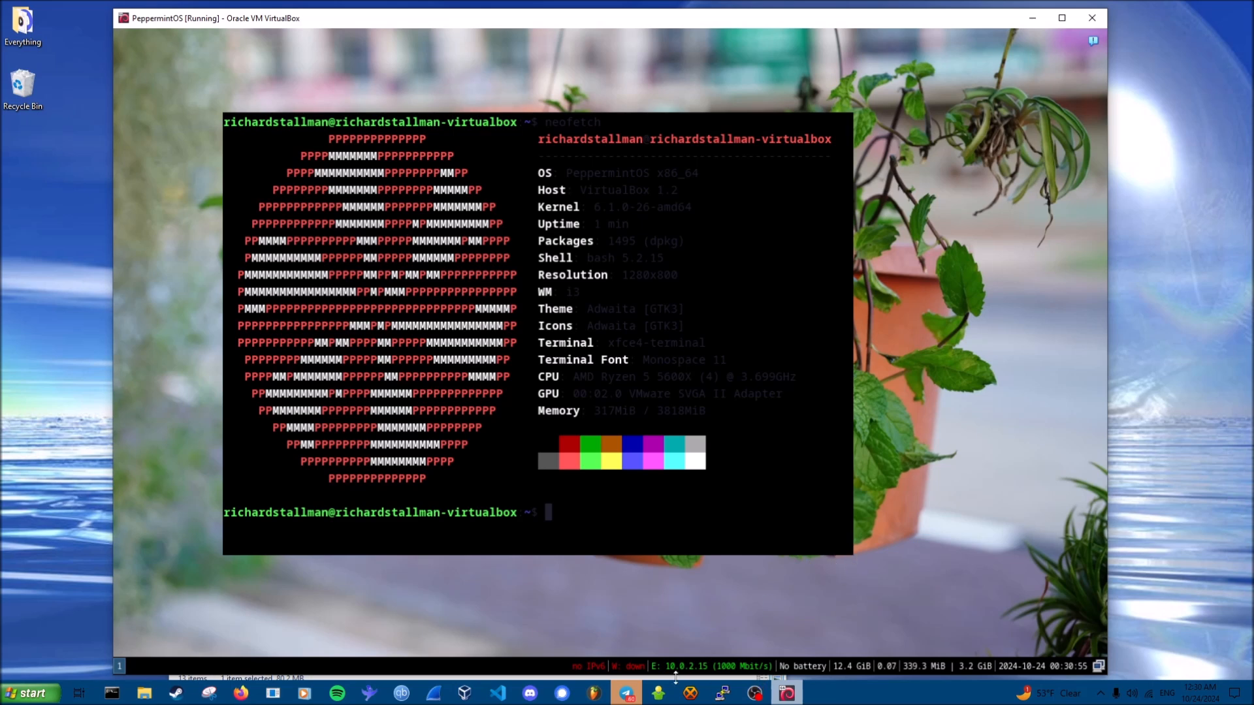
{"action": "mouse_move", "coordinate": [280, 312]}
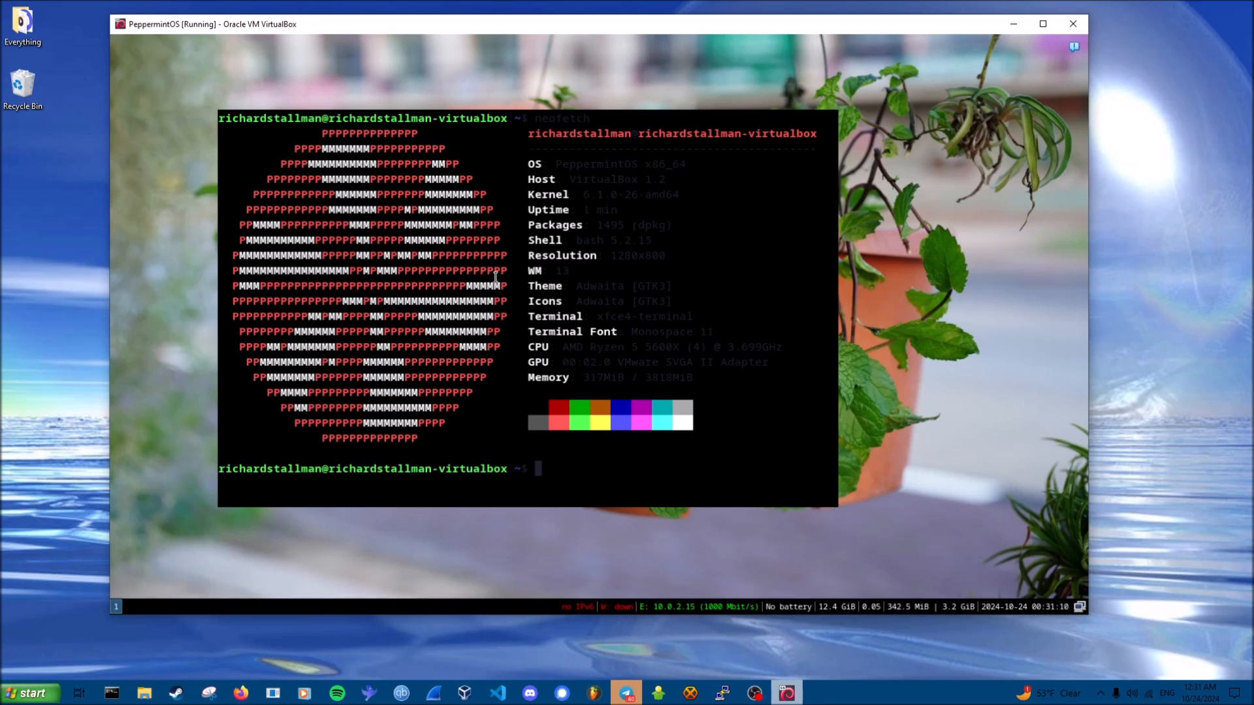
{"action": "mouse_move", "coordinate": [584, 215]}
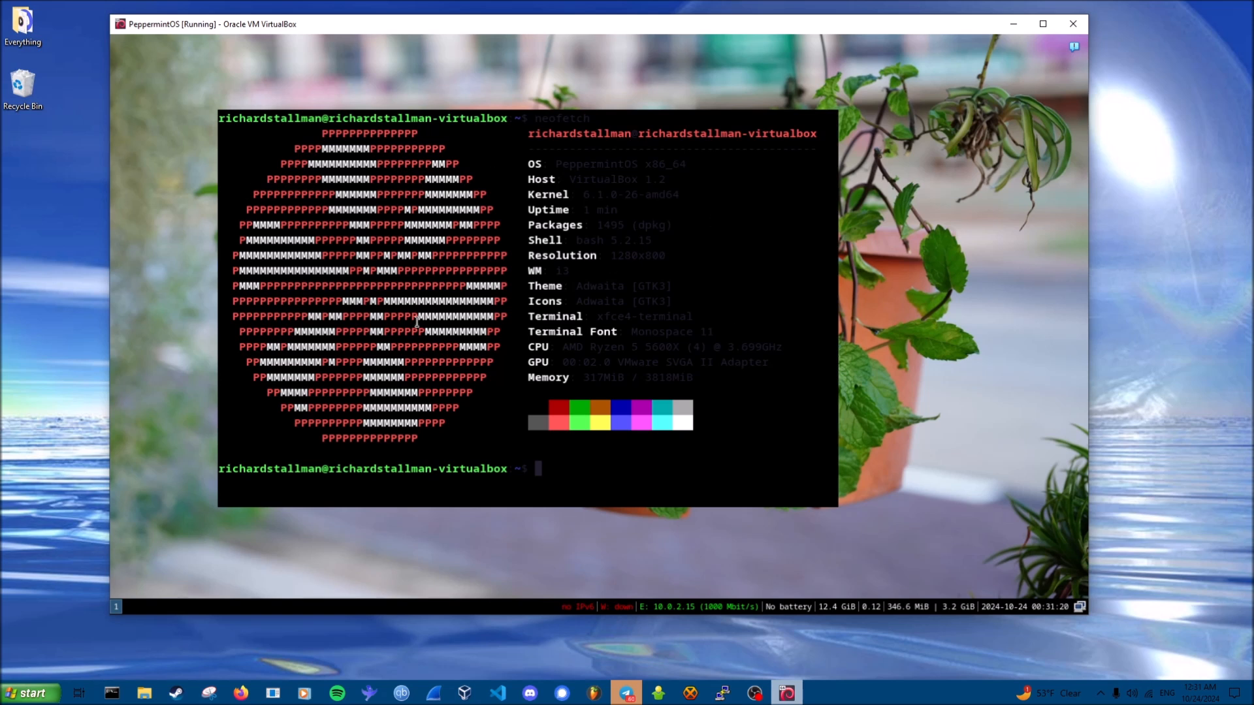
{"action": "mouse_move", "coordinate": [593, 255]}
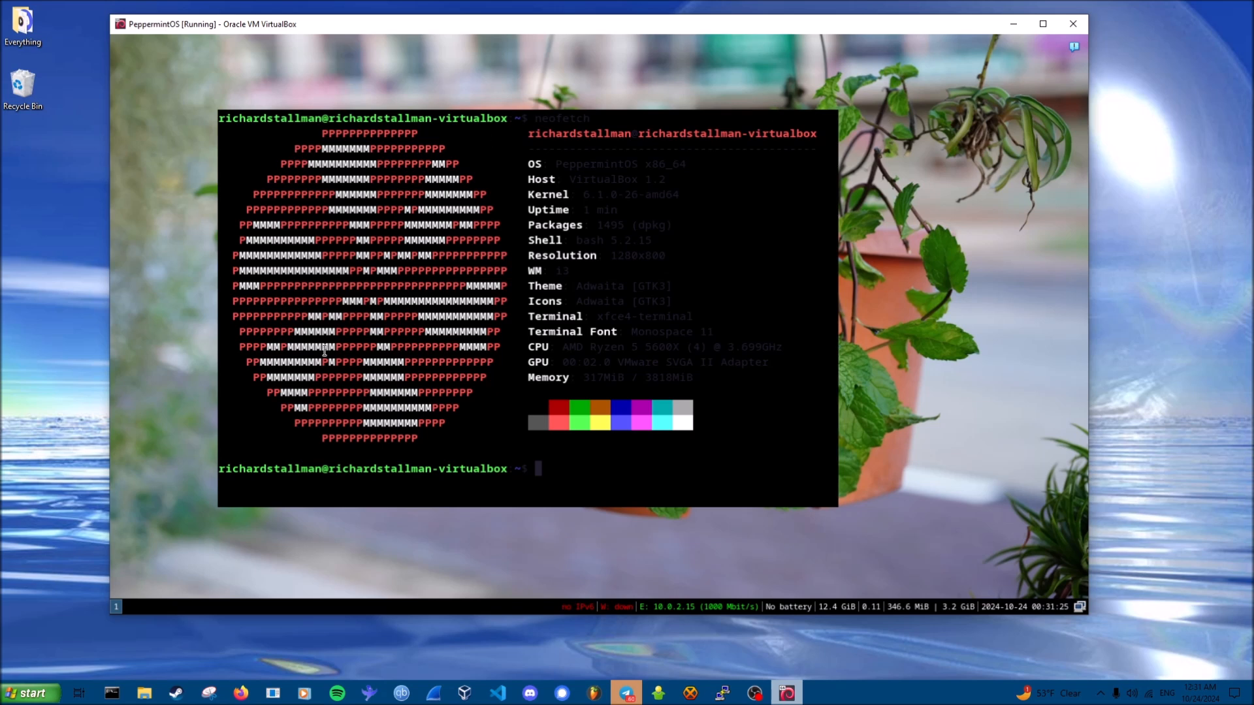
{"action": "mouse_move", "coordinate": [299, 532]}
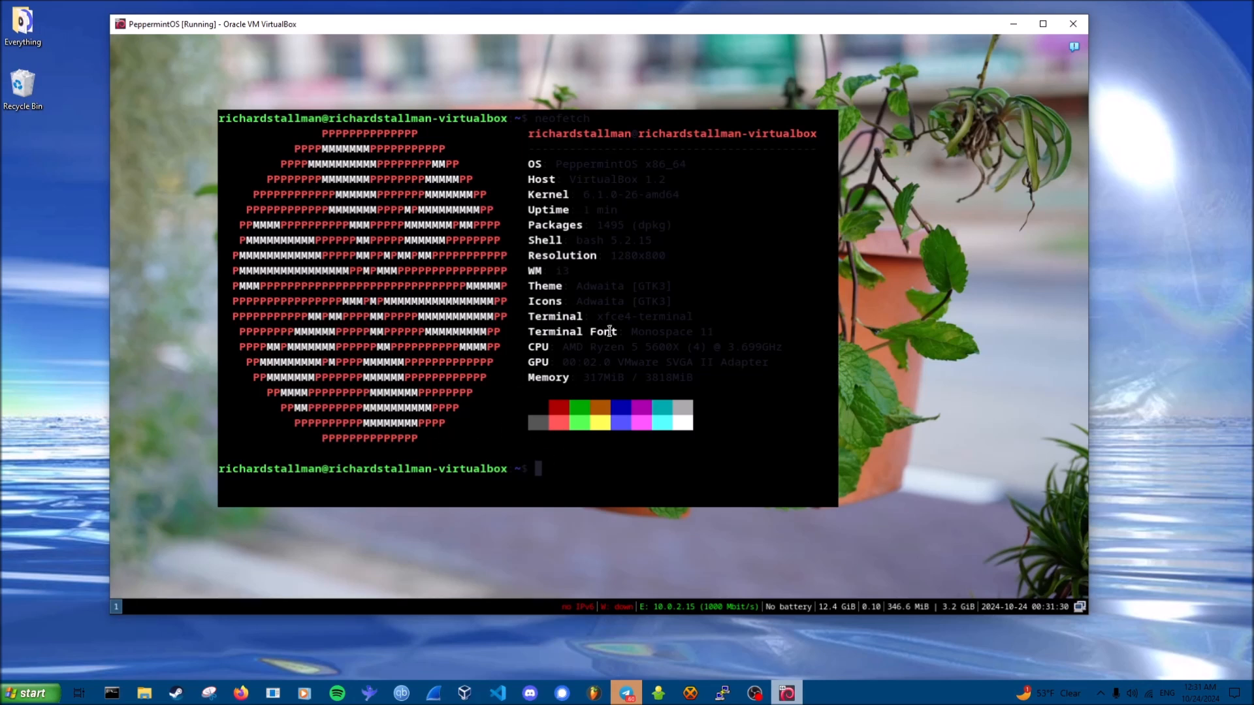
{"action": "mouse_move", "coordinate": [575, 494]}
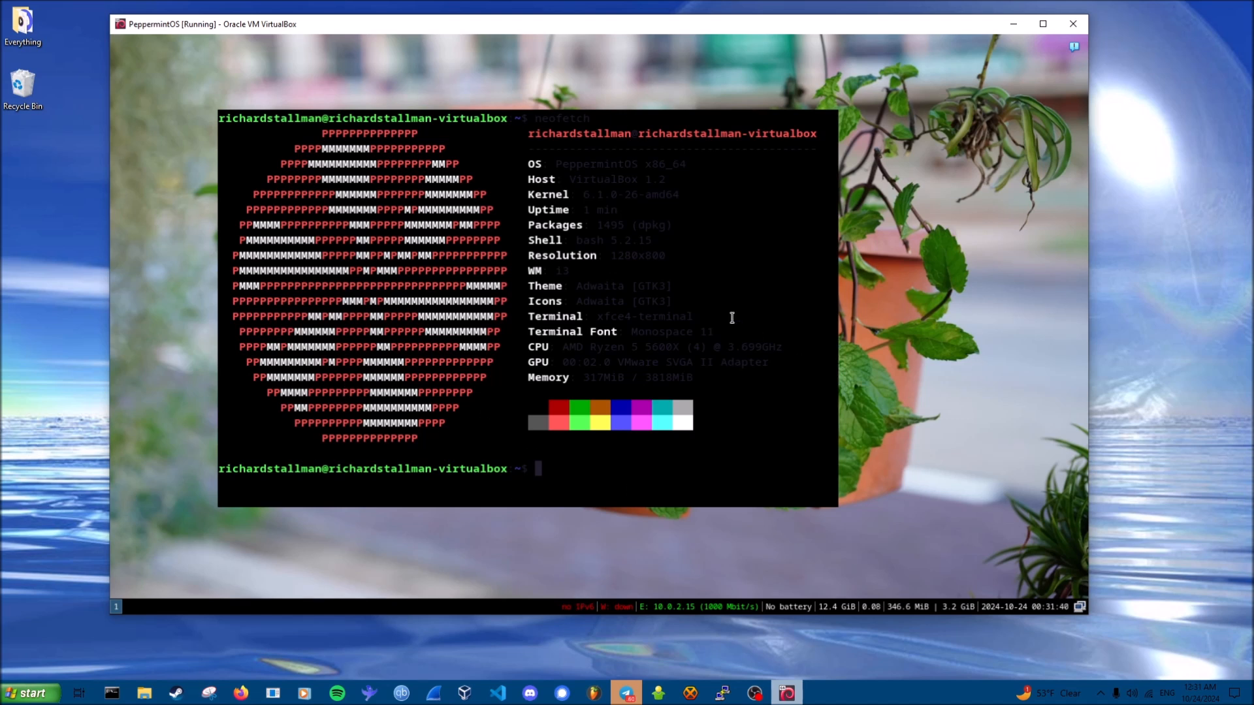
{"action": "mouse_move", "coordinate": [170, 214]}
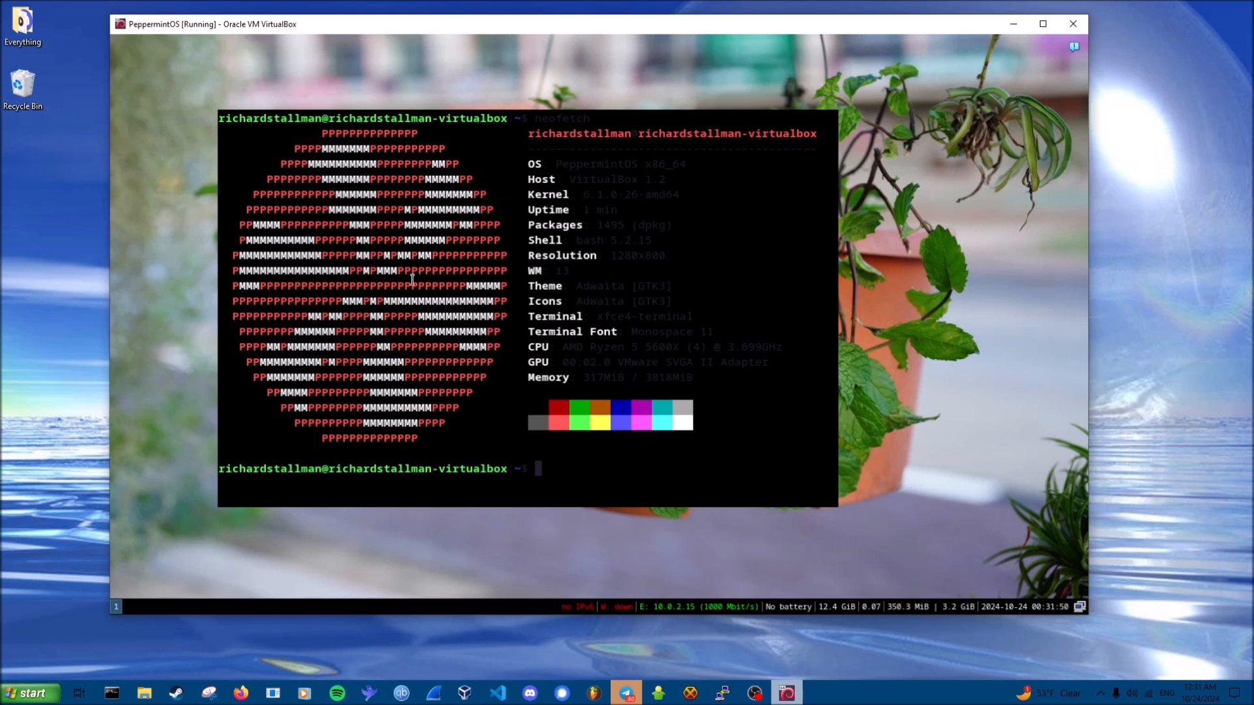
{"action": "mouse_move", "coordinate": [480, 507]}
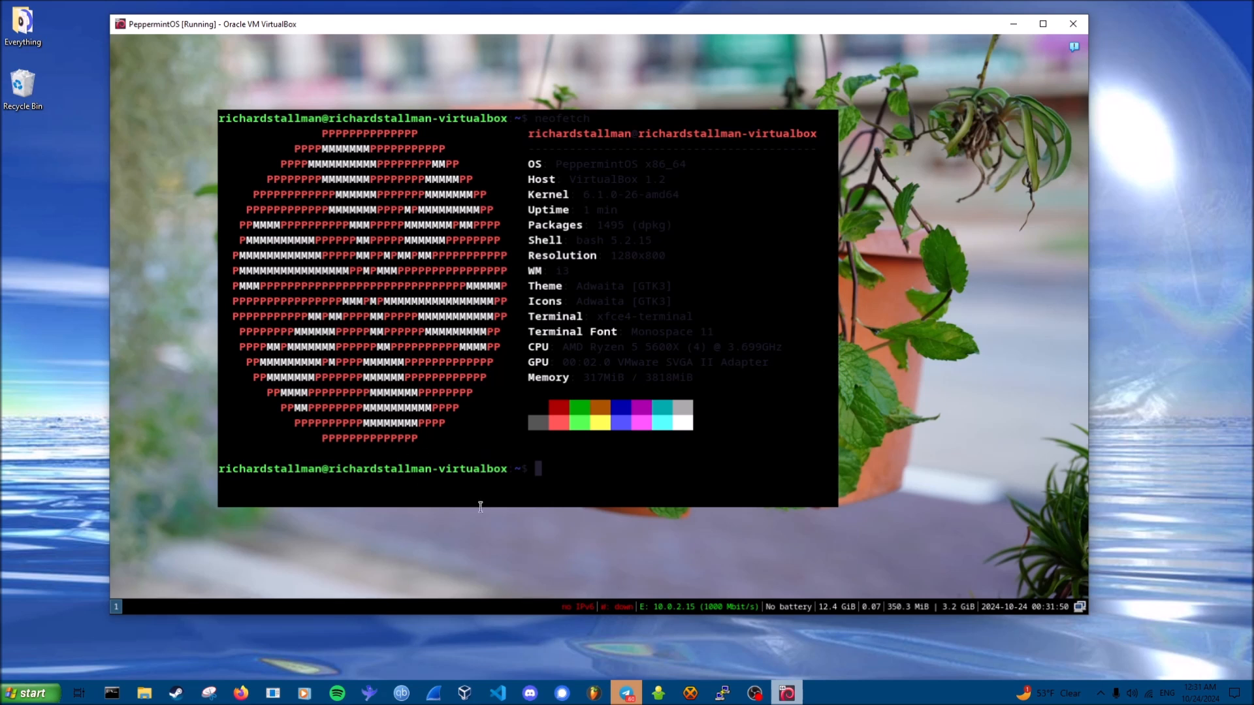
{"action": "mouse_move", "coordinate": [390, 411]}
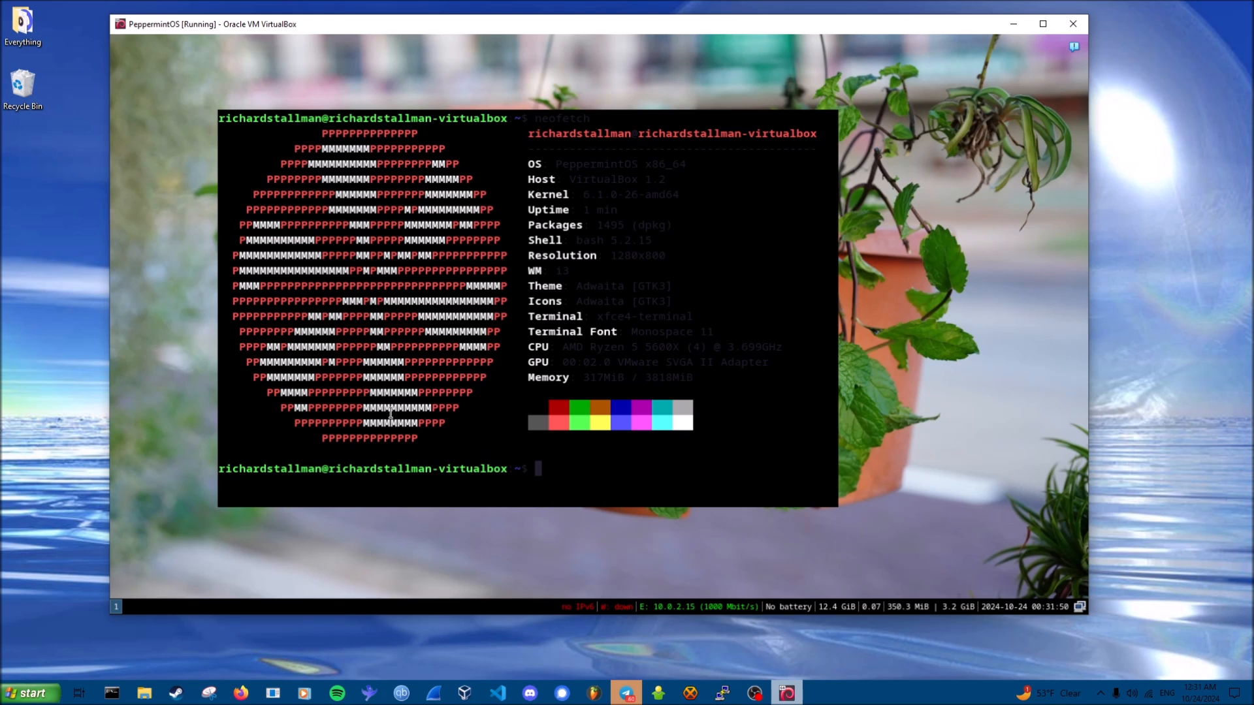
{"action": "mouse_move", "coordinate": [601, 663]}
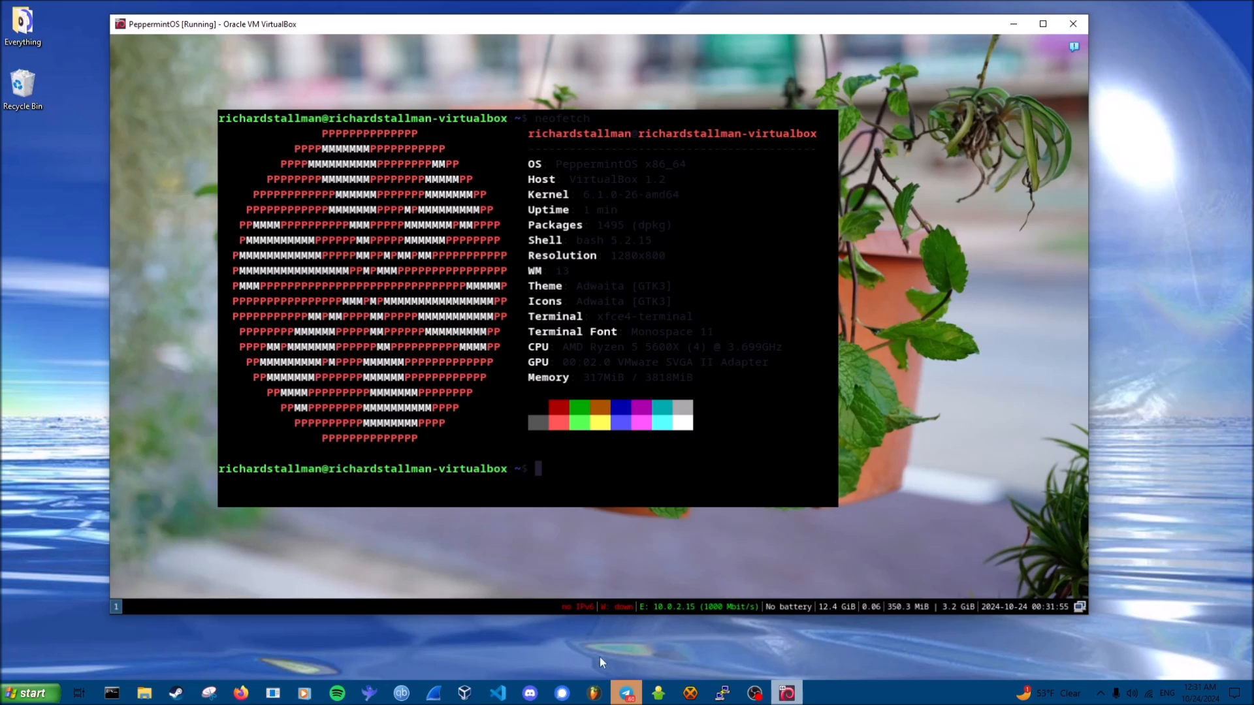